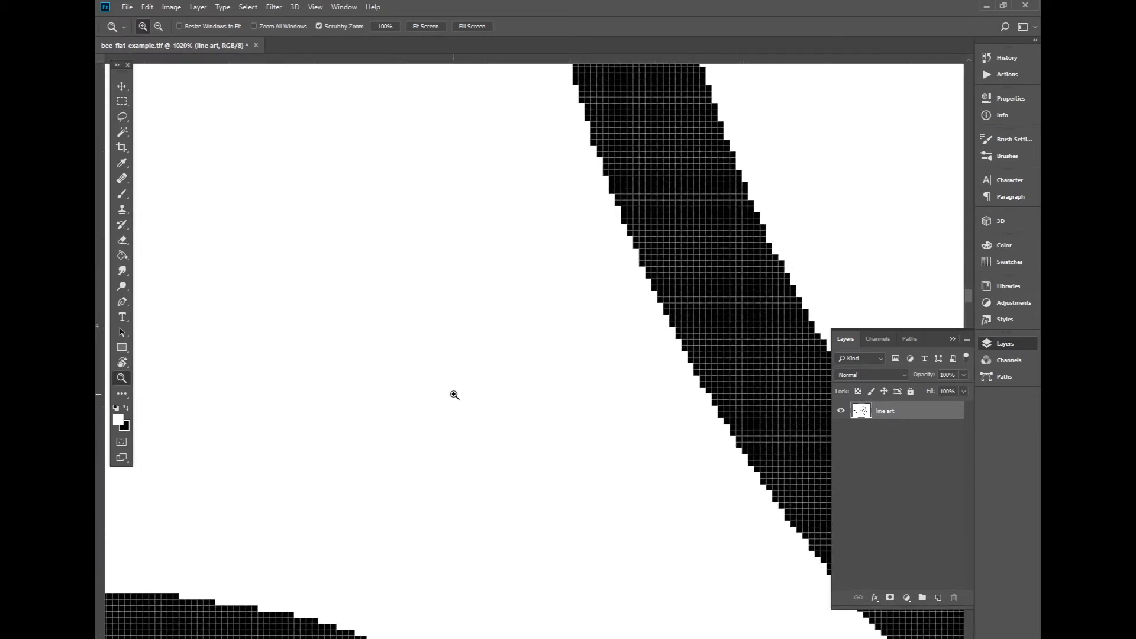
mouse_move(679, 458)
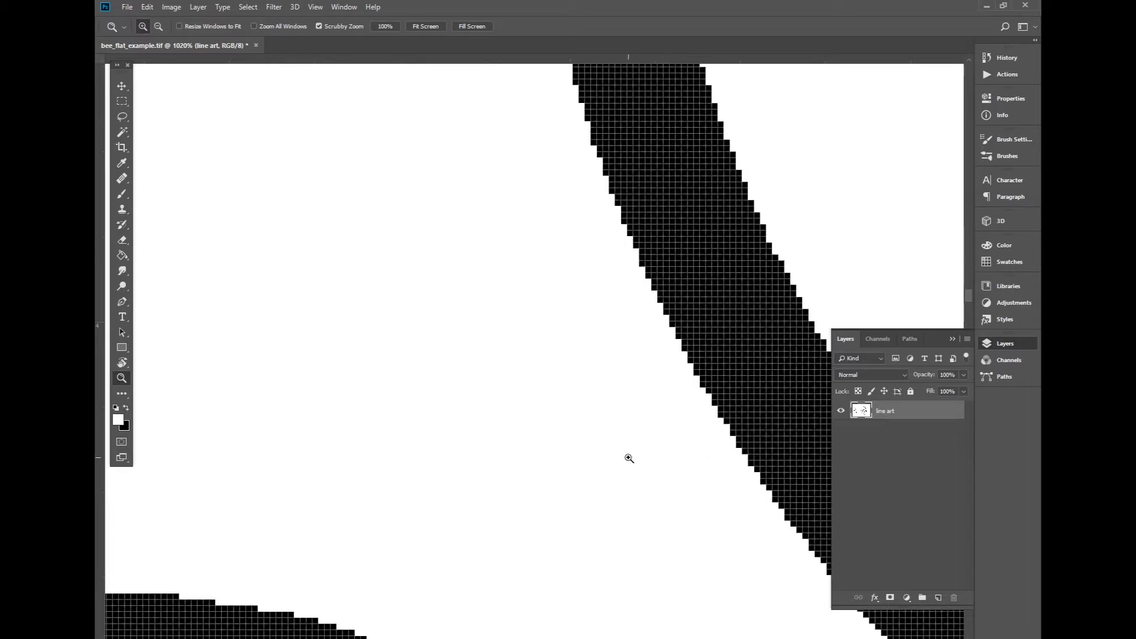
mouse_move(709, 302)
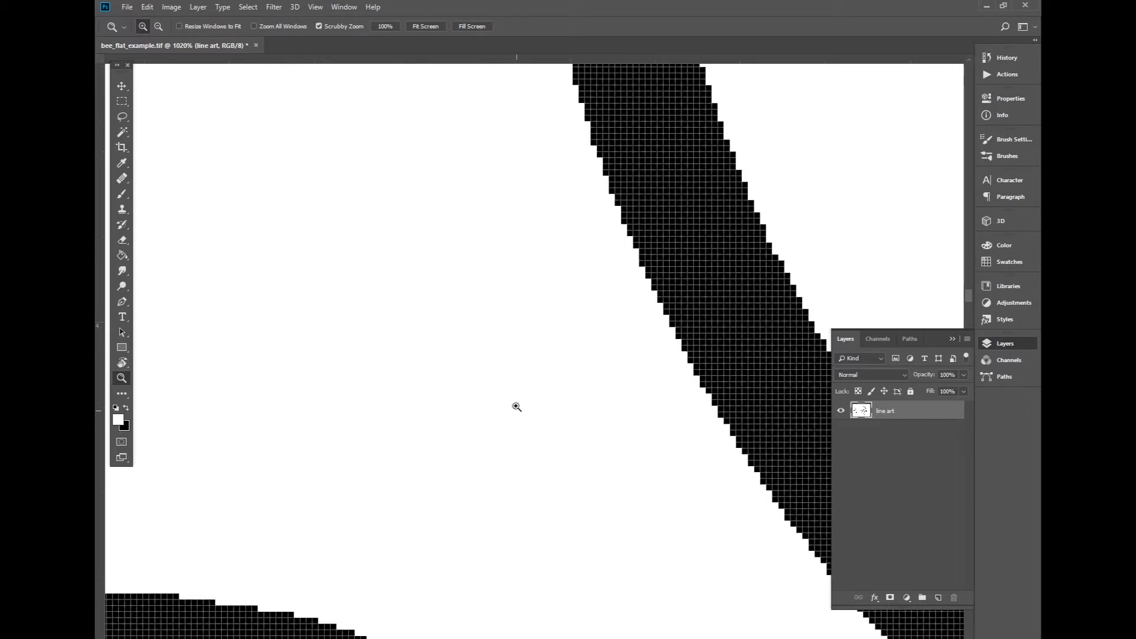
Zoom out from the 1020% pixel view so the whole bee panel fits on screen.
left_click(425, 26)
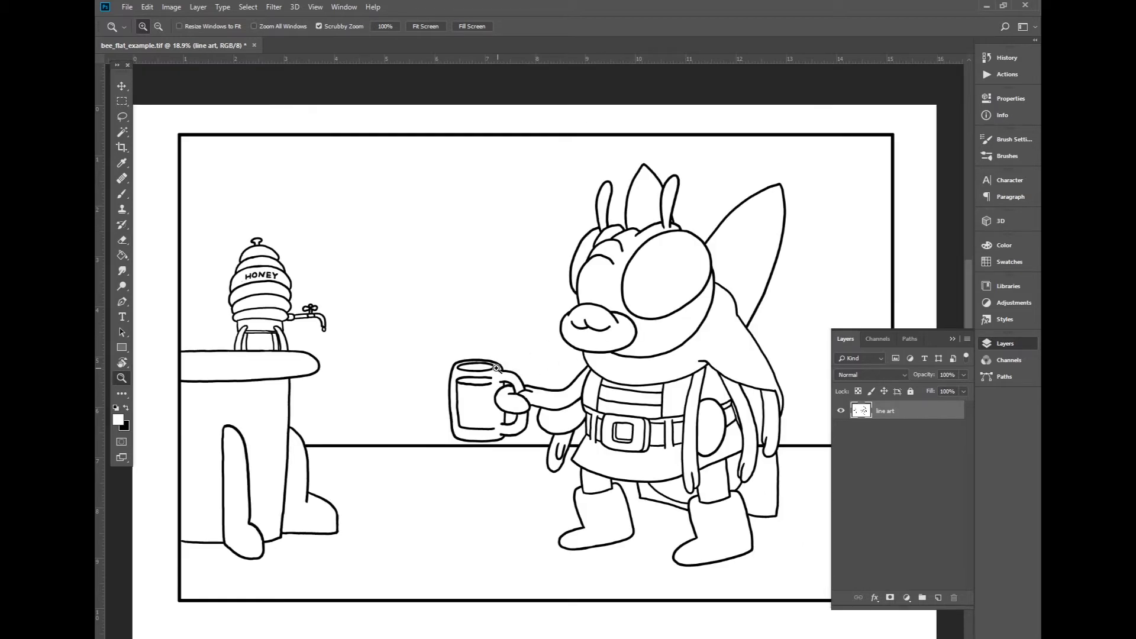
mouse_move(377, 360)
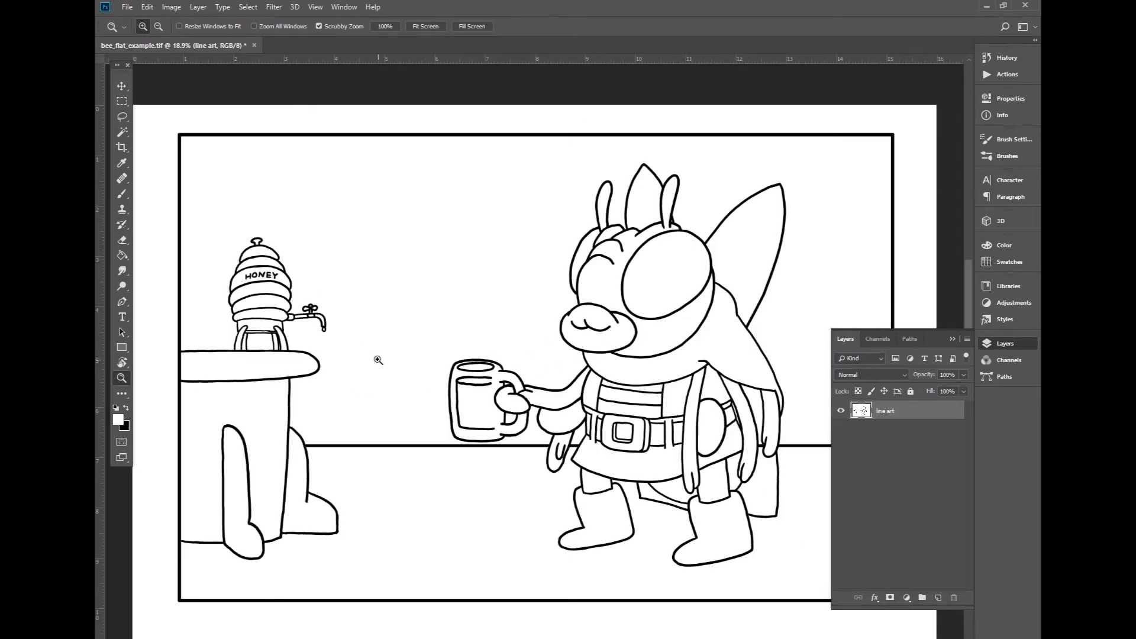
mouse_move(361, 392)
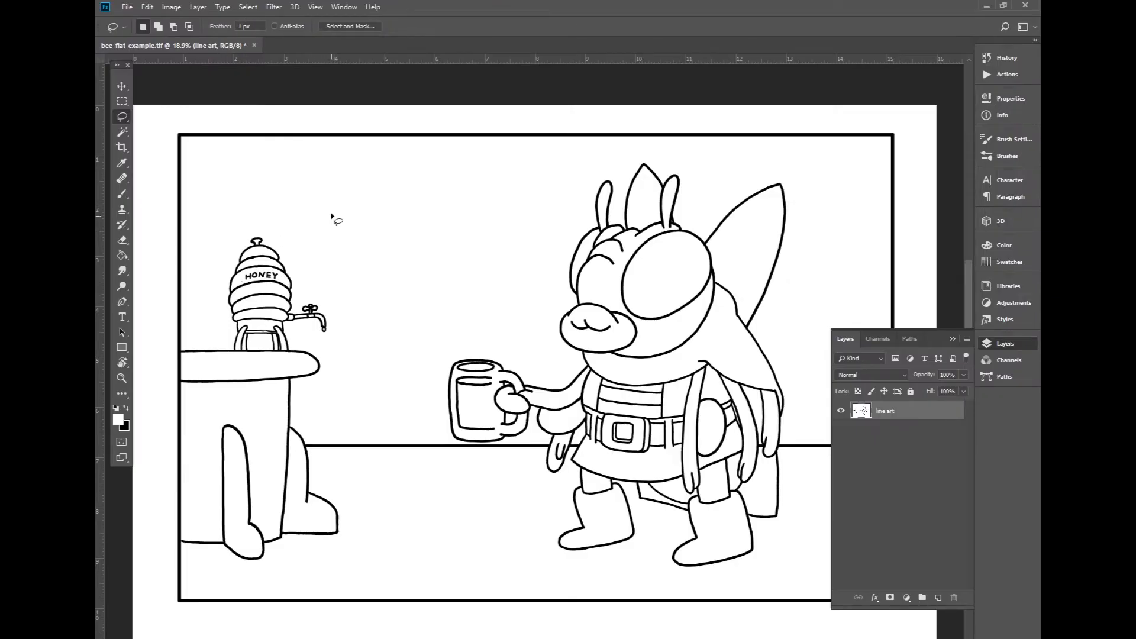
mouse_move(413, 181)
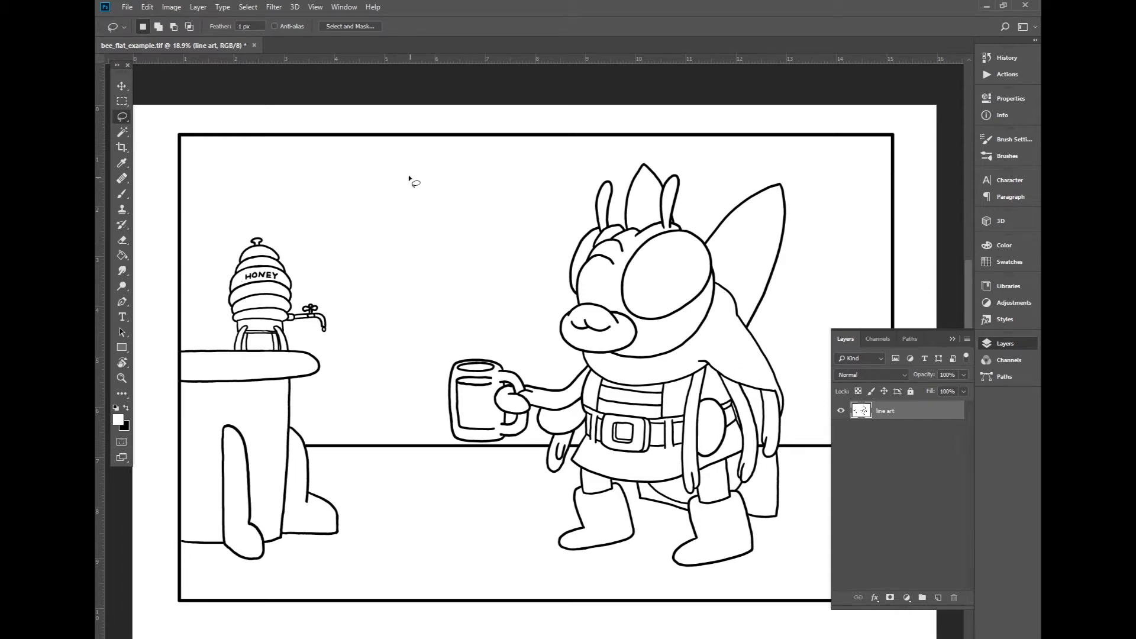
Draw a freehand circular lasso selection in the blank sky above the counter.
left_click(122, 421)
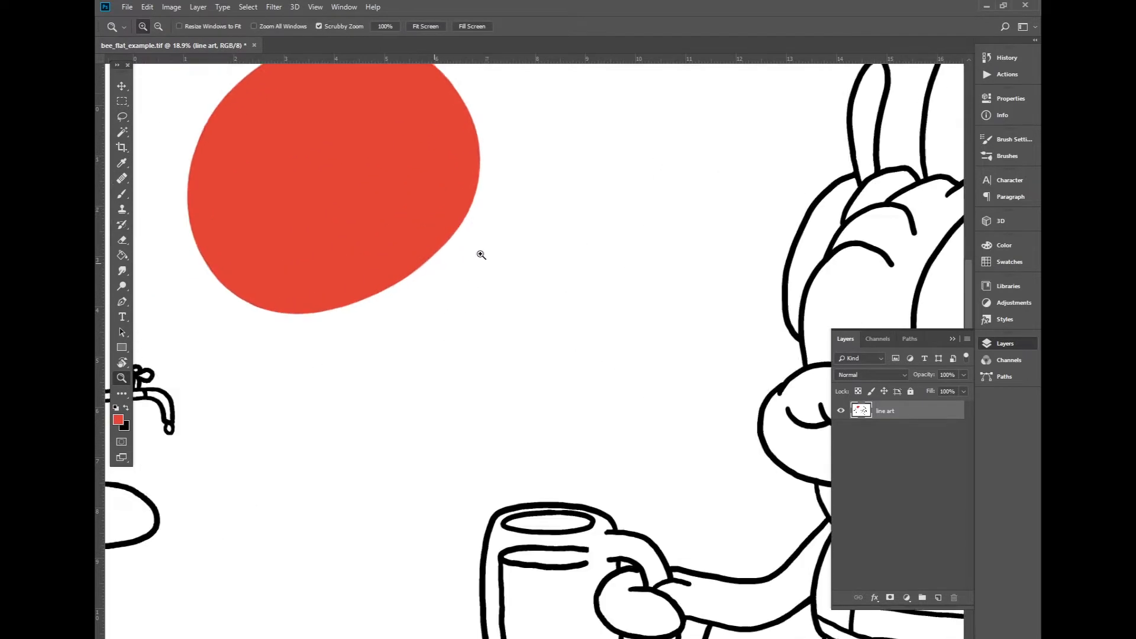
left_click(122, 116)
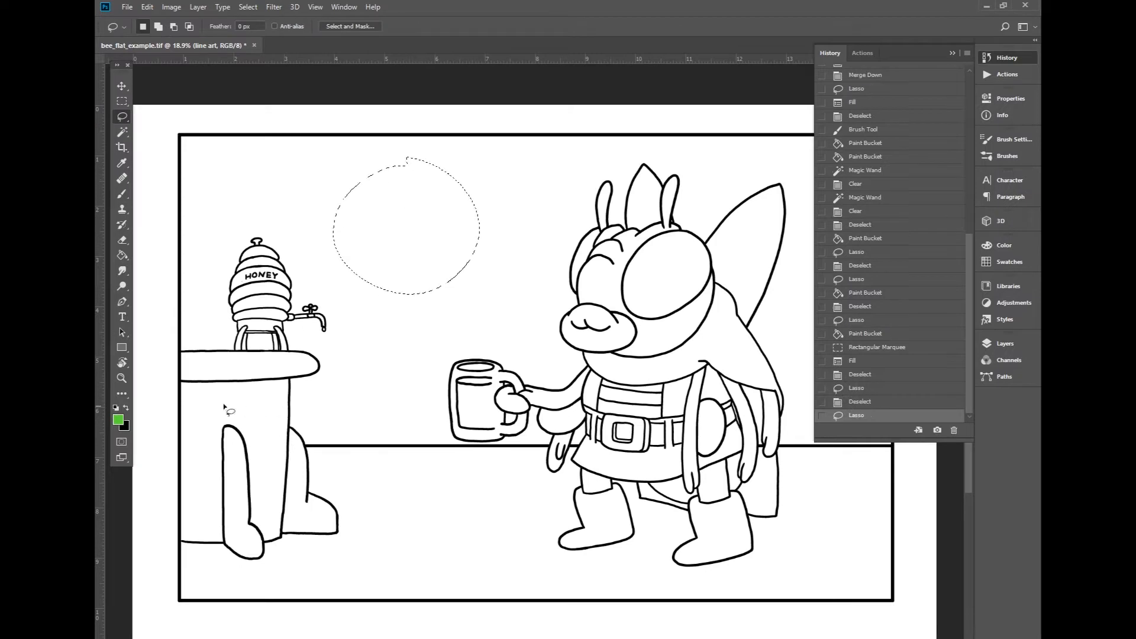
Fill the lasso blob with orange using the Paint Bucket, then deselect.
left_click(120, 422)
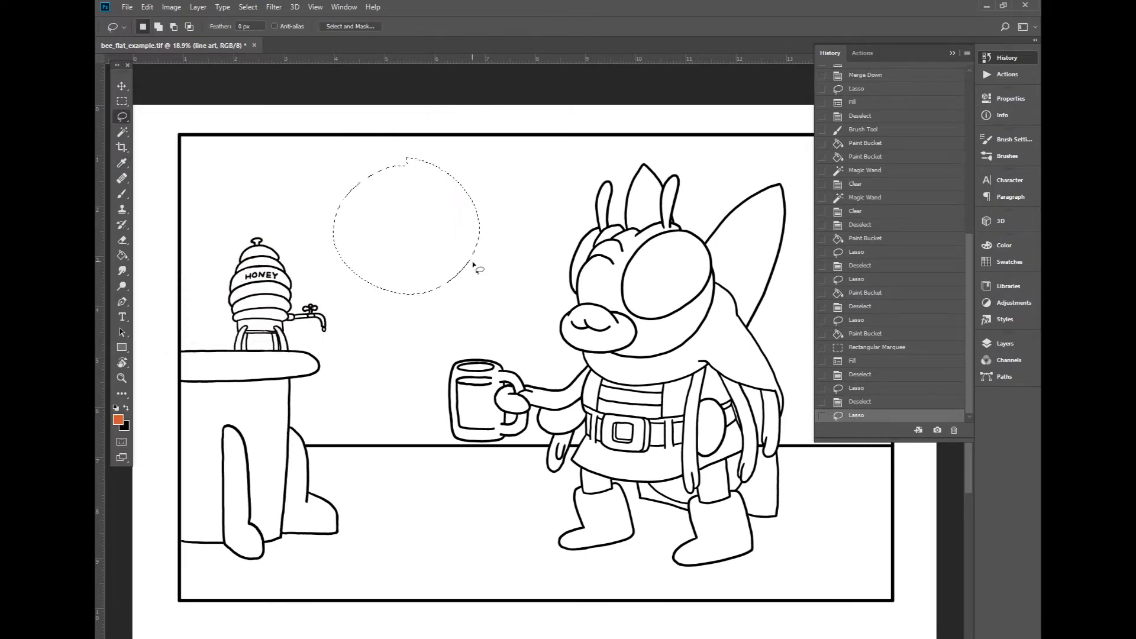
left_click(406, 225)
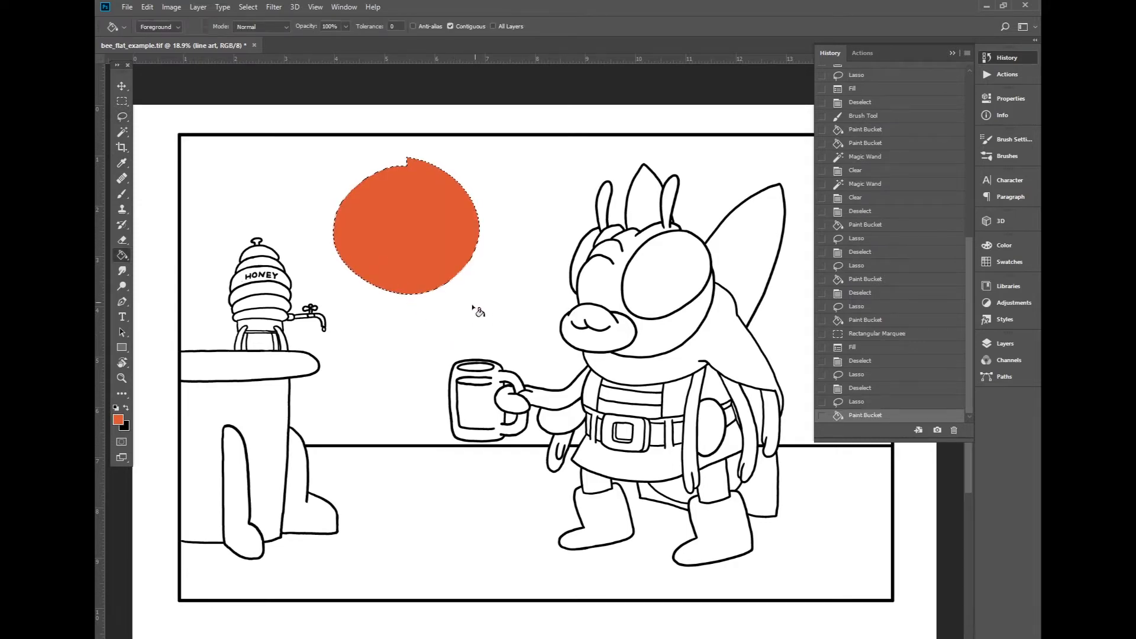
left_click(122, 379)
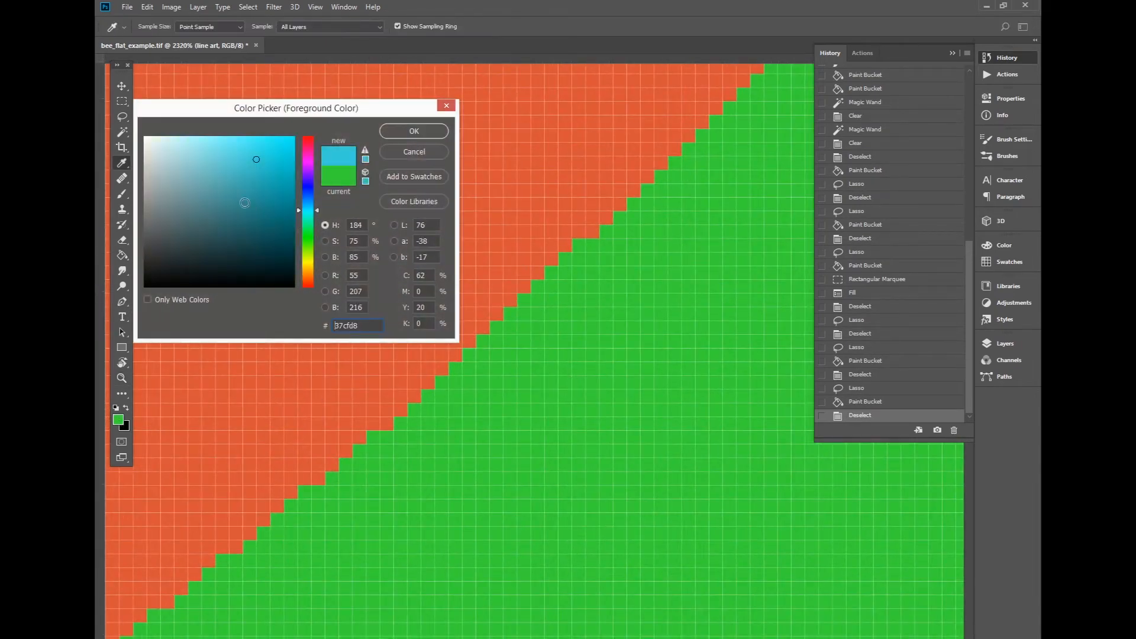
Recolour the orange blob teal with a new foreground colour.
left_click(413, 132)
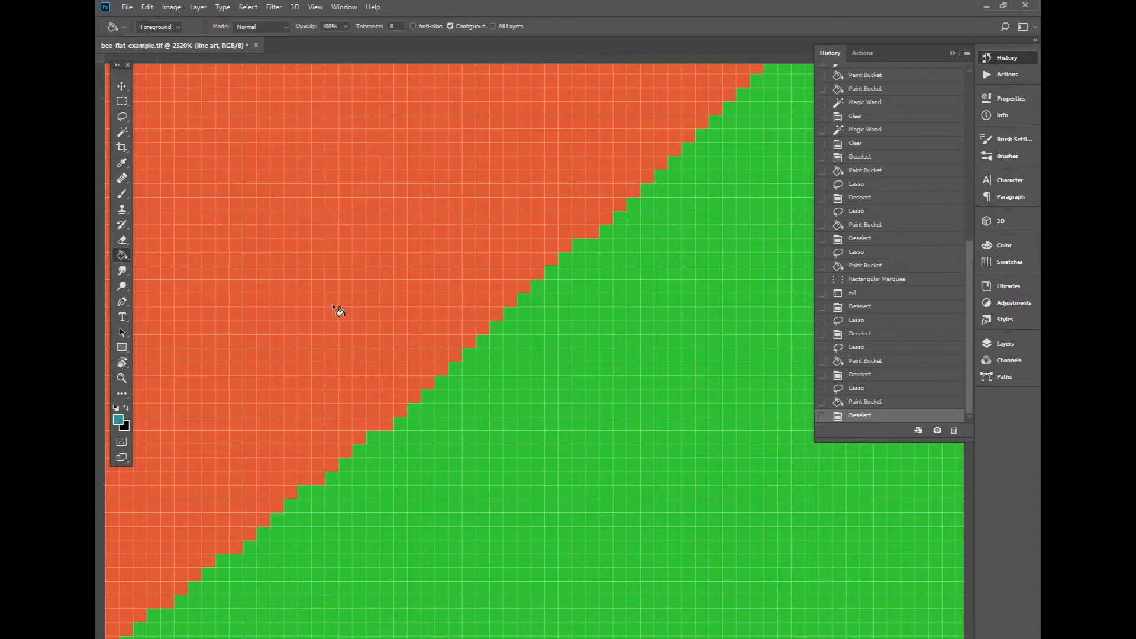
left_click(467, 405)
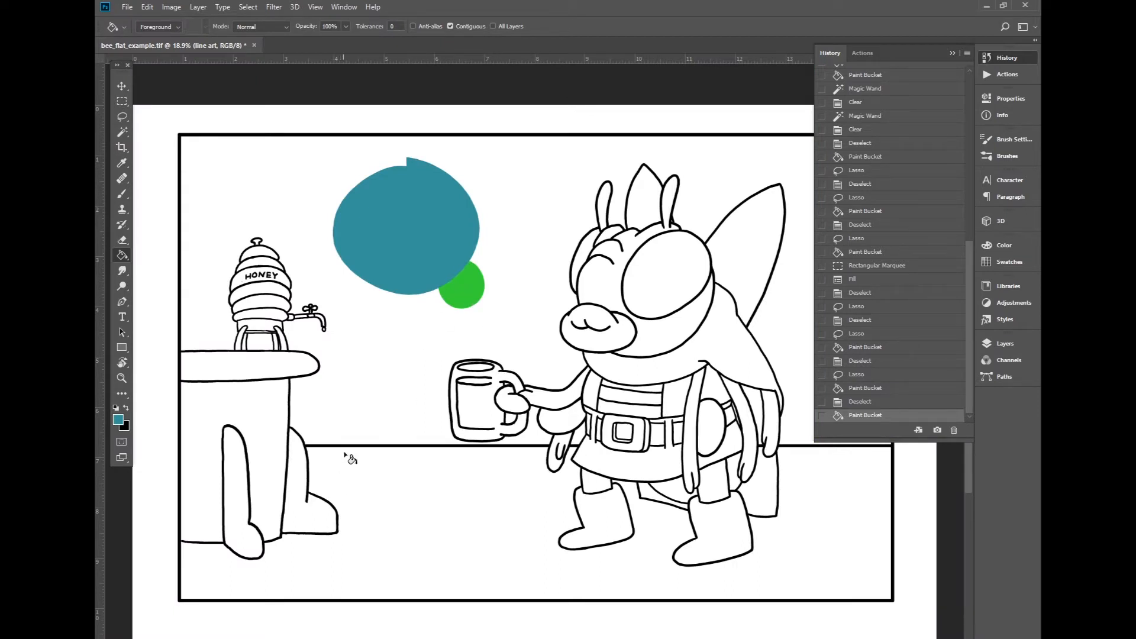
mouse_move(457, 285)
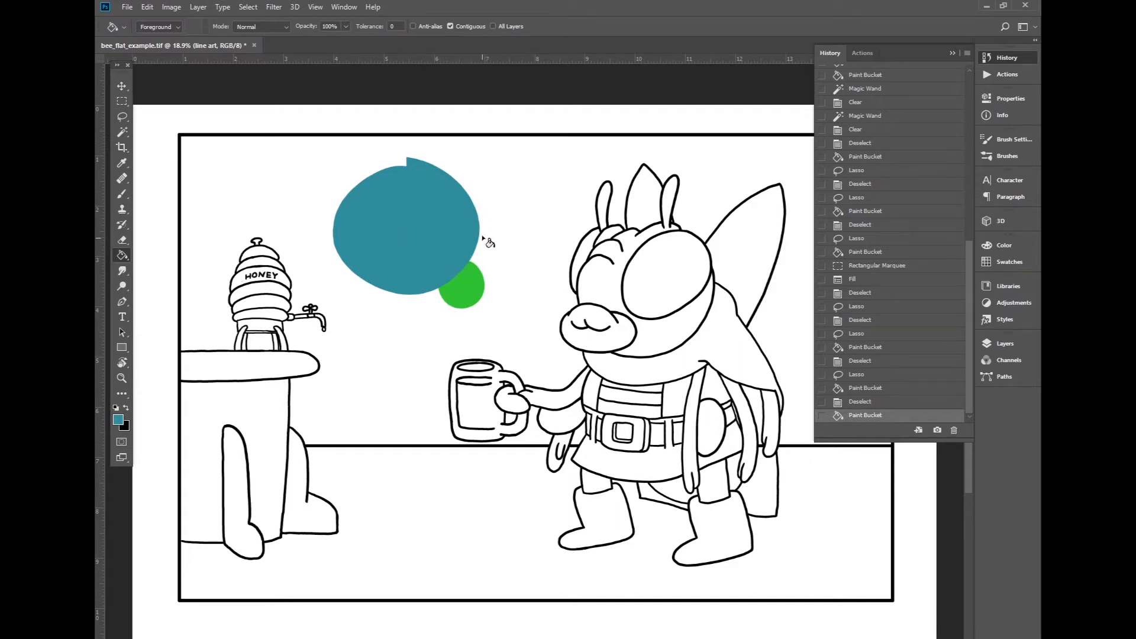
mouse_move(587, 211)
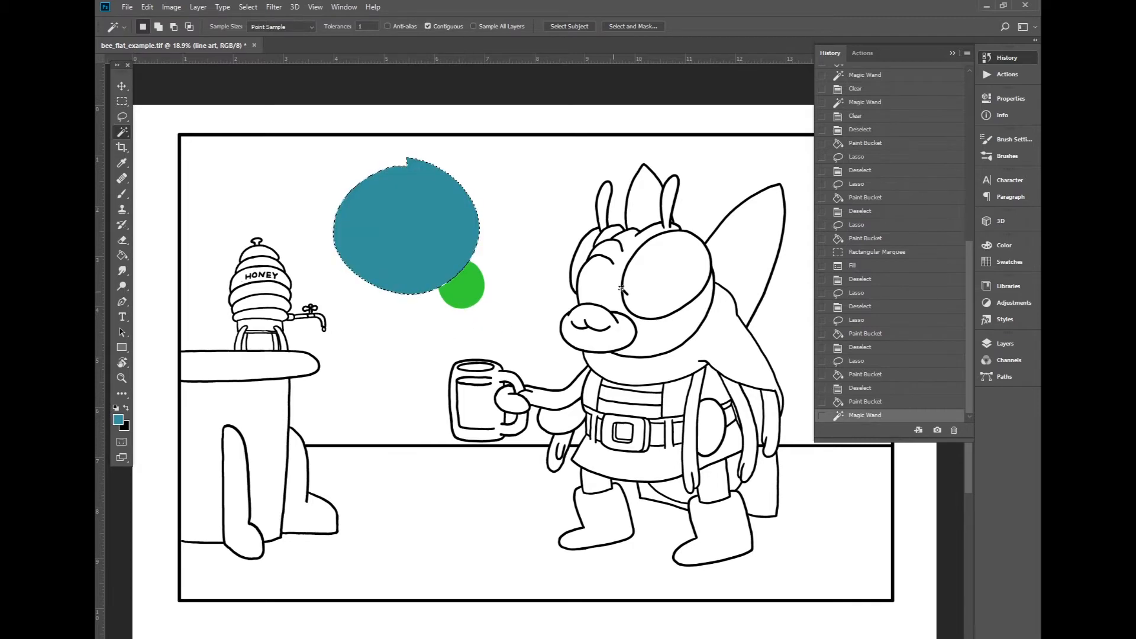
Step back in History to discard all the colour test fills.
left_click(860, 347)
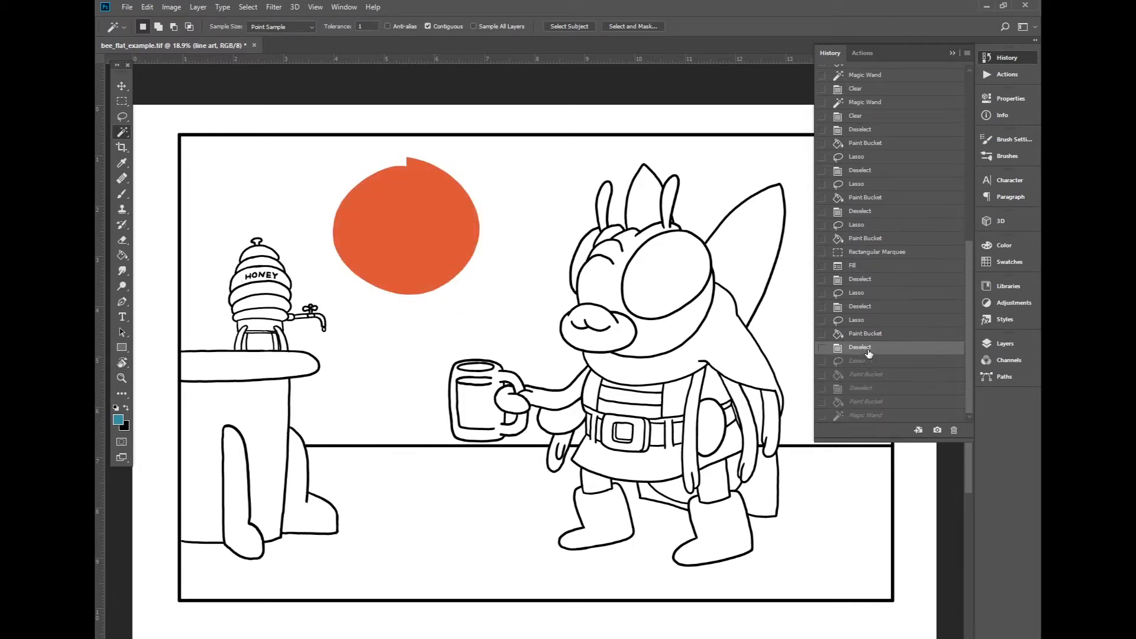
left_click(860, 305)
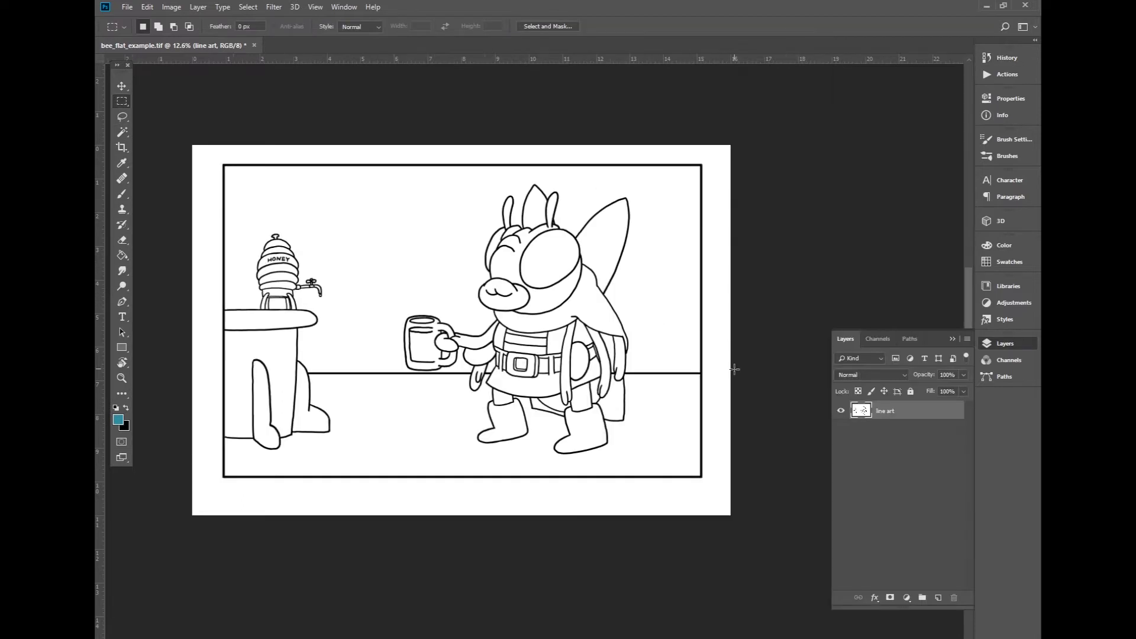
mouse_move(717, 430)
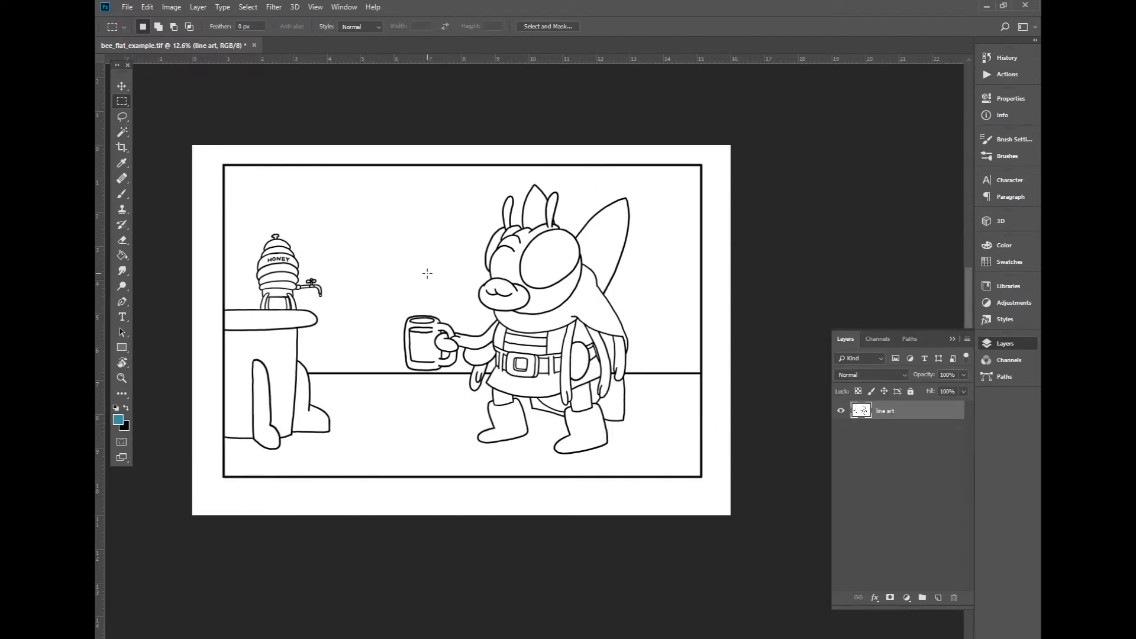
Magic Wand the white areas (non-contiguous), delete them, then select the whole canvas.
left_click(122, 131)
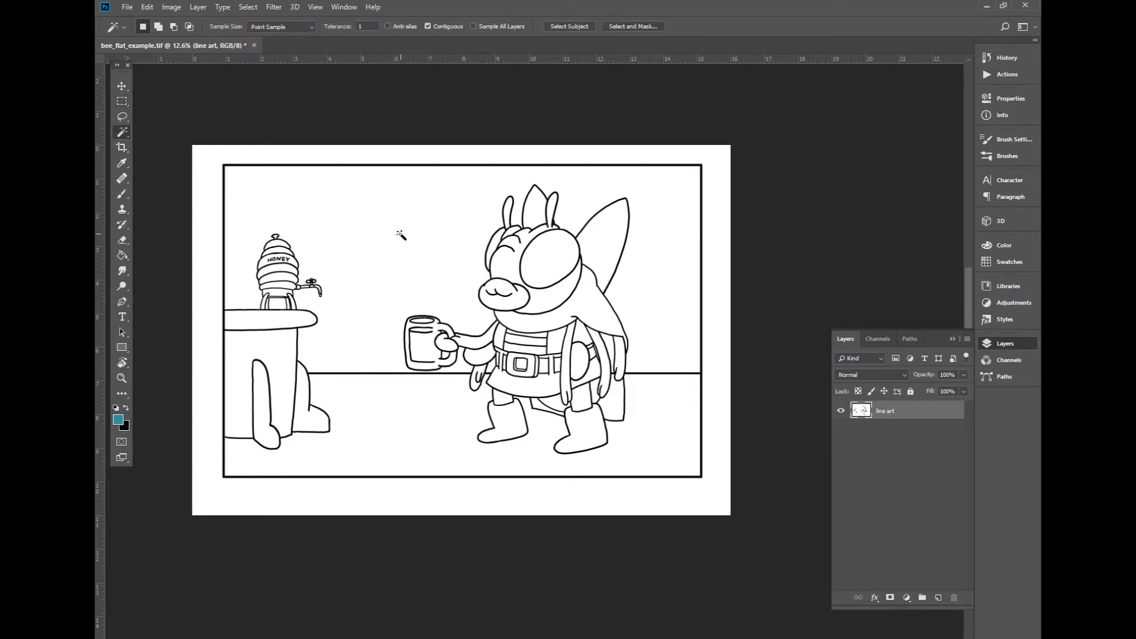
left_click(401, 238)
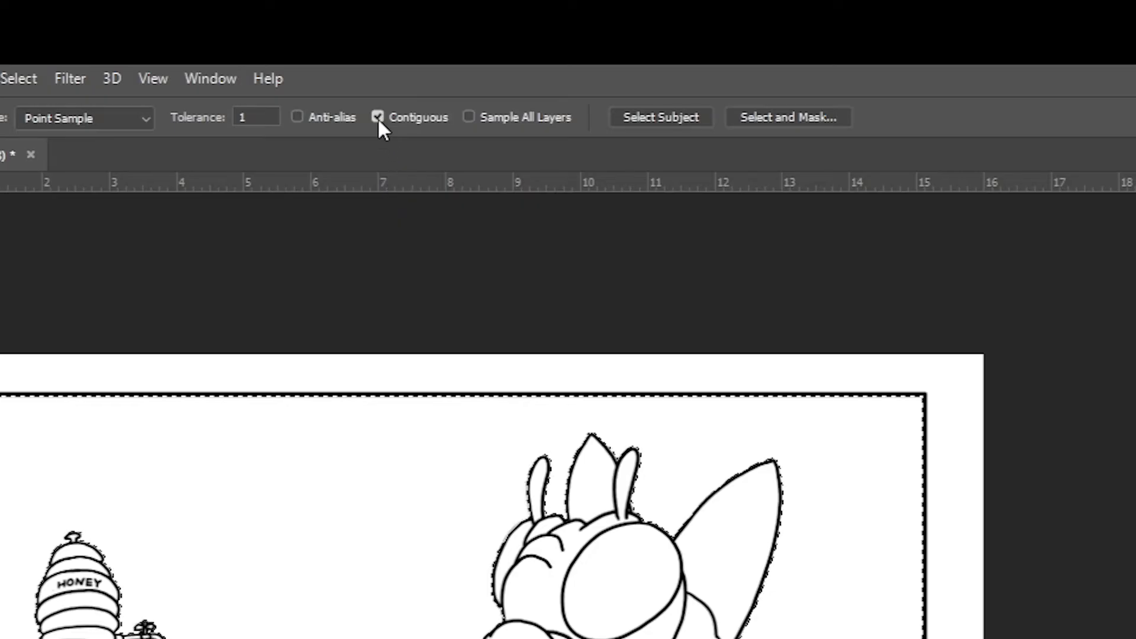
mouse_move(377, 117)
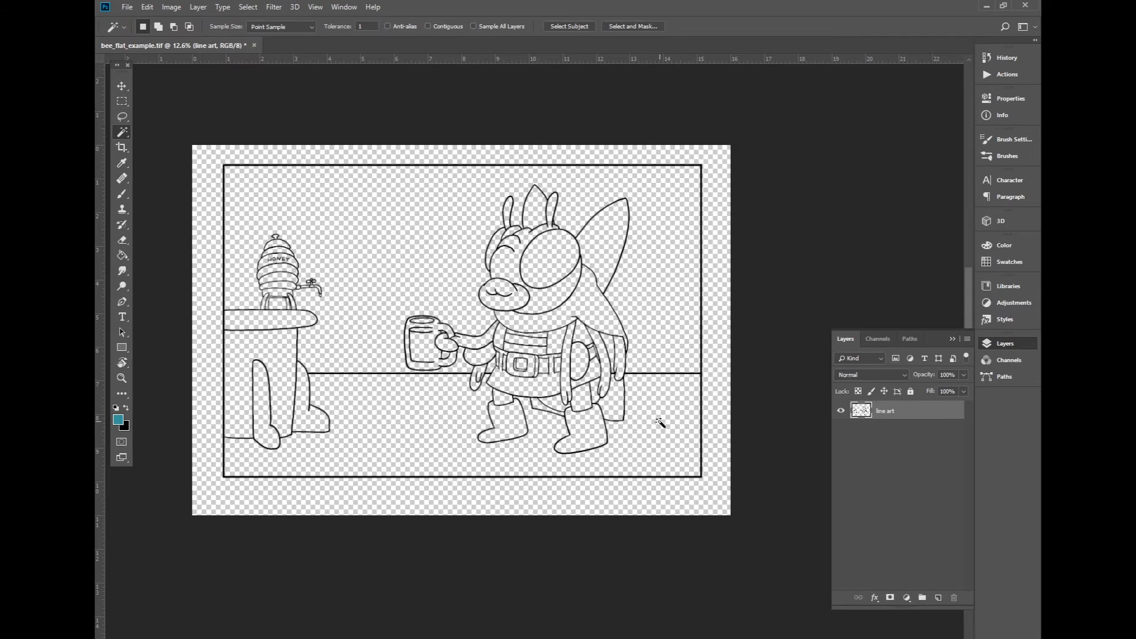
mouse_move(488, 380)
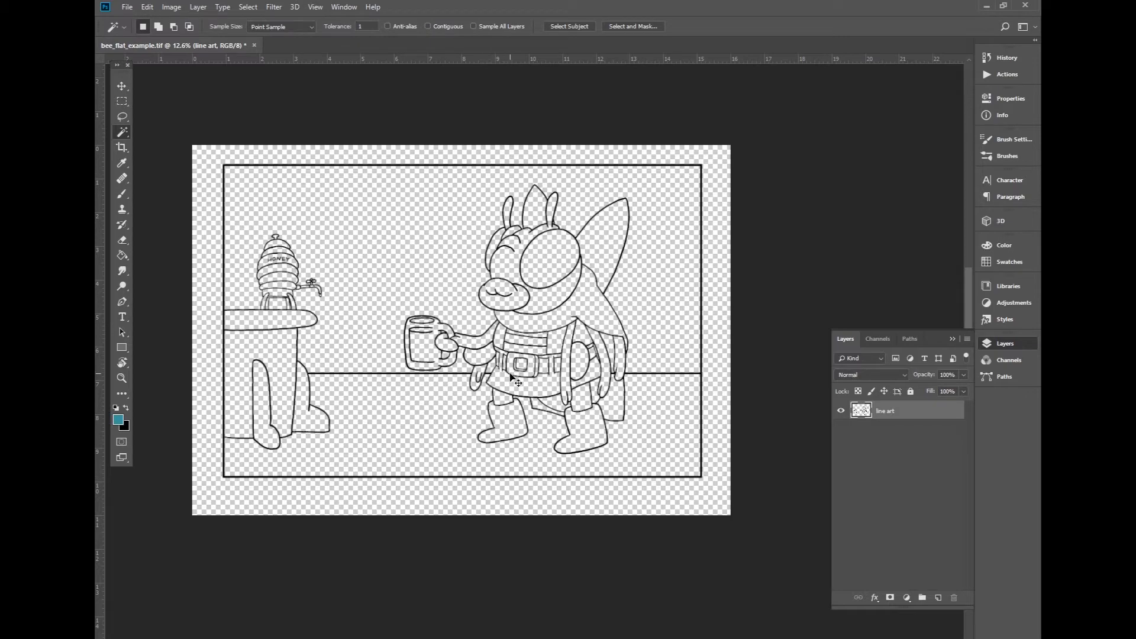
left_click(517, 376)
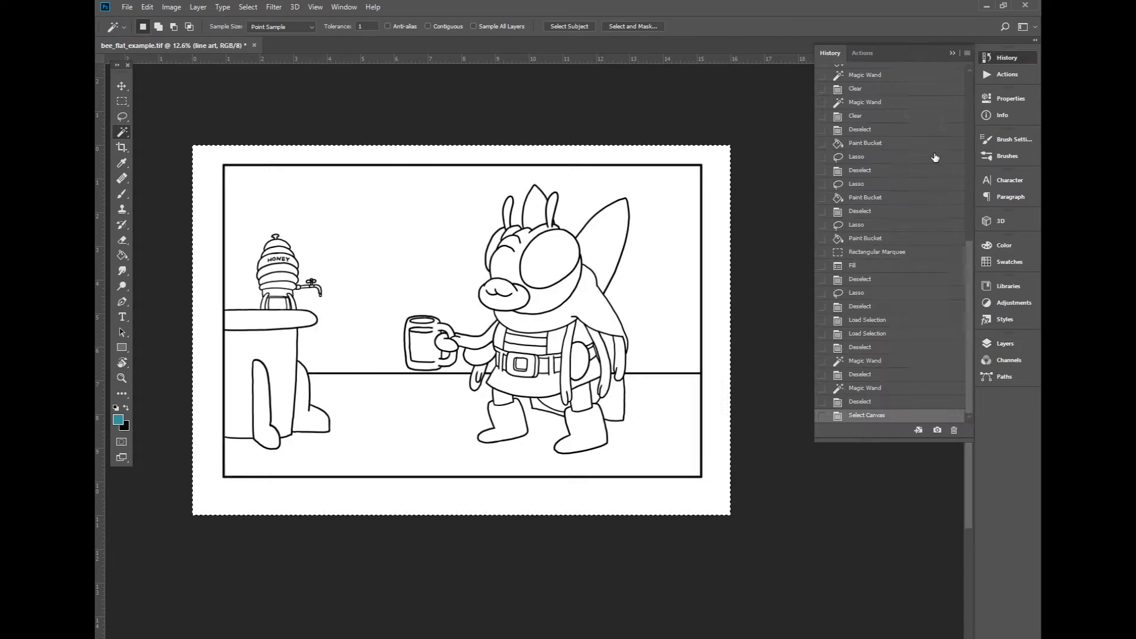
Cut the line art and paste it into a new channel named Alpha 1.
key("ctrl+x")
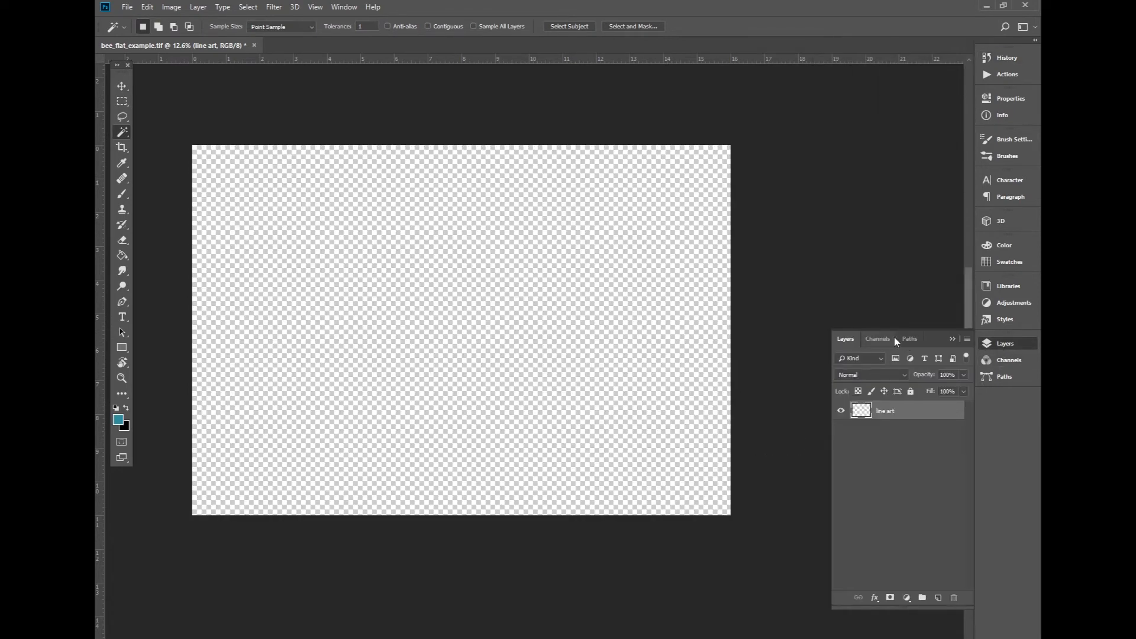
left_click(876, 339)
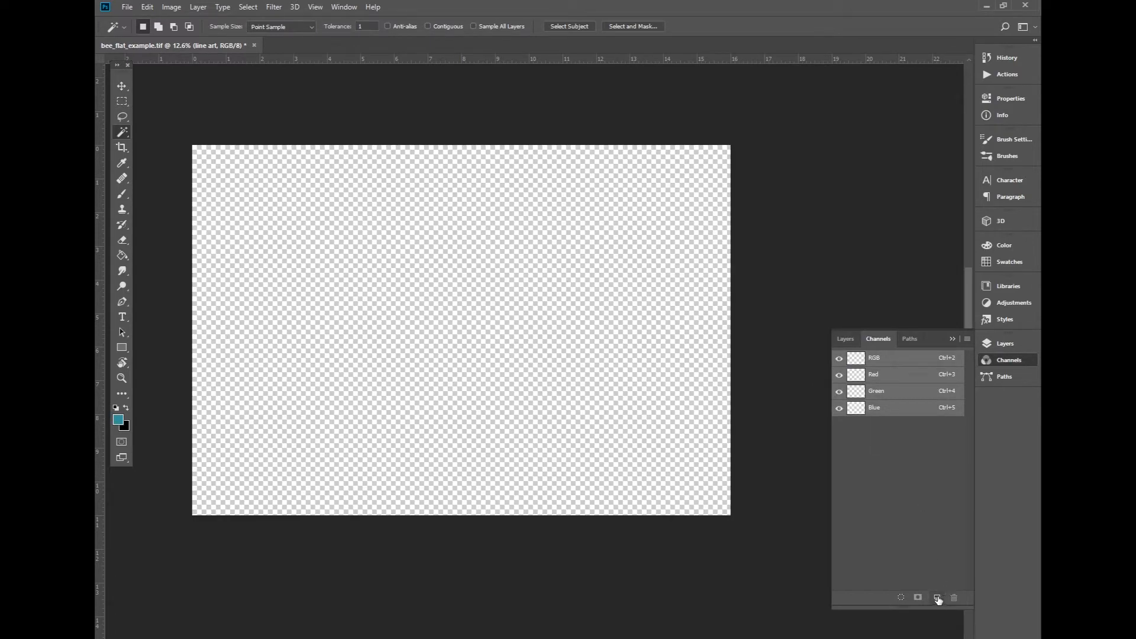
left_click(937, 596)
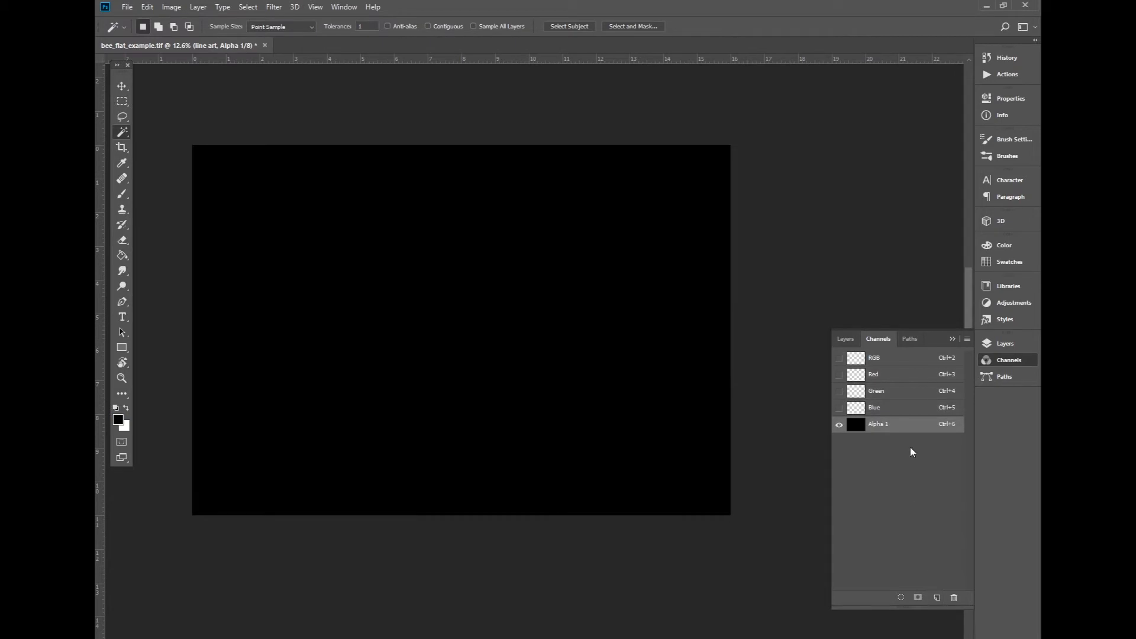
left_click(855, 424)
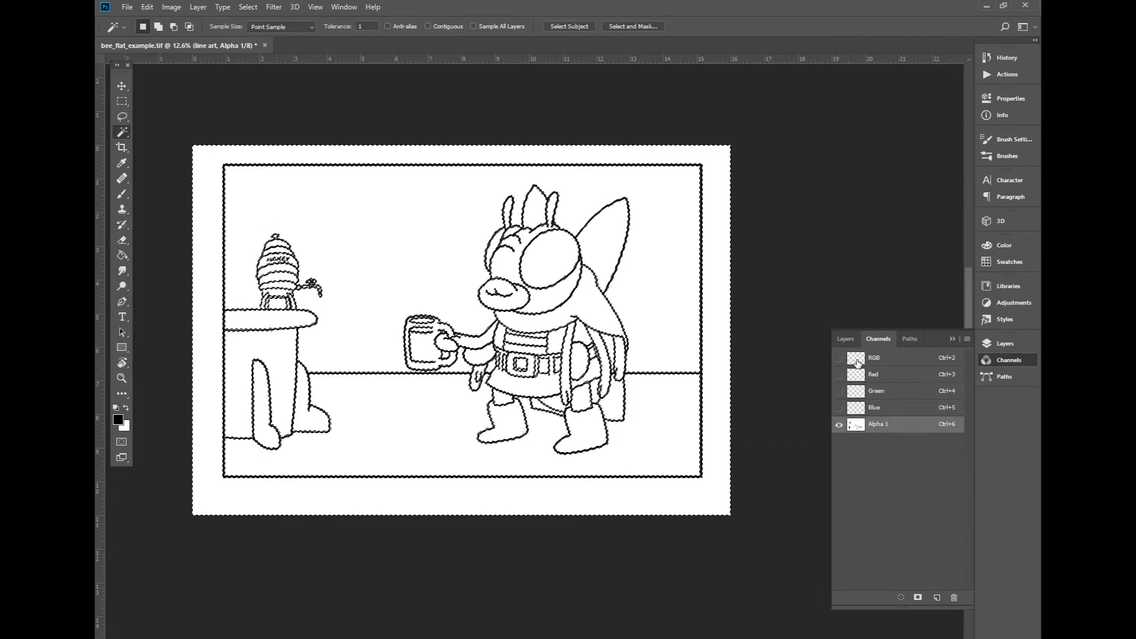
Return to the RGB channels and Layers, adding a new empty layer beneath the line art.
left_click(874, 357)
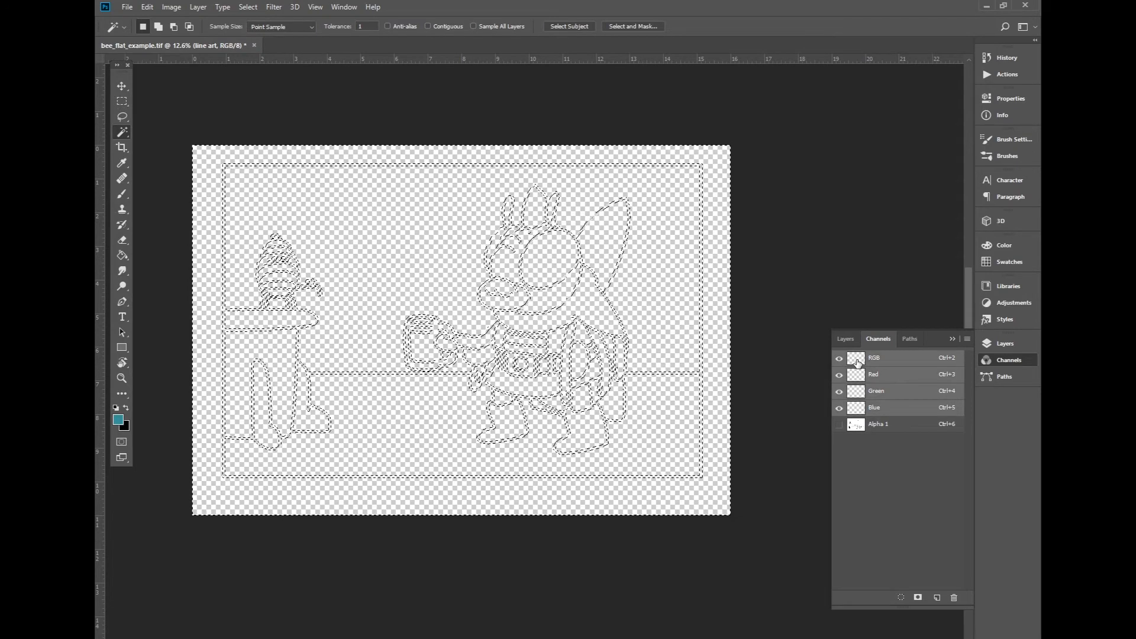
left_click(844, 339)
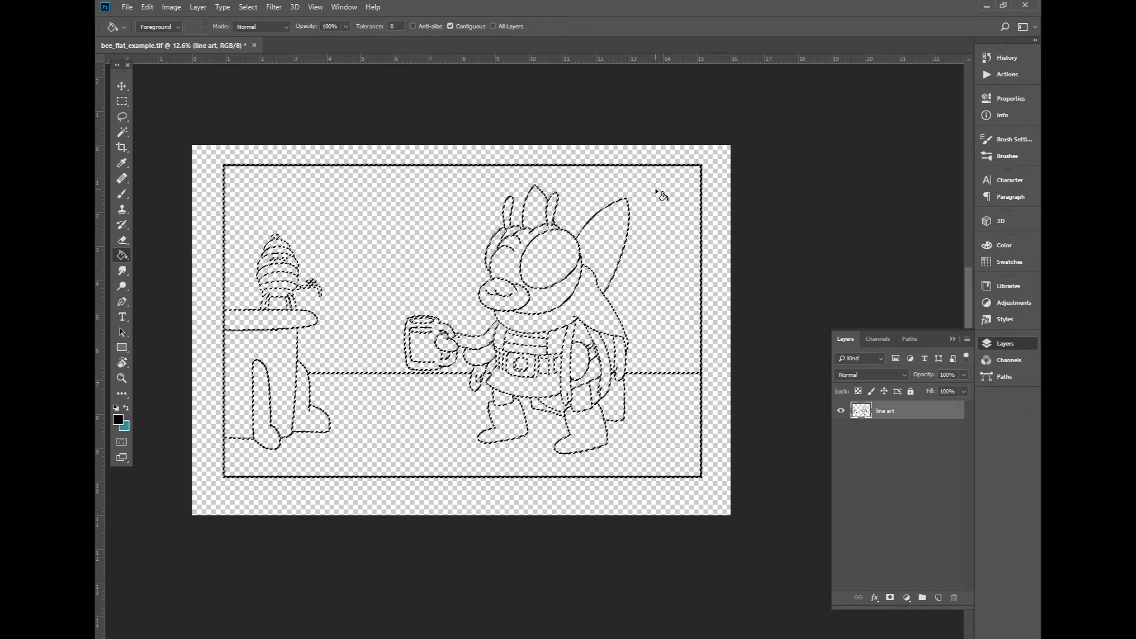
key("alt+backspace")
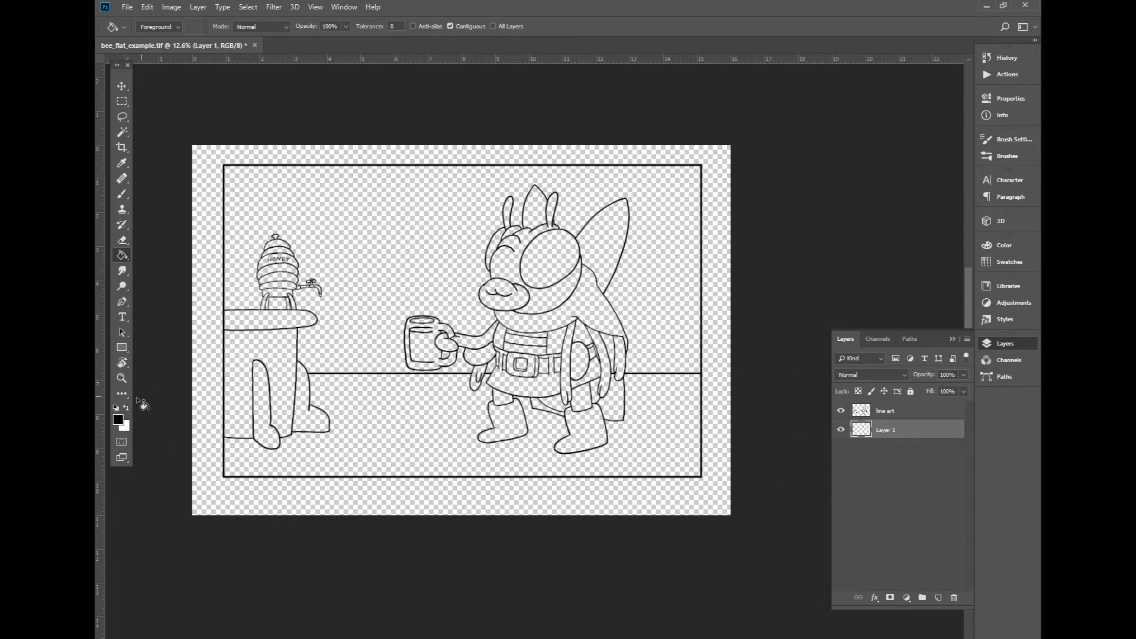
left_click(355, 383)
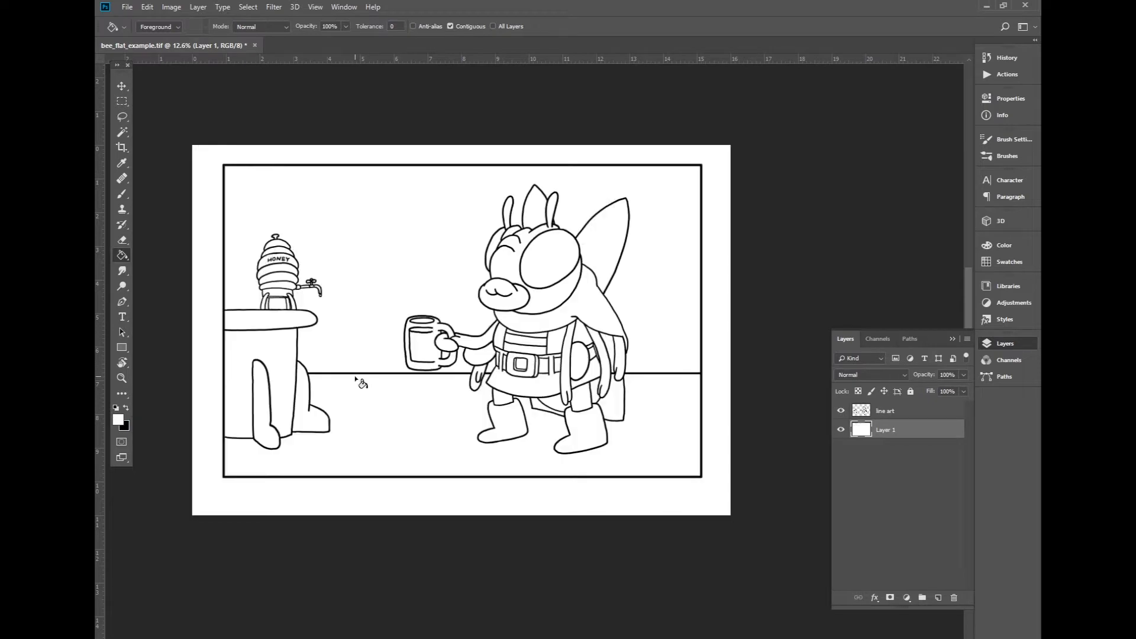
left_click(841, 410)
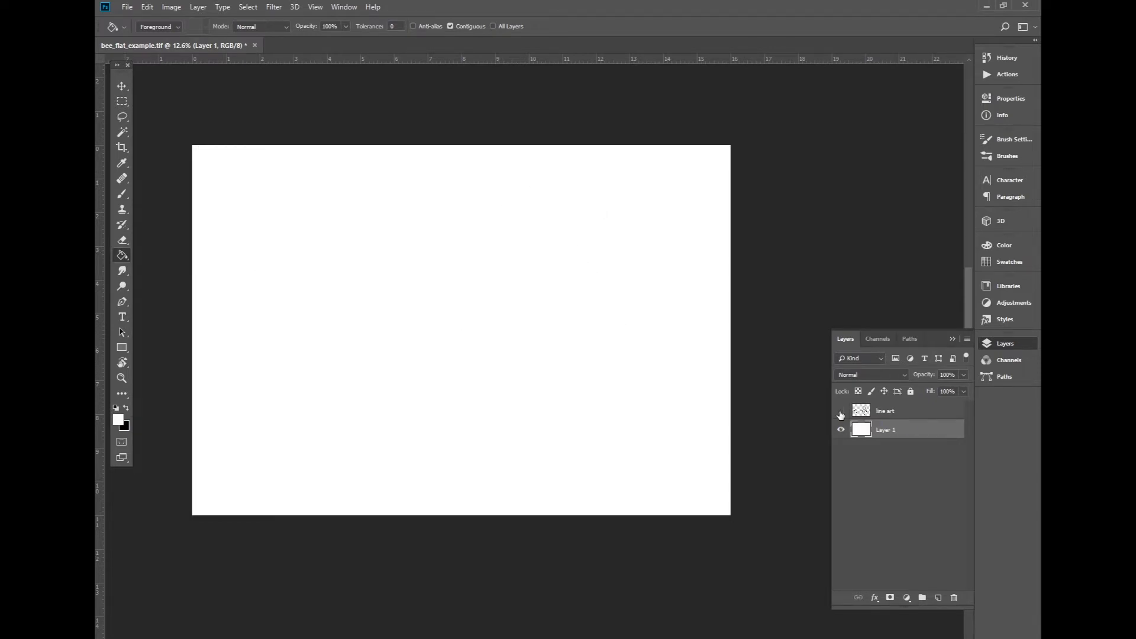
left_click(840, 411)
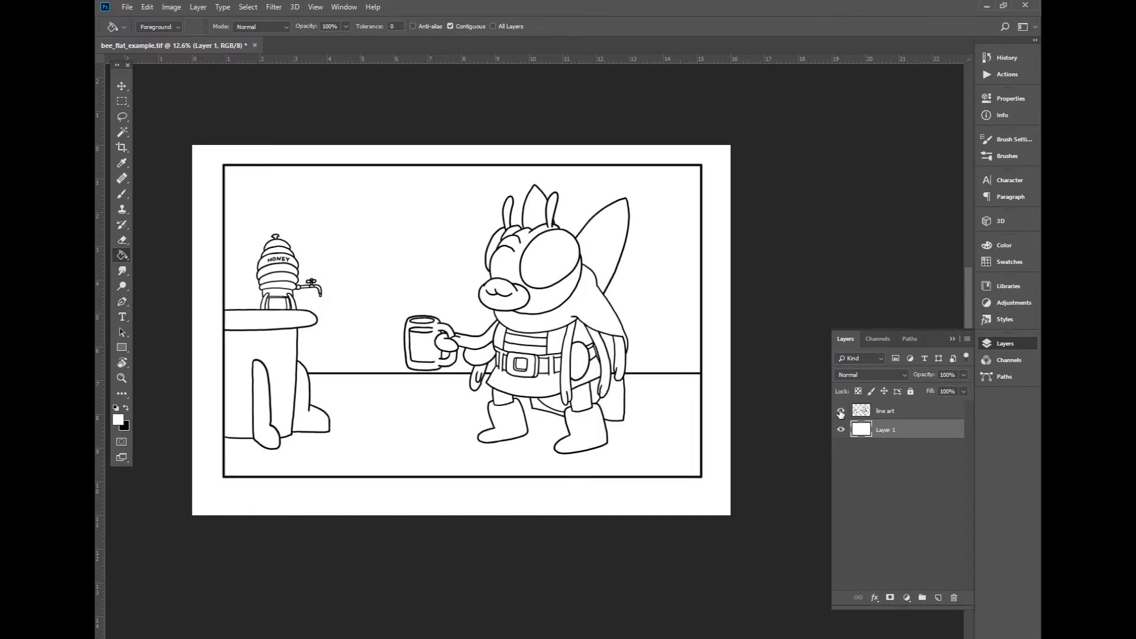
left_click(840, 410)
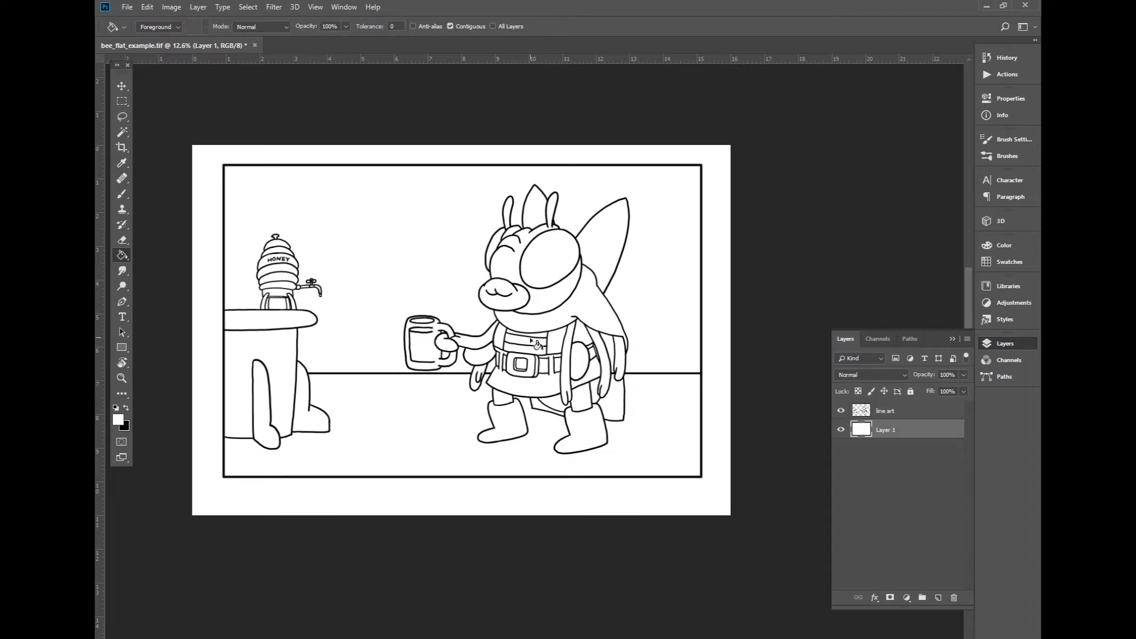
left_click(122, 379)
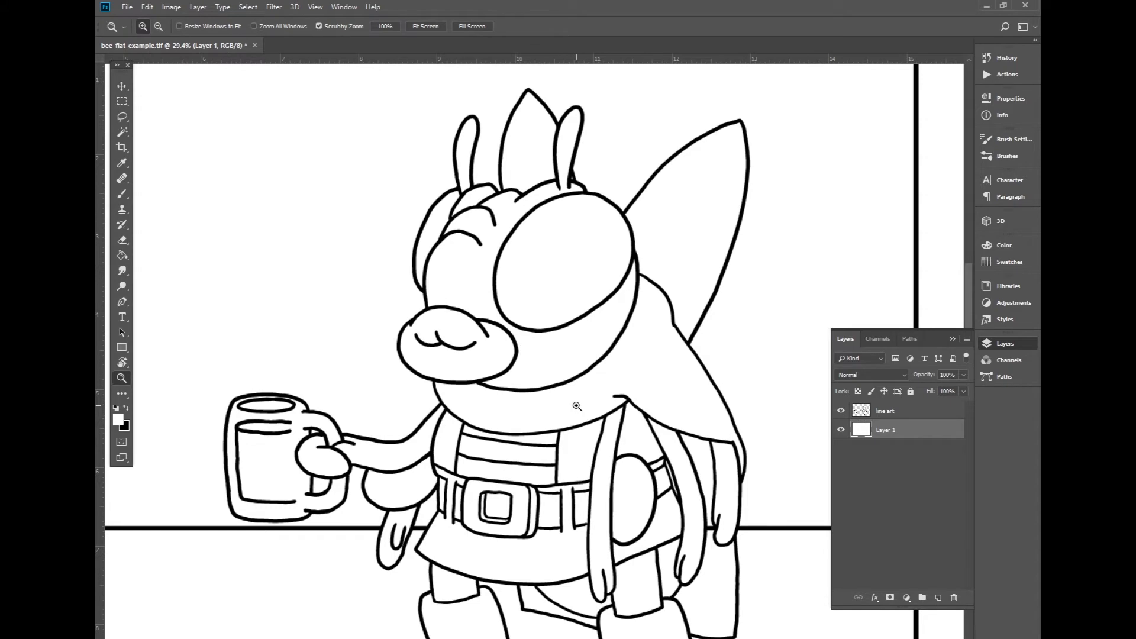
scroll("down", 3)
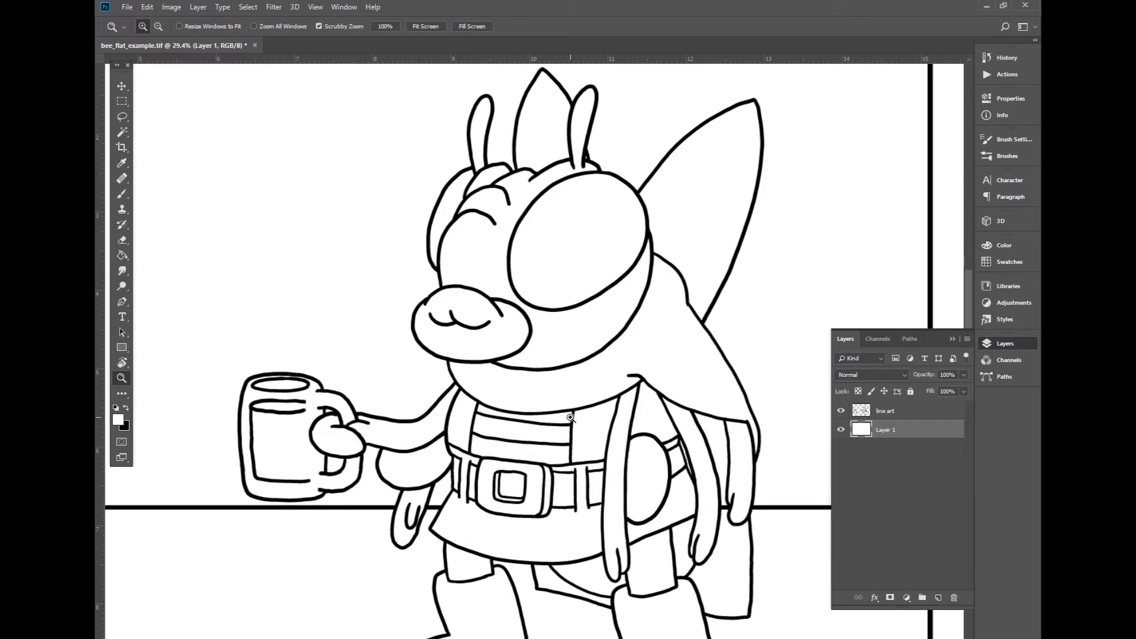
left_click(122, 117)
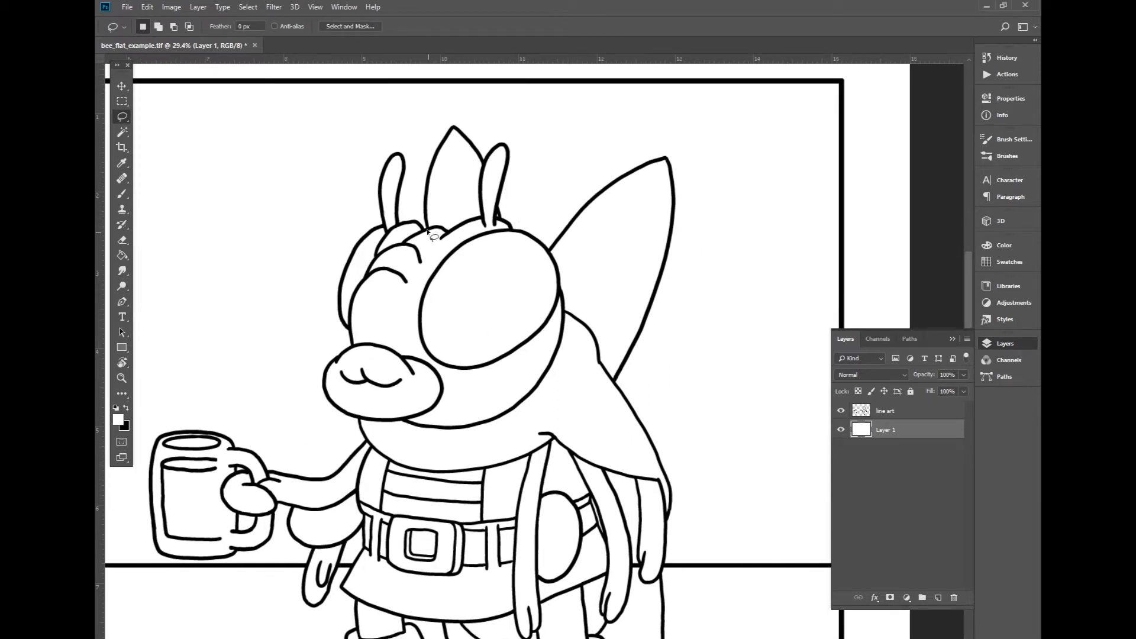
Trace a lasso selection along the middle of the bee's outer outline.
left_click_drag(434, 163, 427, 239)
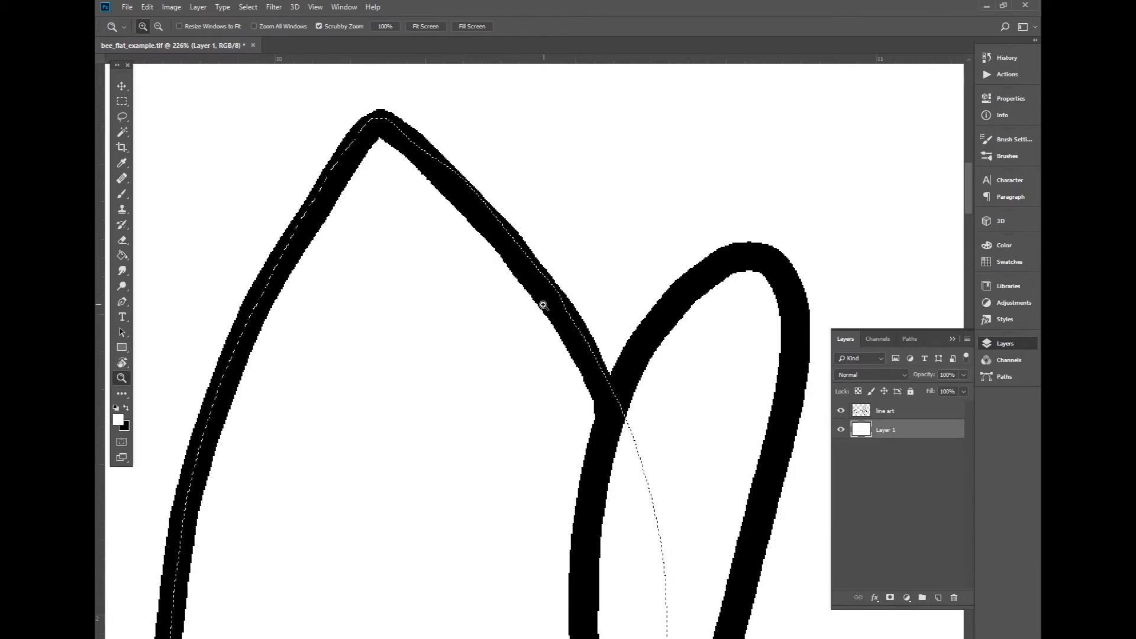
mouse_move(547, 251)
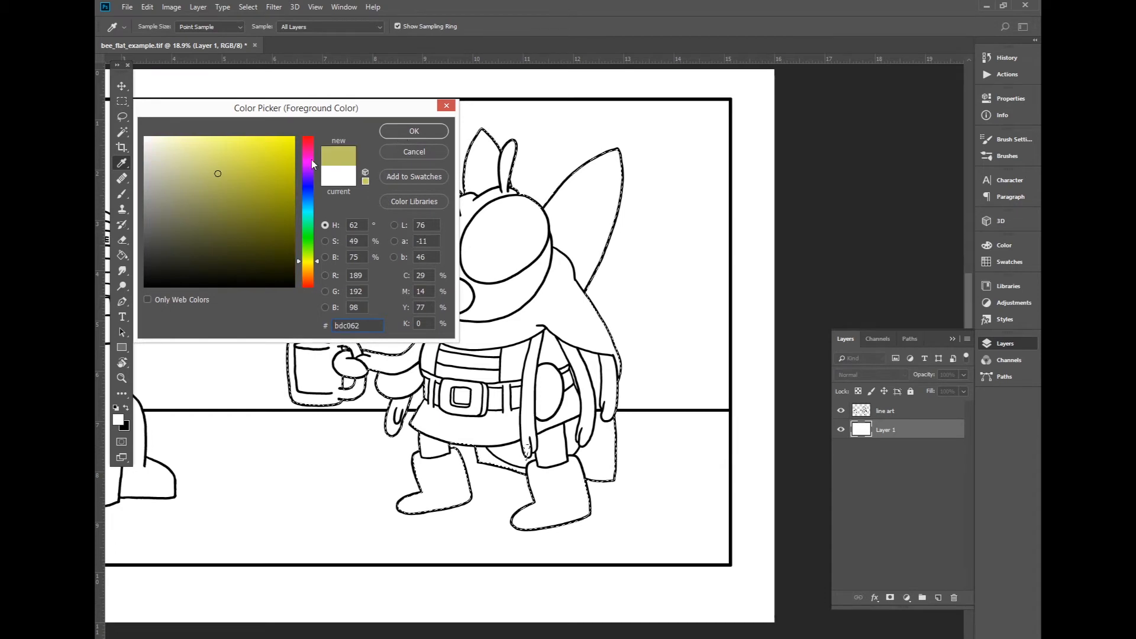
Fill the bee selection with mustard yellow #bdc062 on Layer 1, then view painting tool variants.
left_click(414, 131)
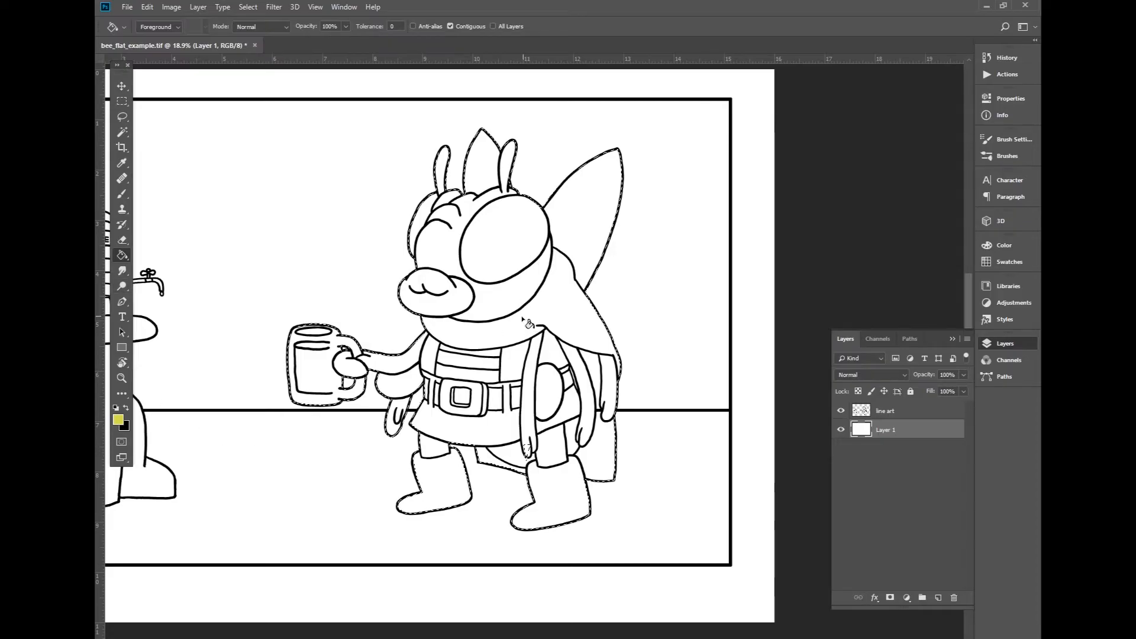
left_click(528, 322)
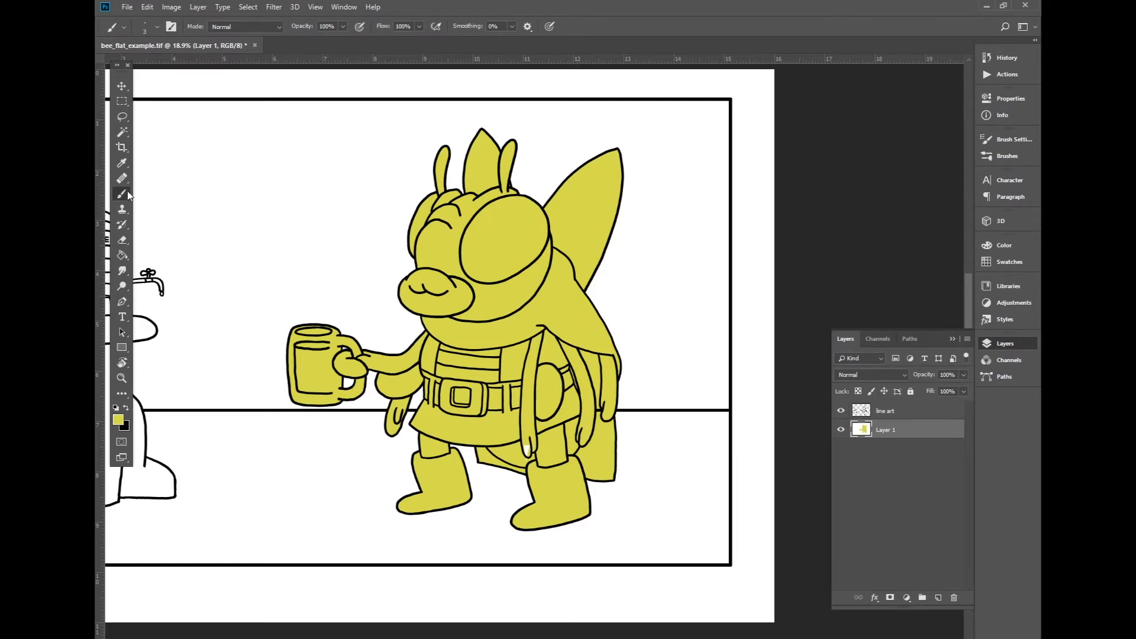
left_click(121, 193)
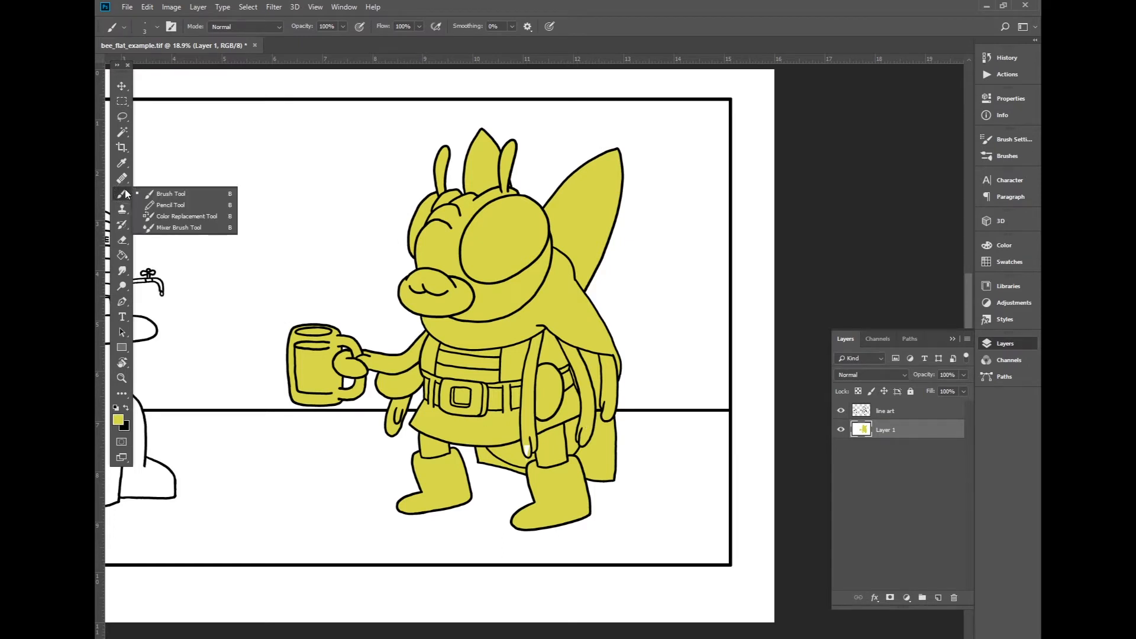
left_click(171, 204)
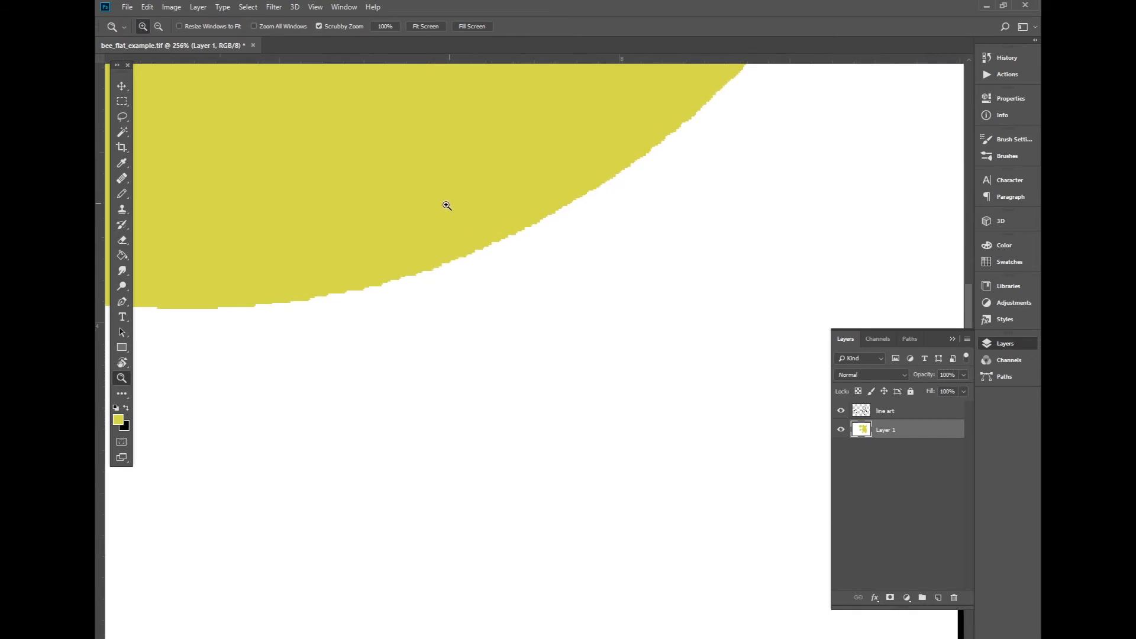
mouse_move(442, 305)
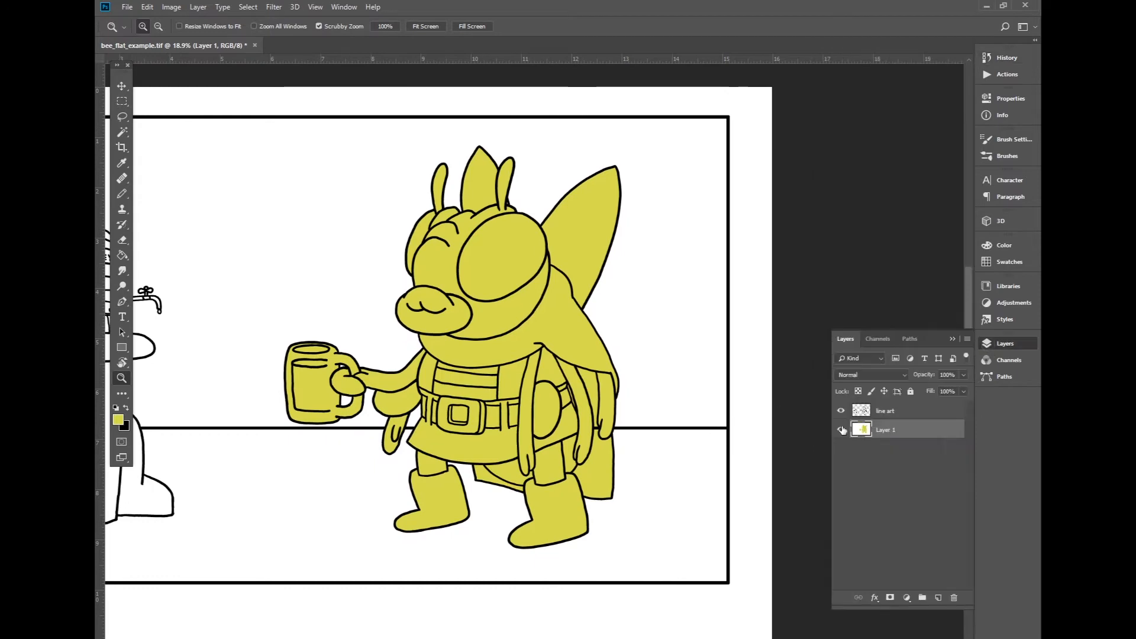
left_click(840, 410)
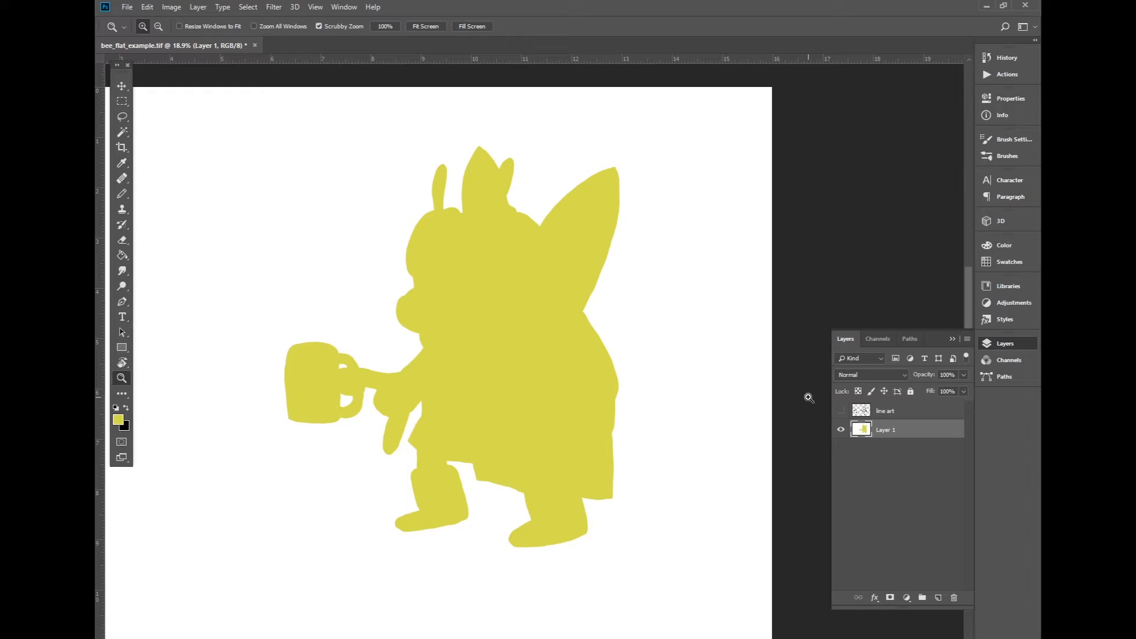
left_click(841, 411)
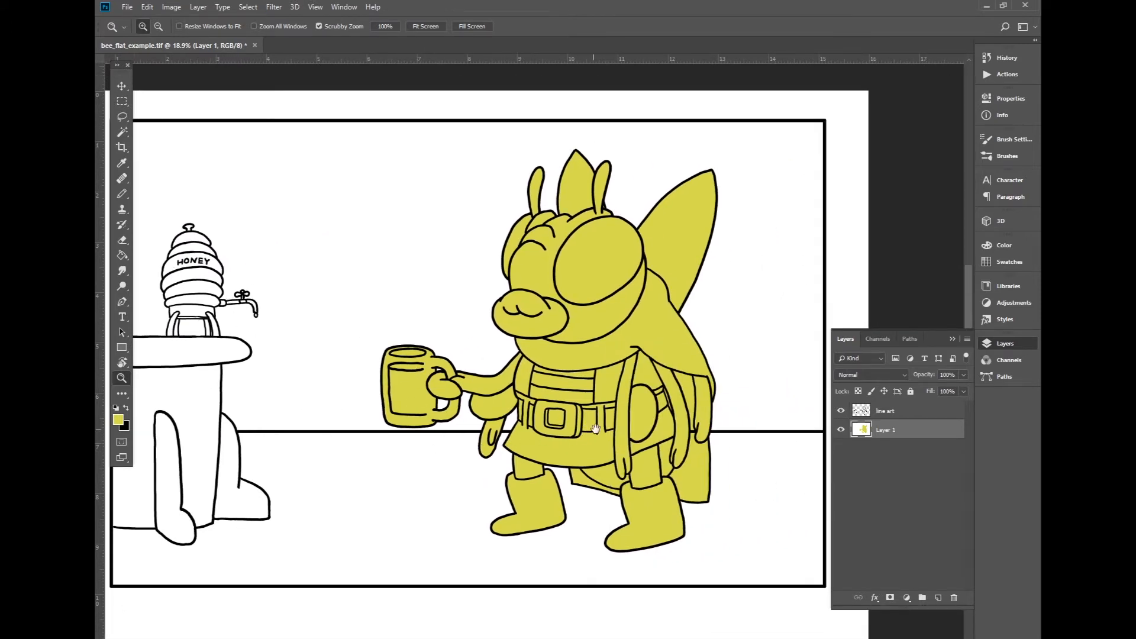
left_click_drag(594, 427, 553, 436)
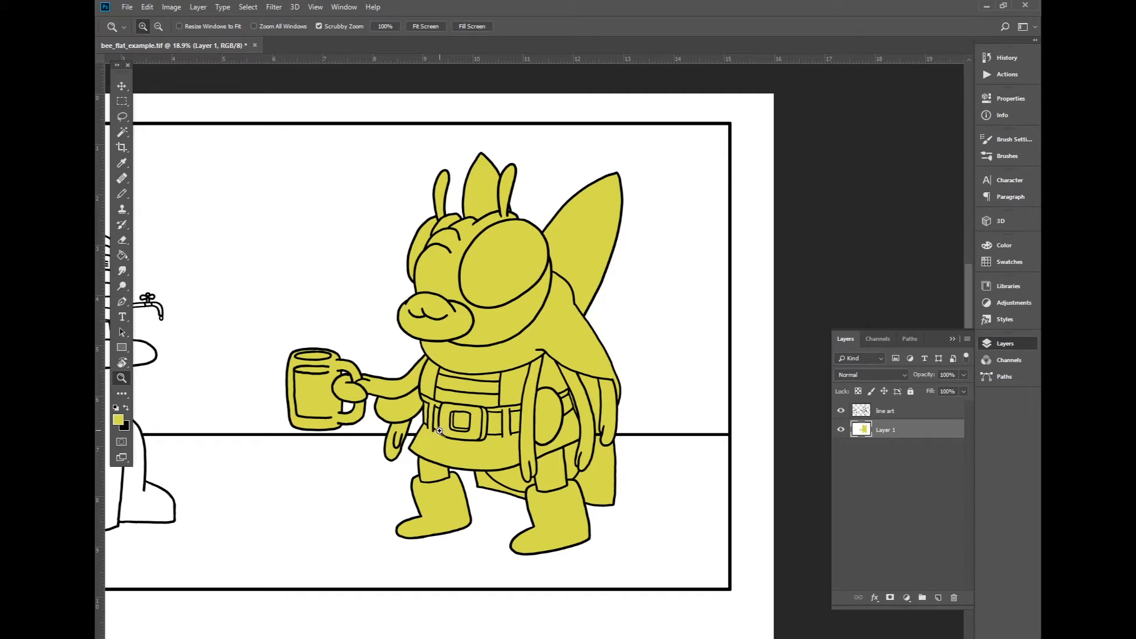
mouse_move(639, 249)
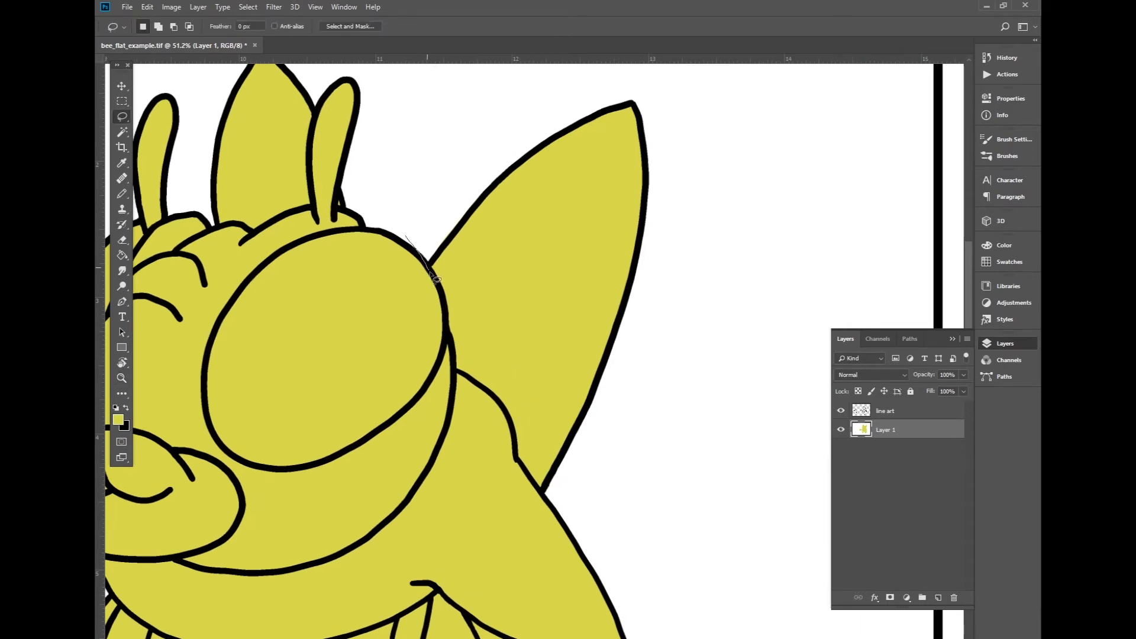
Lasso the bee's wing and fill it with pale yellow #f1f3af.
left_click_drag(427, 275, 460, 379)
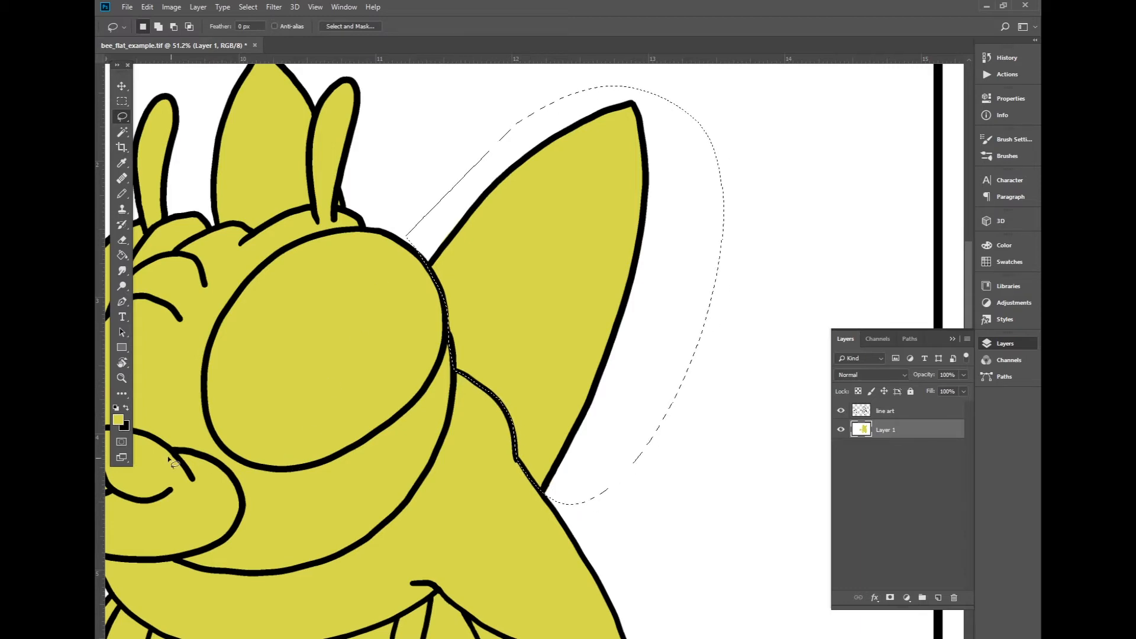
left_click(117, 419)
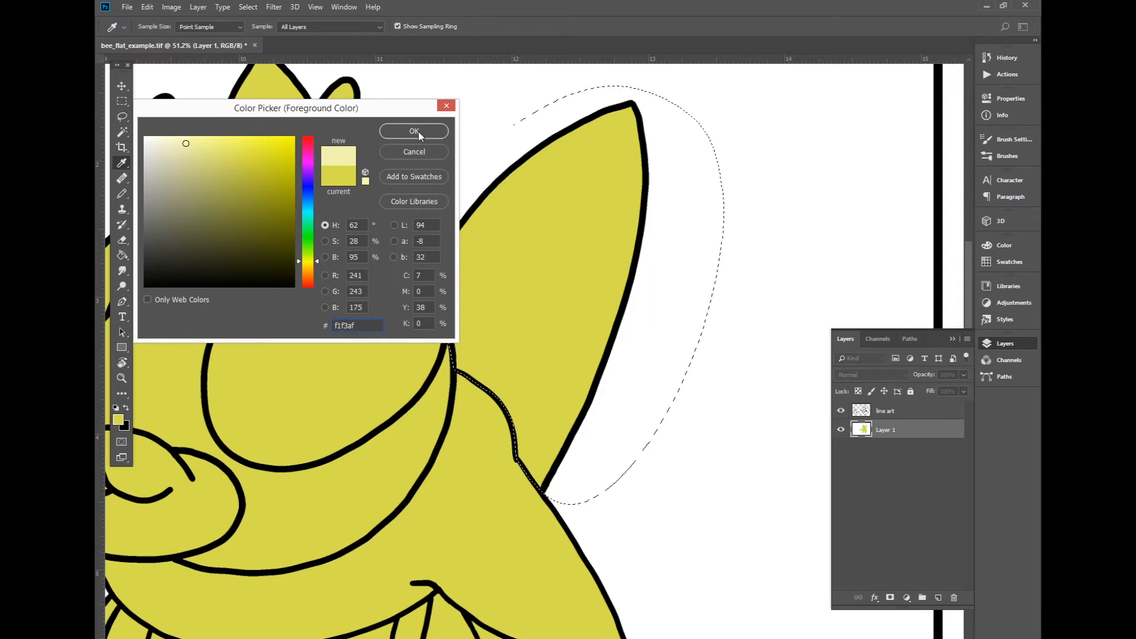
left_click(414, 131)
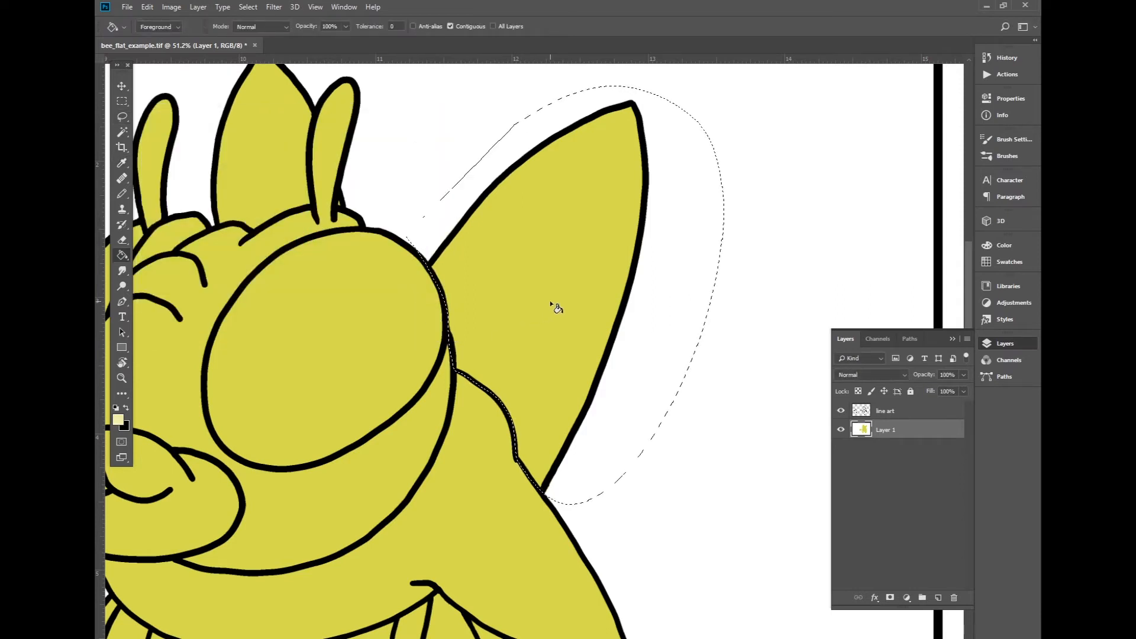
left_click(556, 308)
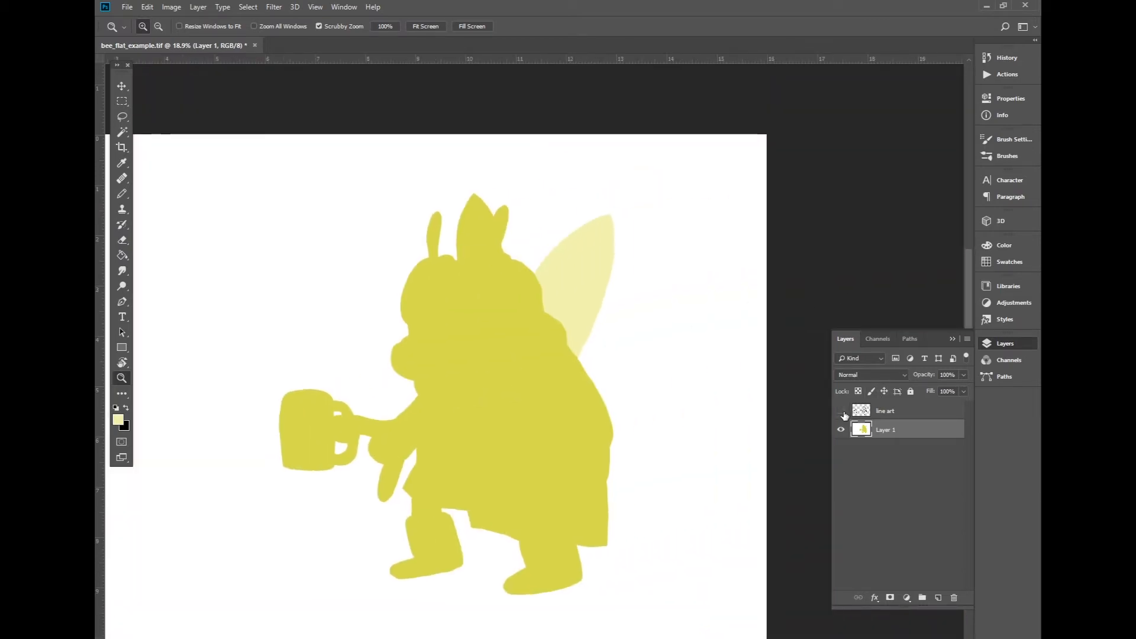
Show the line art layer again and return to the Lasso tool.
left_click(840, 411)
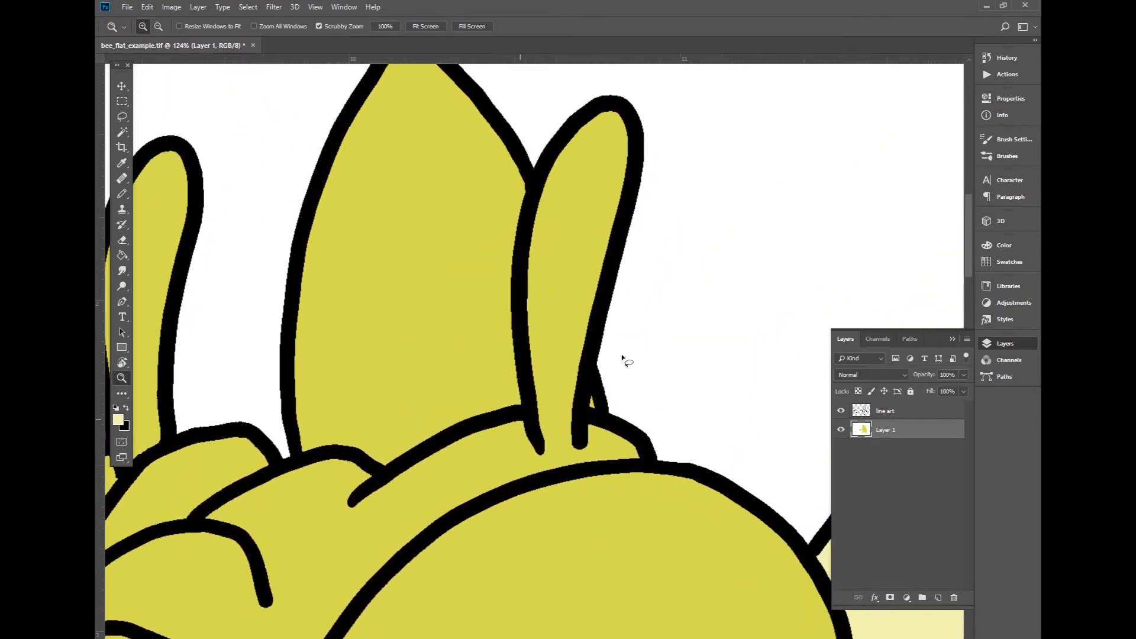
left_click(122, 116)
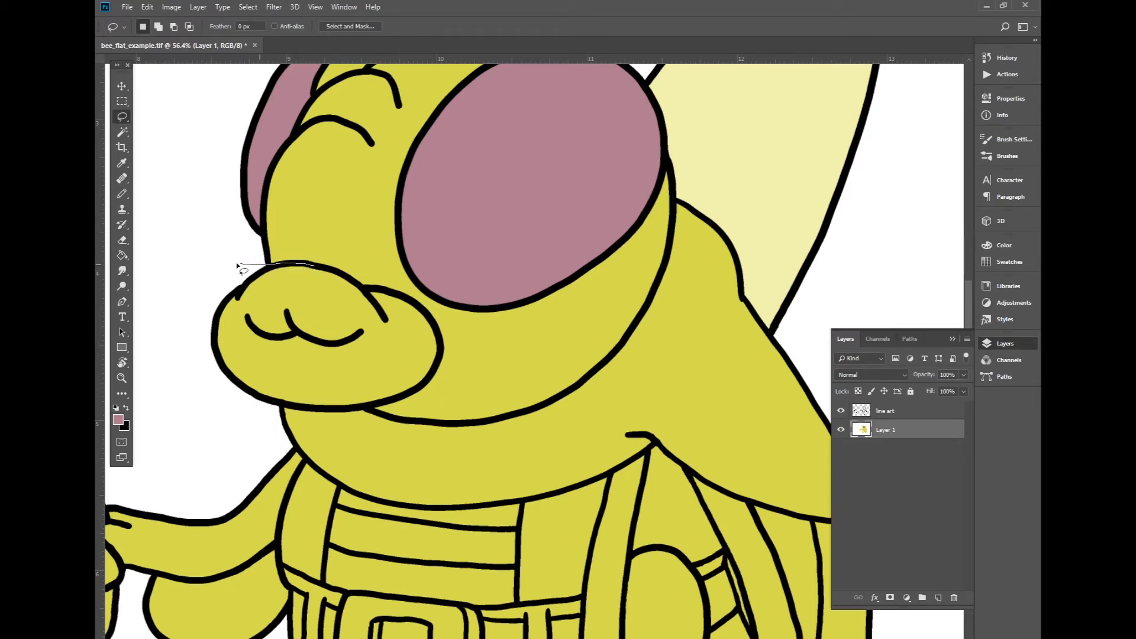
Lasso the bee's snout and fill it with bright blue.
left_click_drag(242, 266, 281, 410)
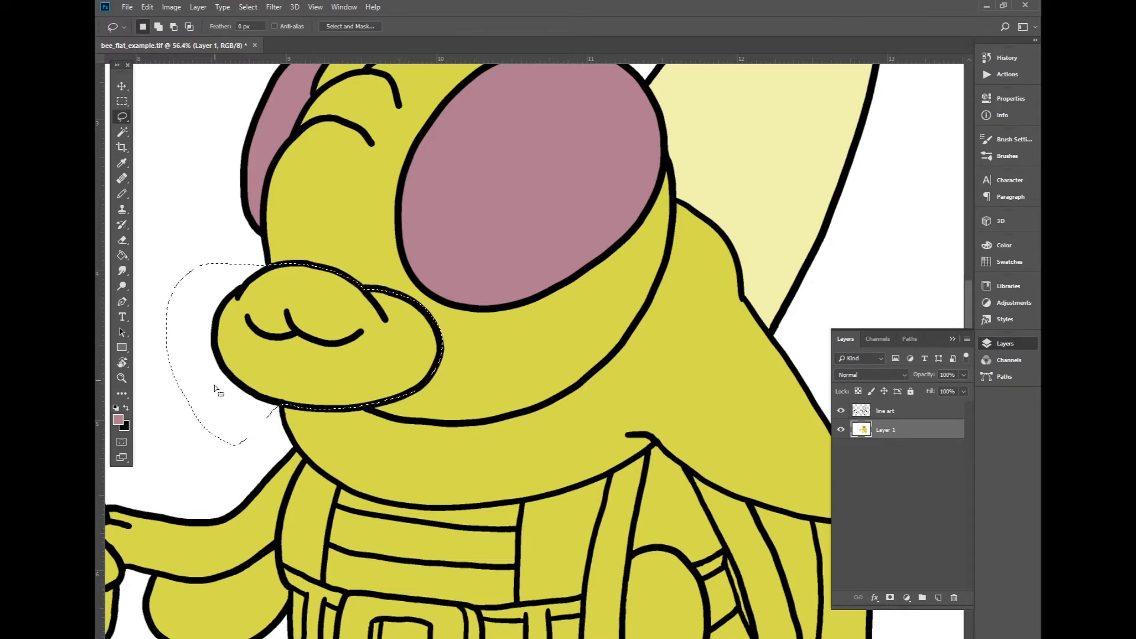
left_click(840, 411)
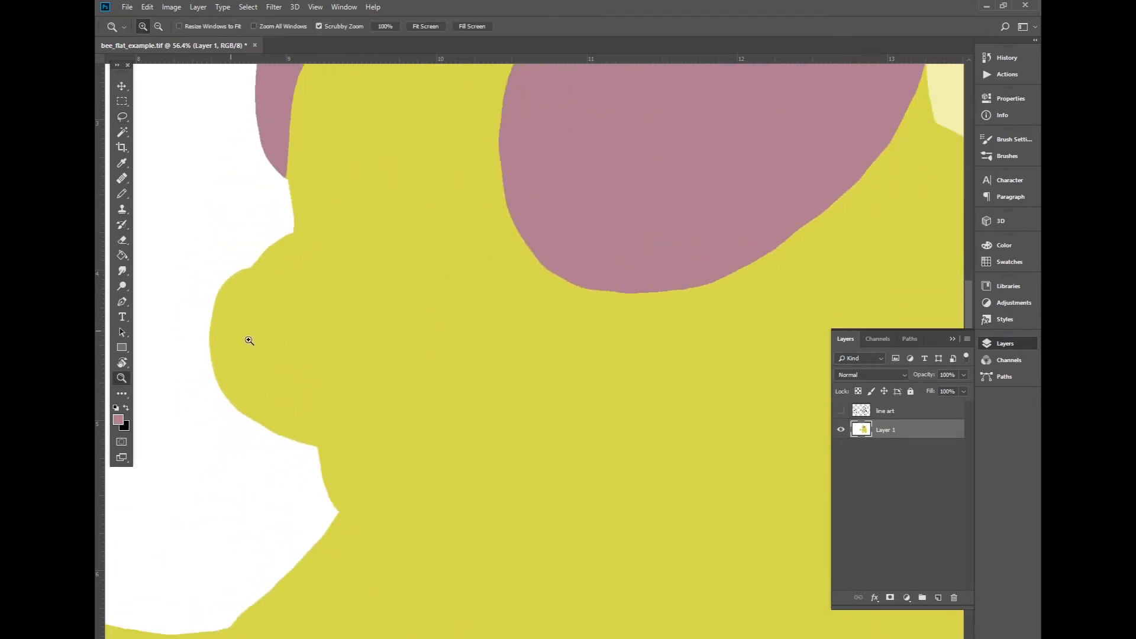
left_click(117, 419)
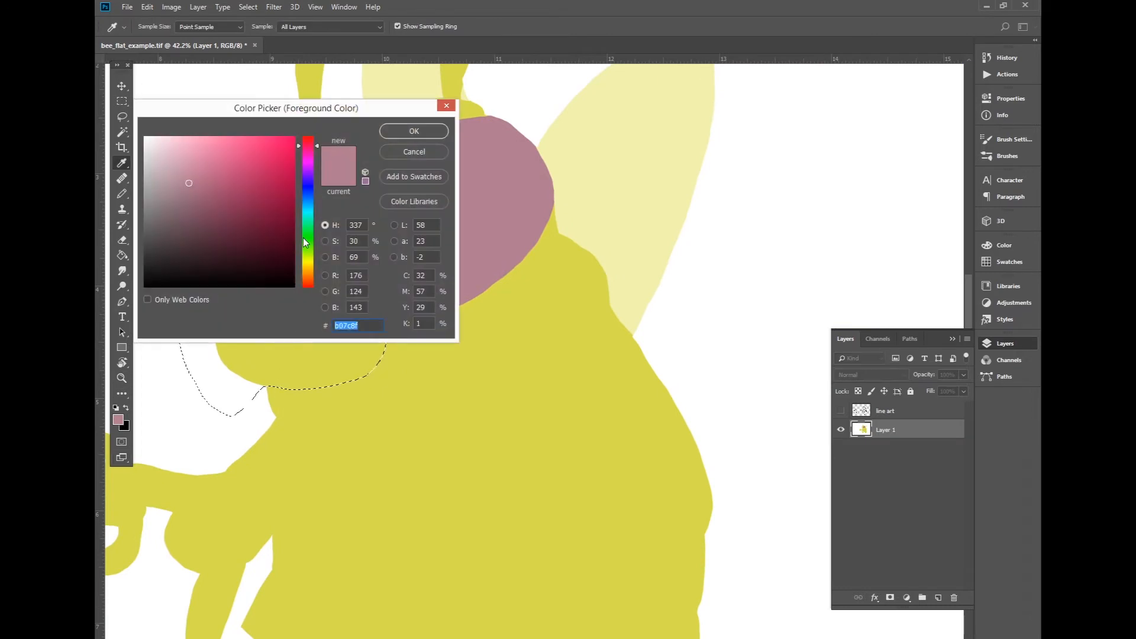
left_click(413, 132)
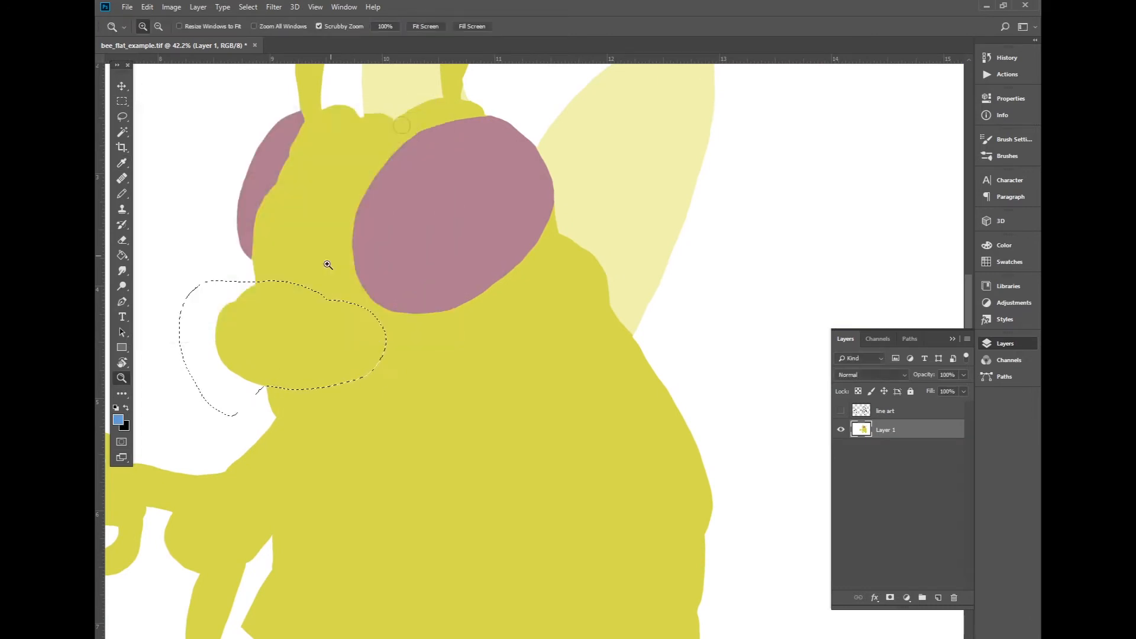
left_click(260, 344)
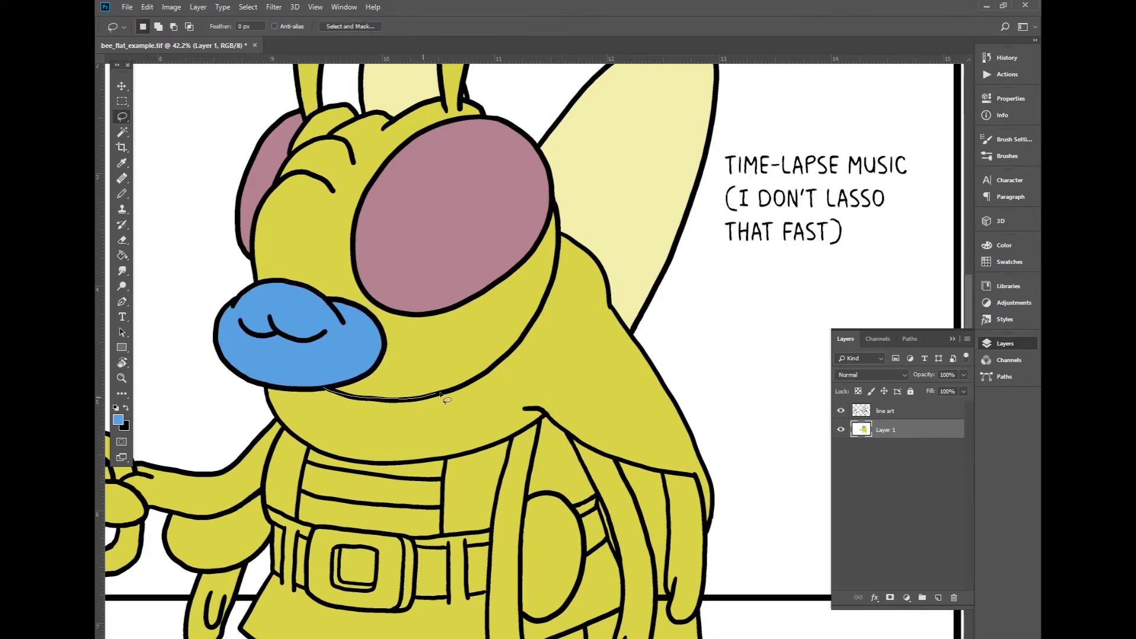
Lasso the scarf's right-edge gap, fill it with the scarf green, then deselect.
left_click_drag(449, 399, 566, 420)
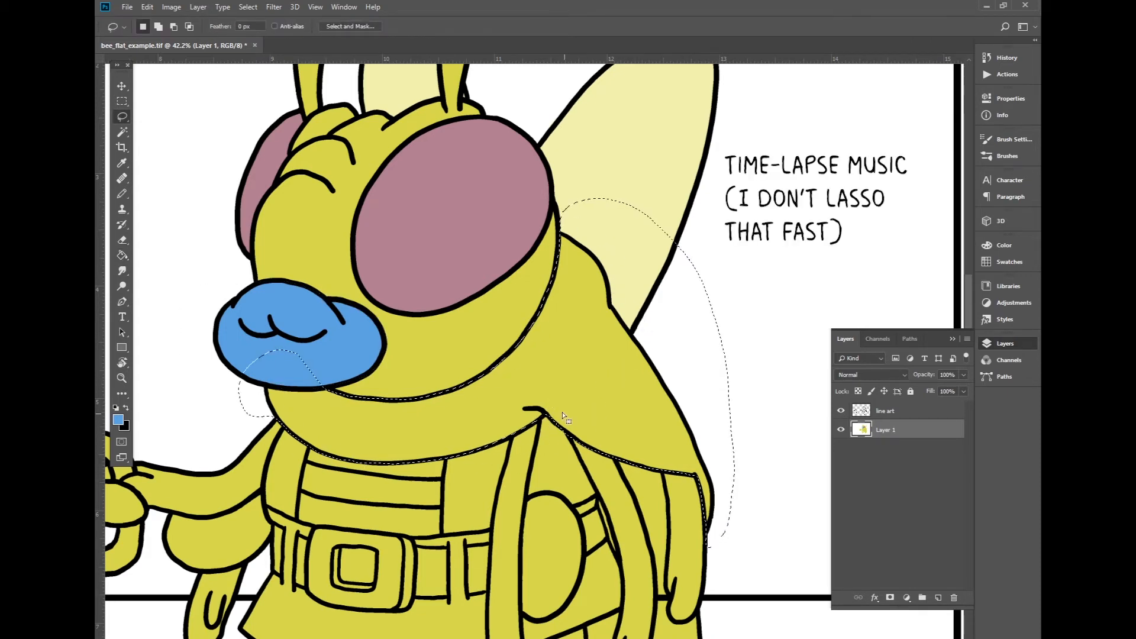
left_click(117, 418)
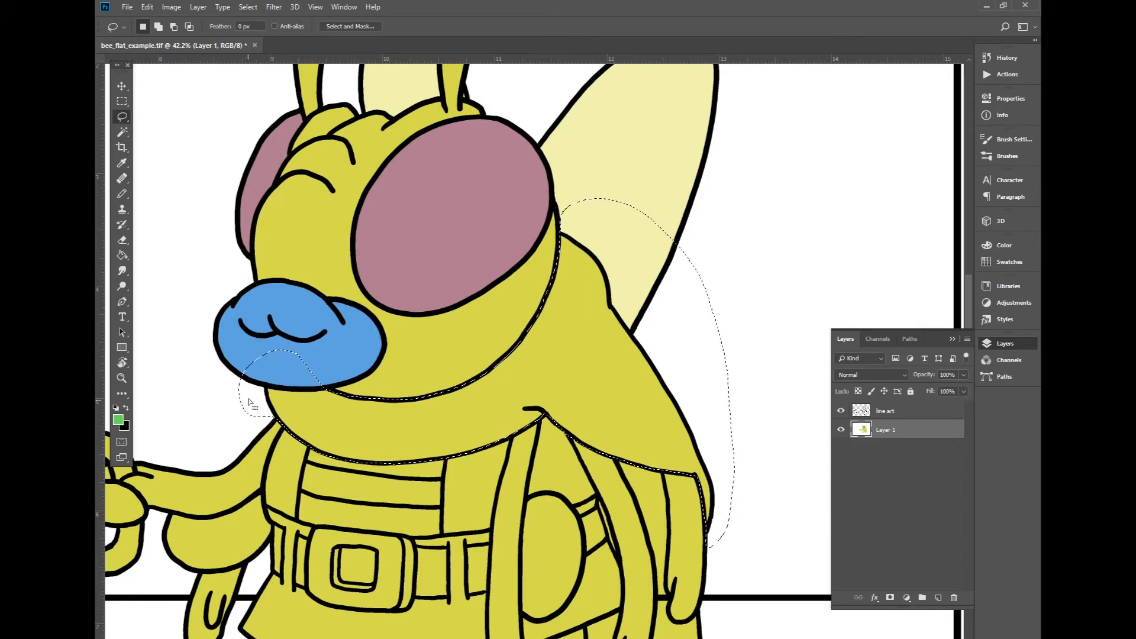
left_click(840, 428)
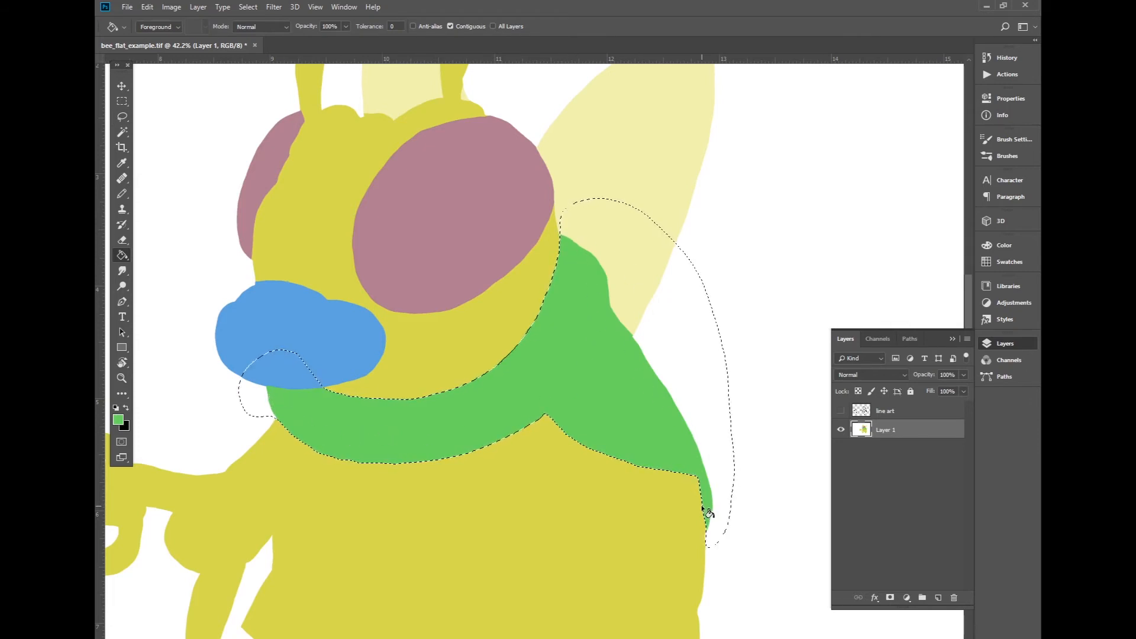
key("ctrl+d")
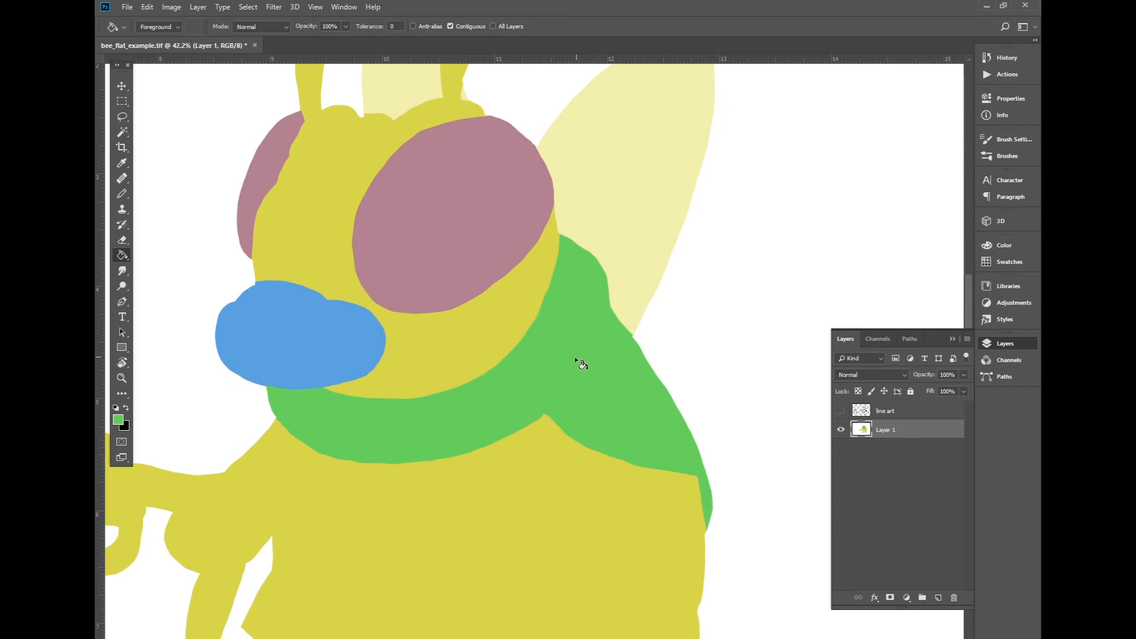
mouse_move(576, 263)
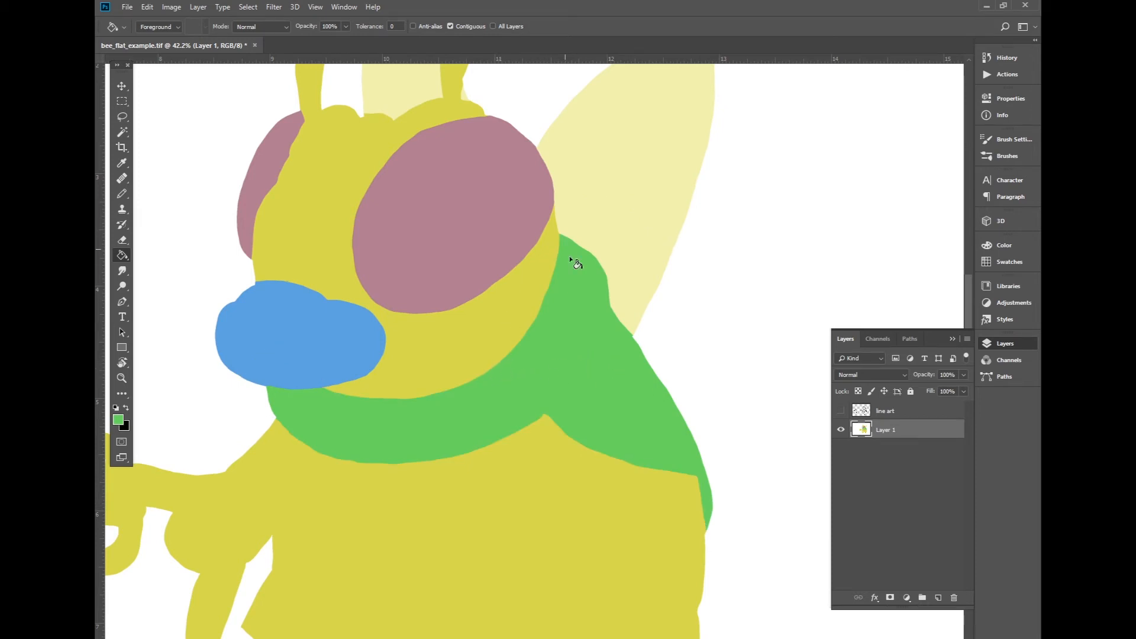
mouse_move(597, 259)
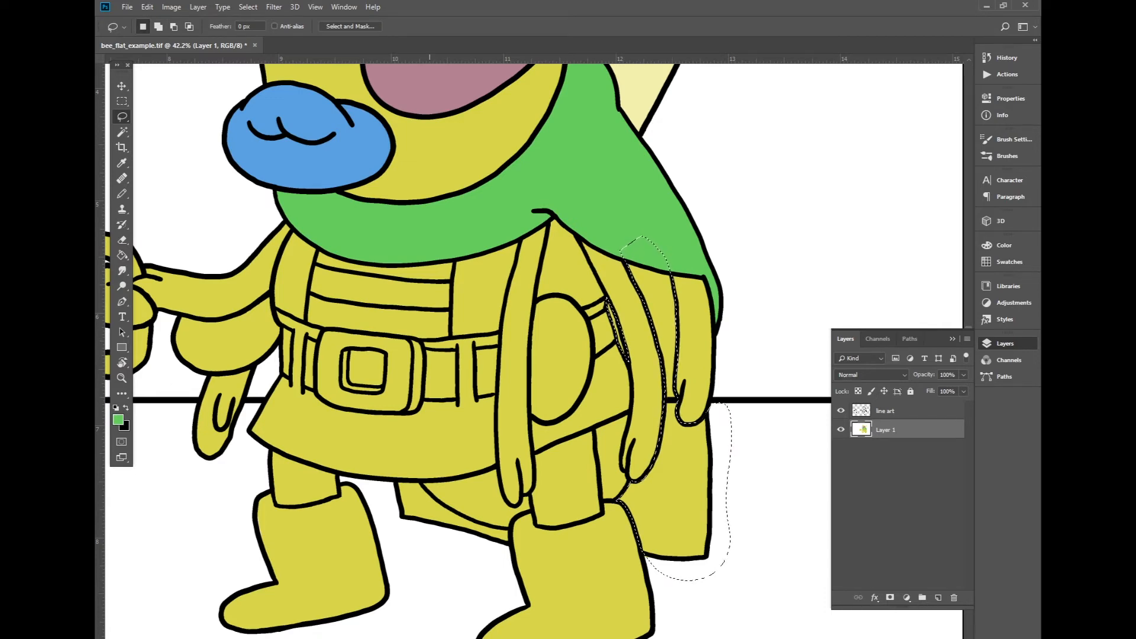
Fill the lower cape behind the bee's body with a darker green than the collar, then deselect.
left_click(840, 410)
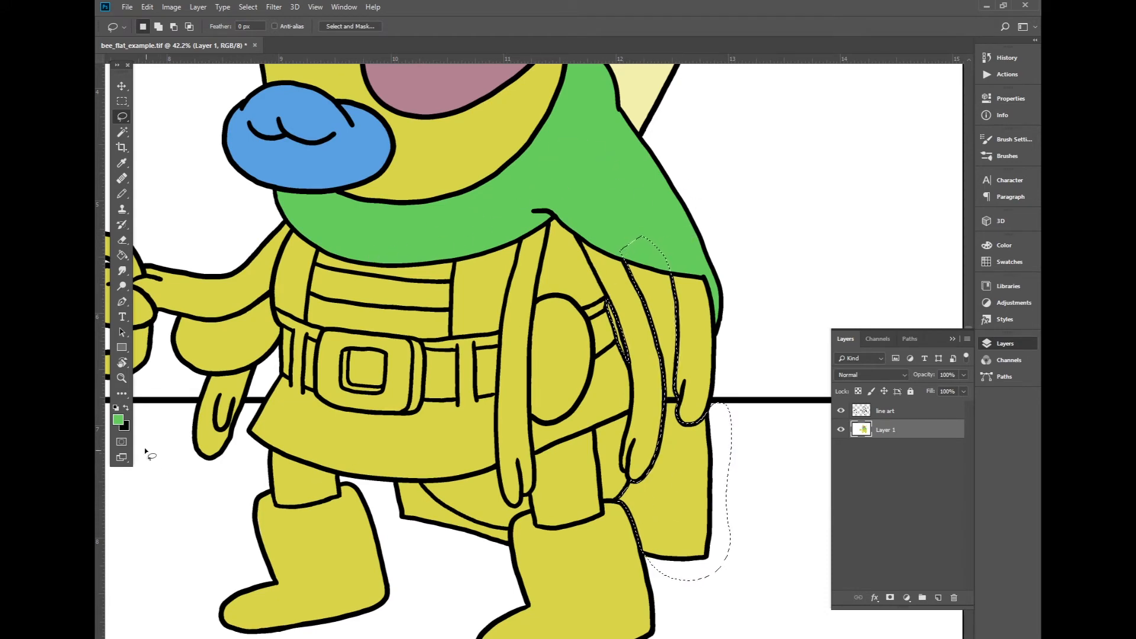
left_click(116, 419)
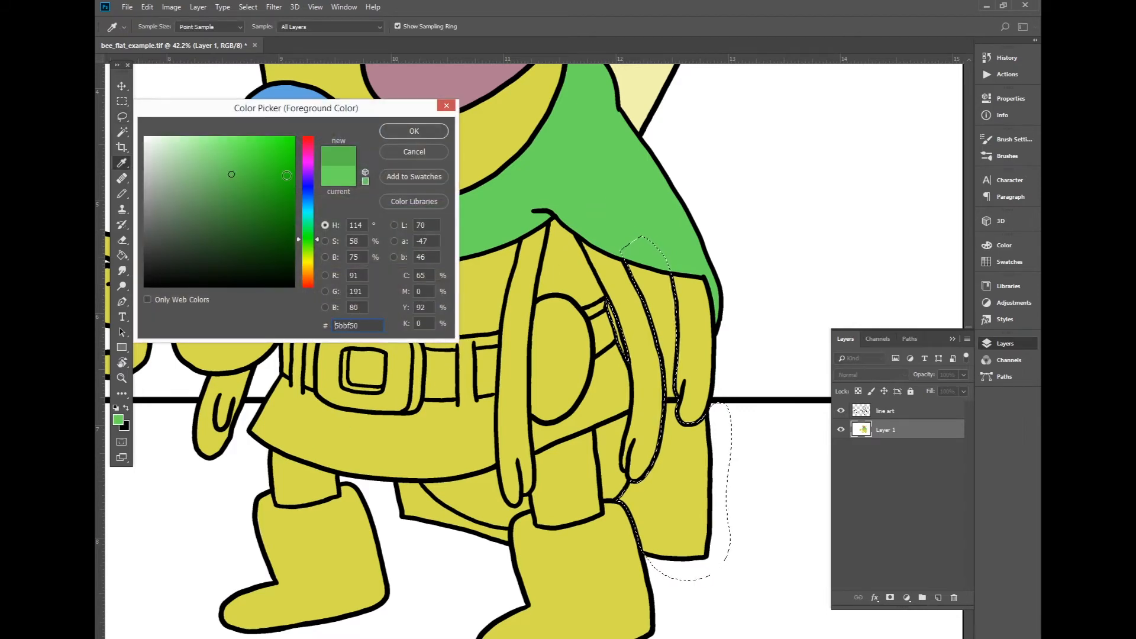
left_click(413, 131)
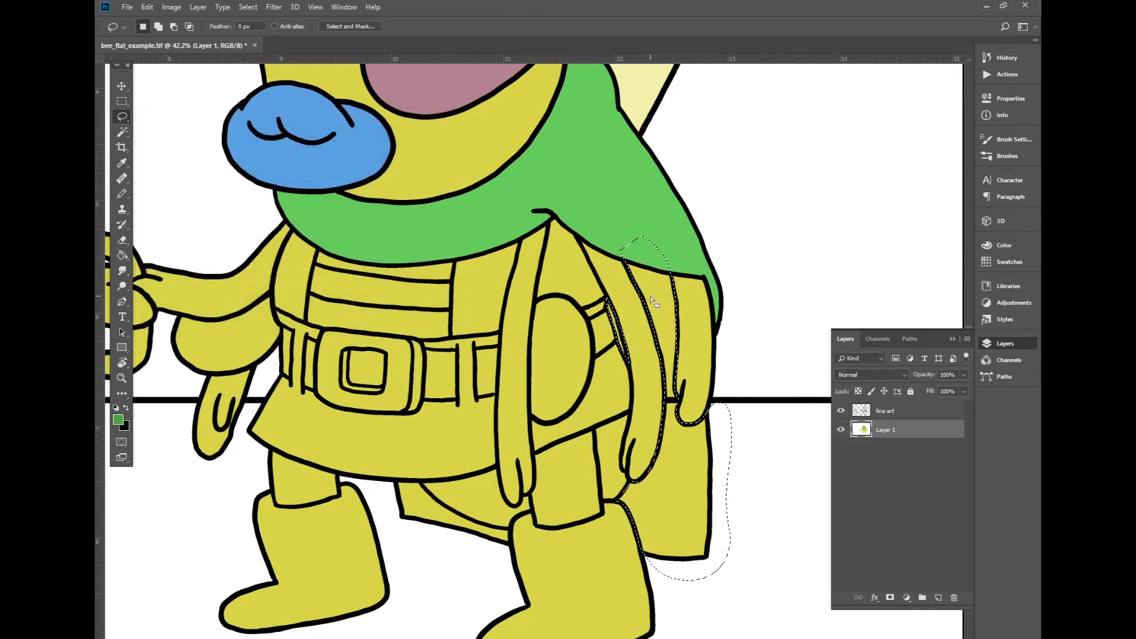
left_click(655, 301)
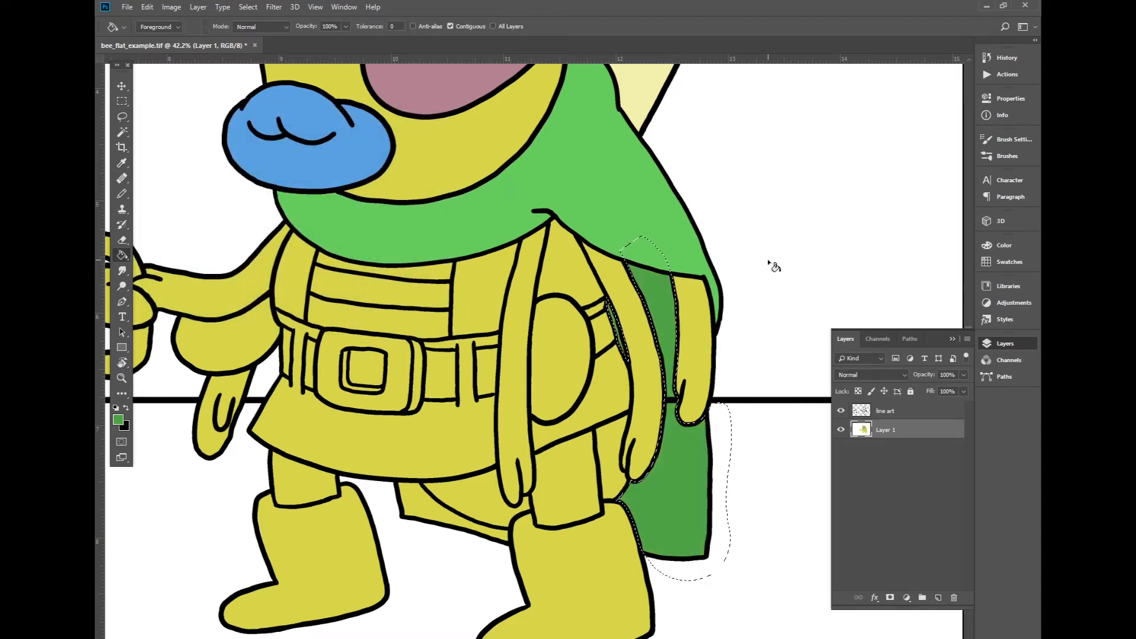
key("ctrl+d")
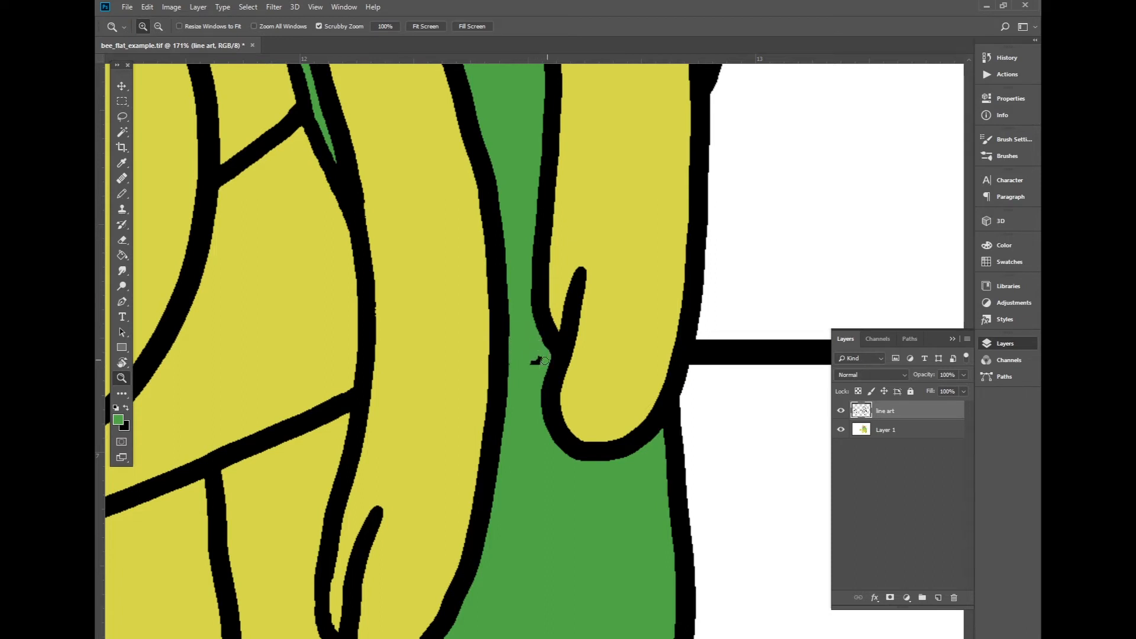
mouse_move(448, 550)
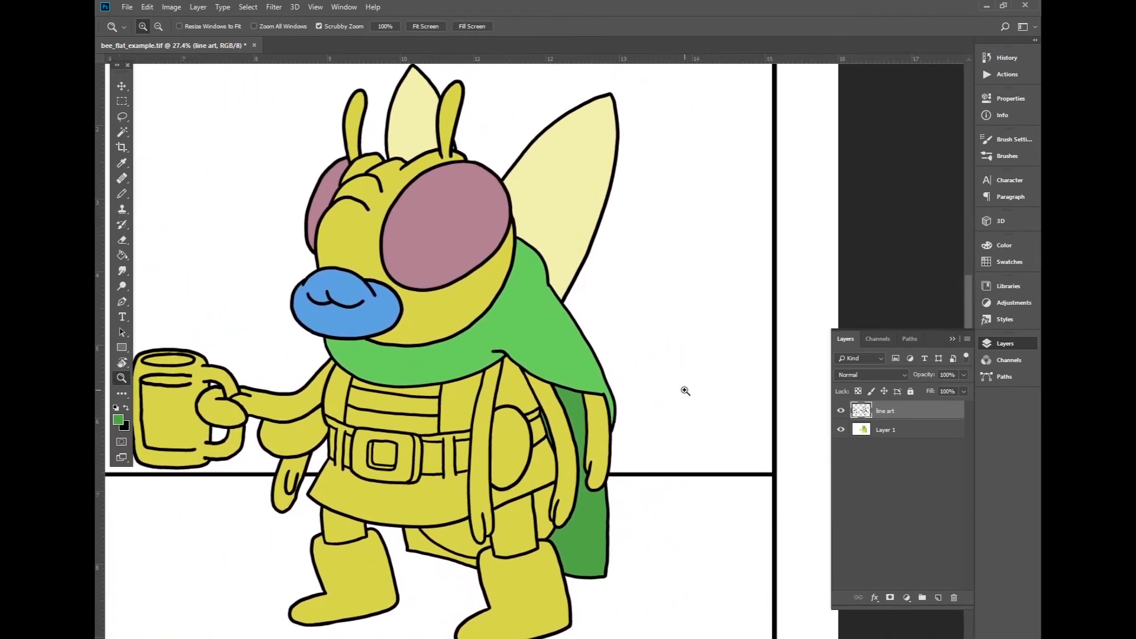
left_click(885, 428)
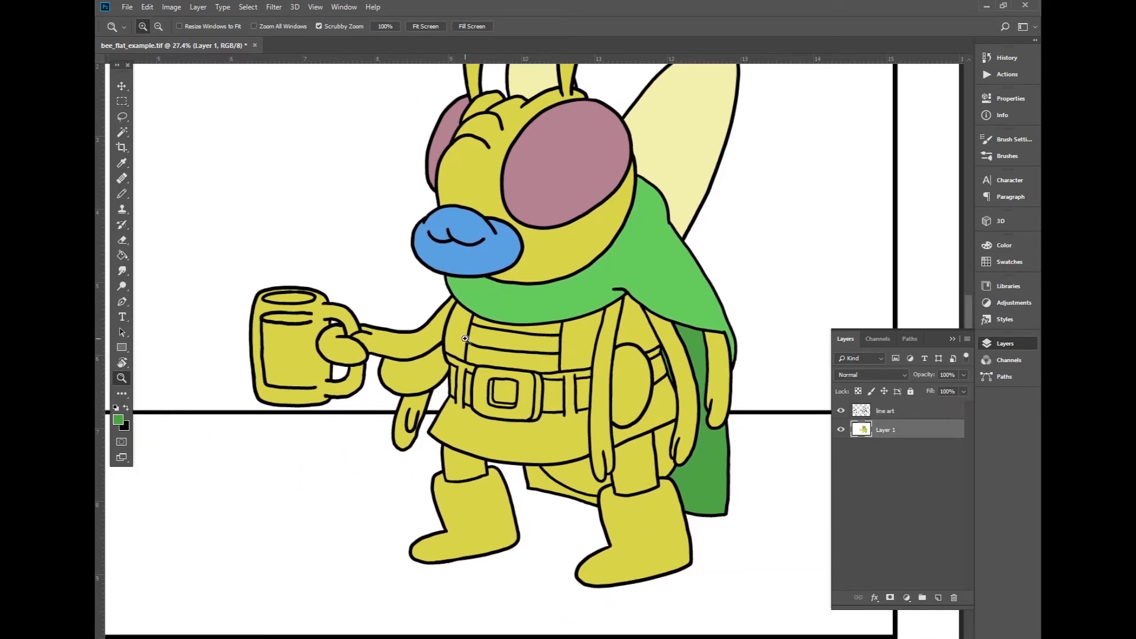
left_click(122, 117)
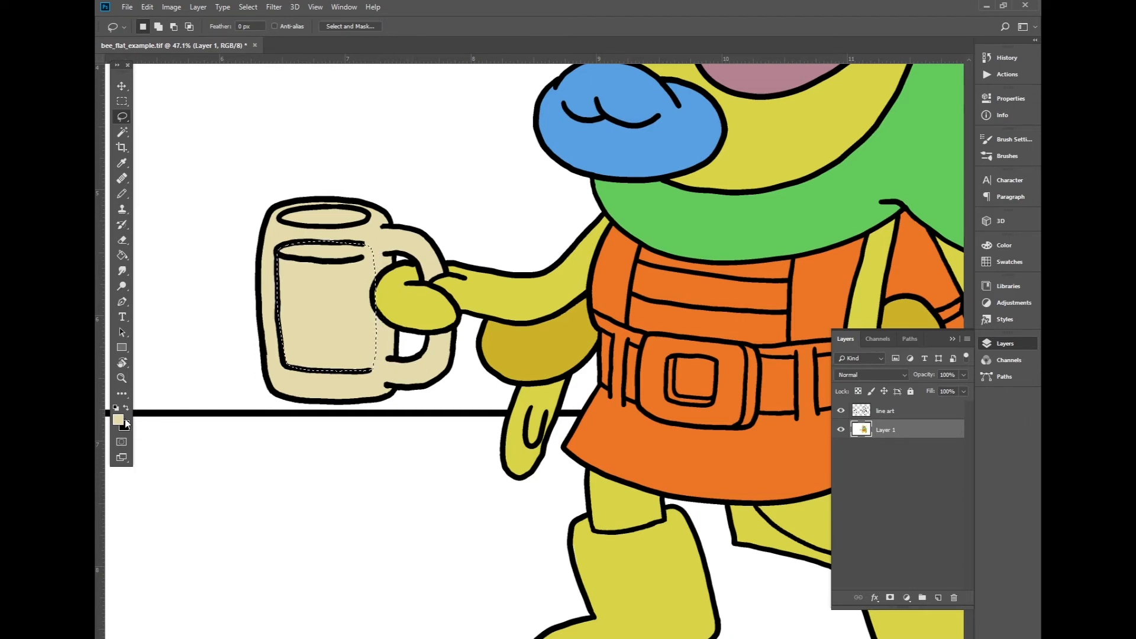
Pick a golden yellow in the Color Picker for the drink inside the cream mug.
left_click(120, 419)
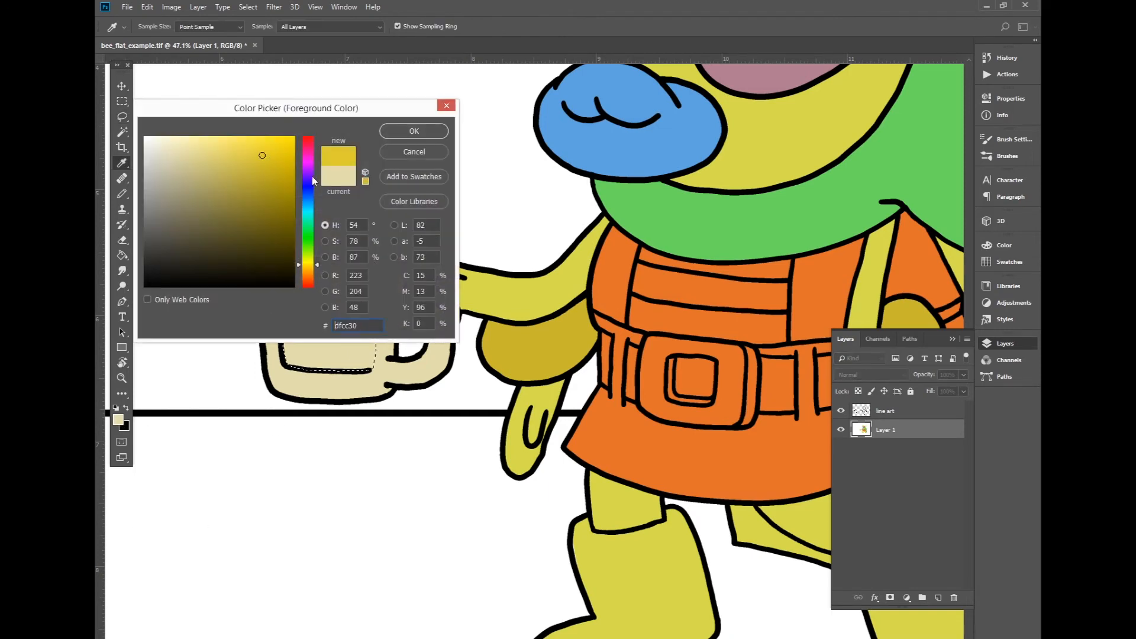
left_click(413, 131)
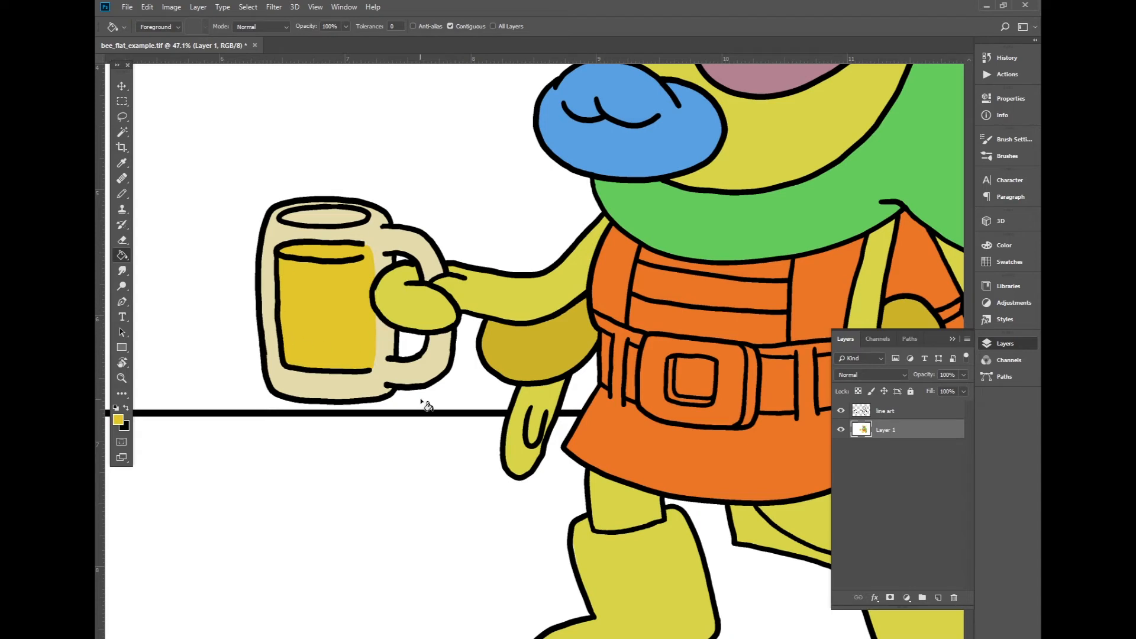
mouse_move(682, 523)
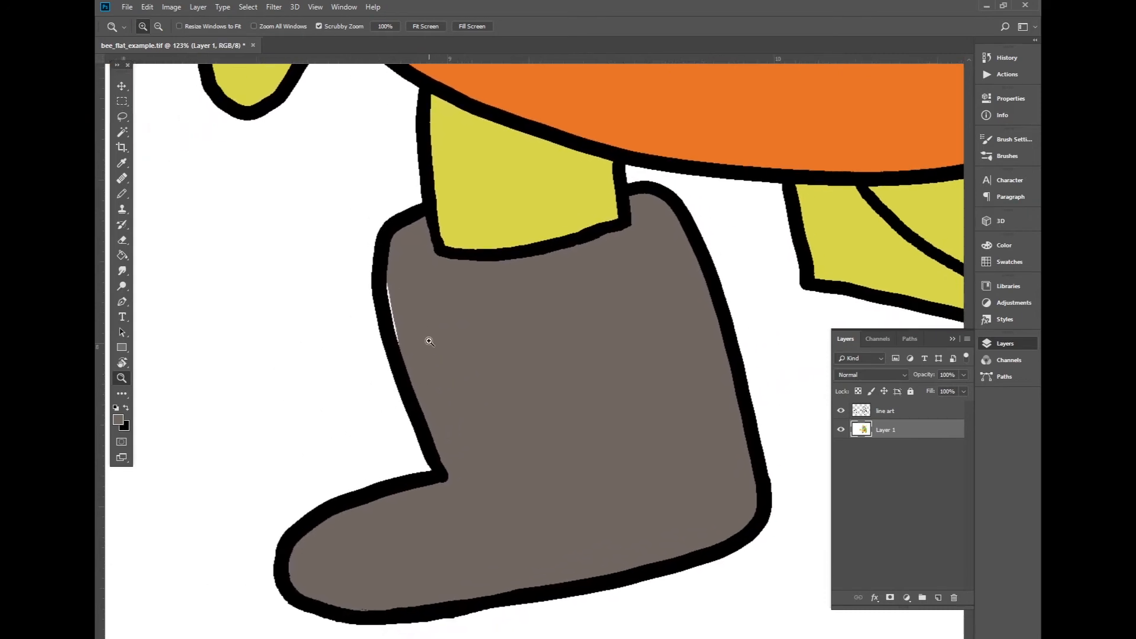
Switch to the Paint Bucket to colour the boots grey-brown and the belt brown.
left_click(122, 193)
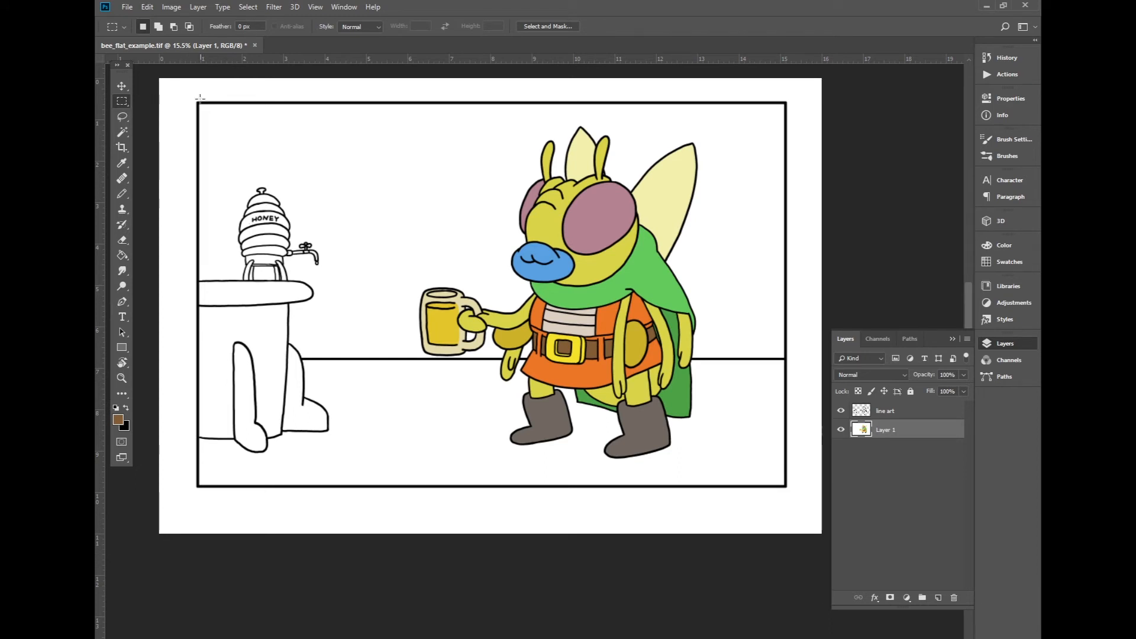
Marquee-select the whole panel interior and choose a blue for the background.
left_click_drag(200, 97, 371, 262)
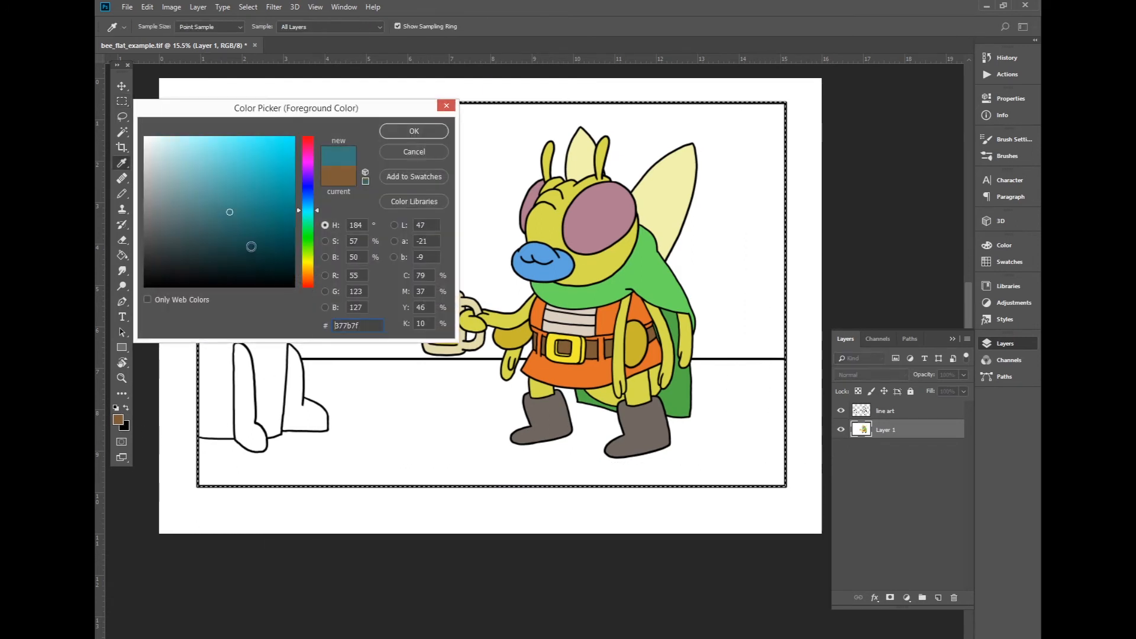
left_click(412, 131)
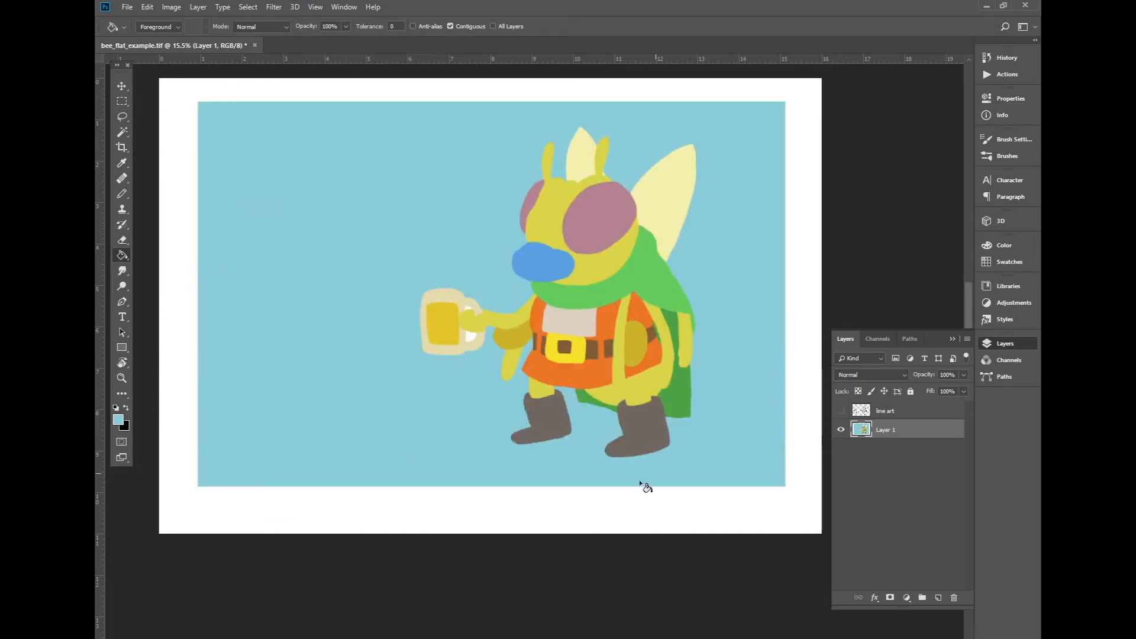
mouse_move(533, 294)
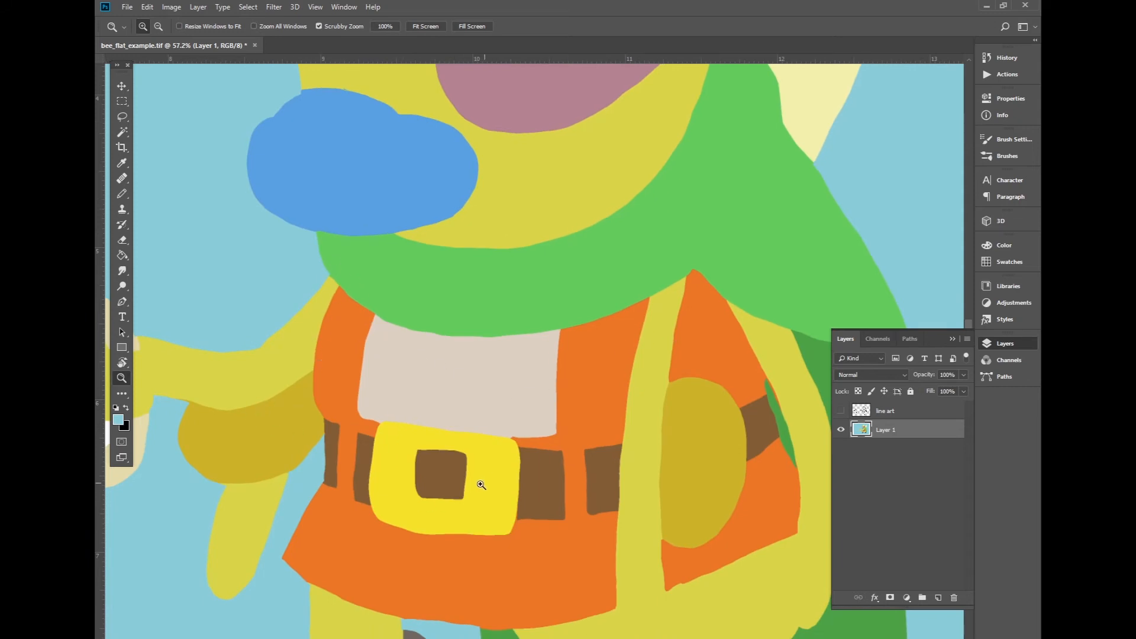
mouse_move(743, 465)
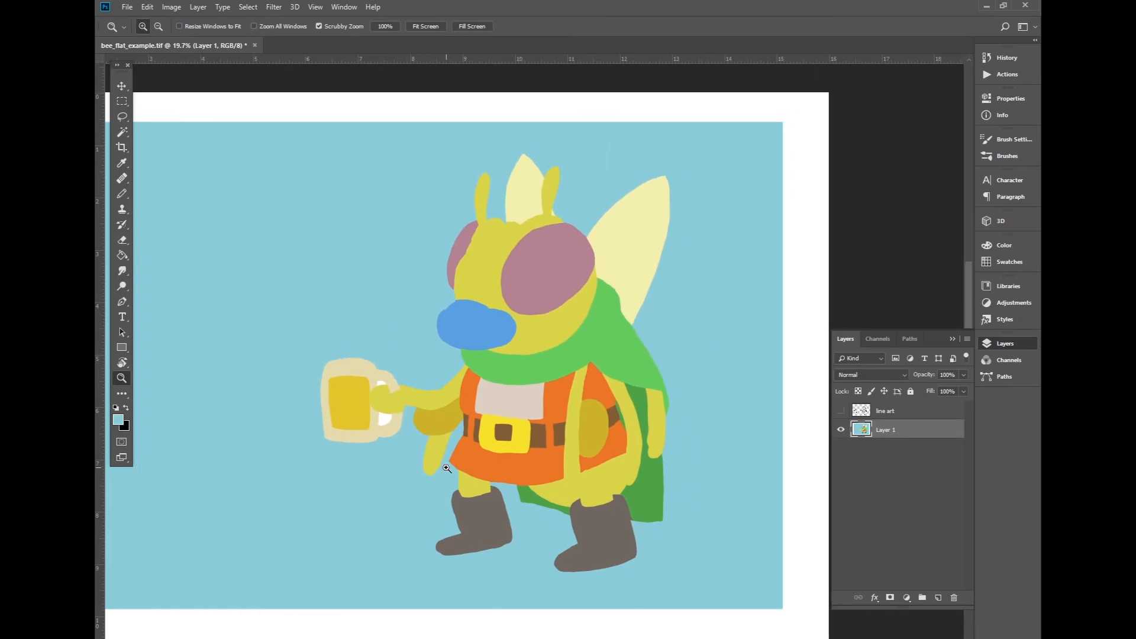
mouse_move(383, 403)
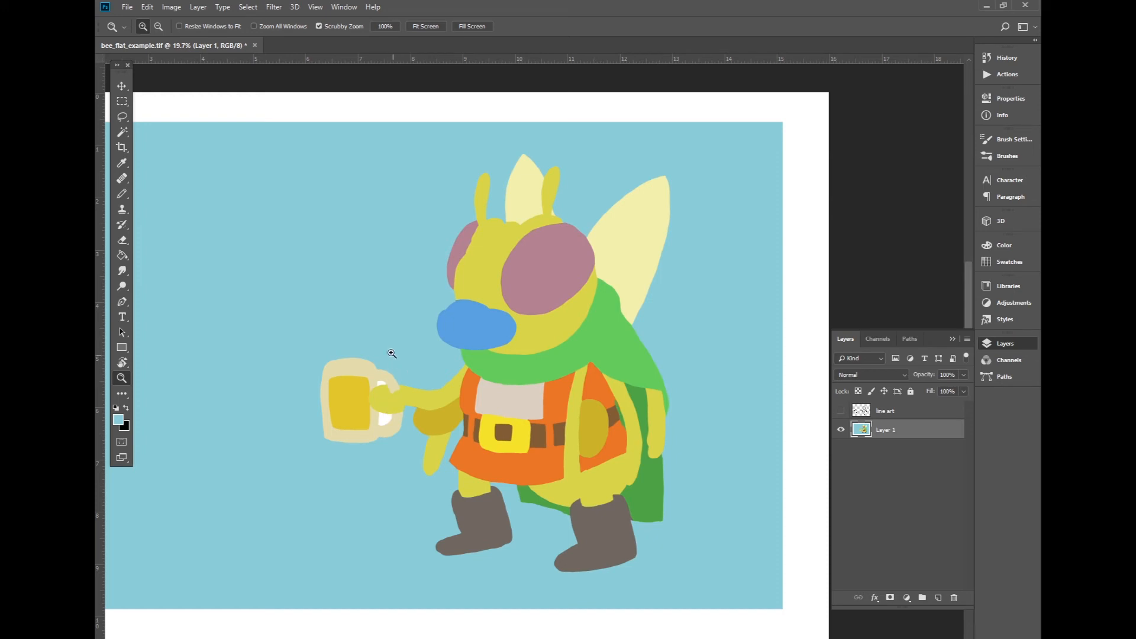
Zoom out to the whole light-blue panel and show the line art layer again.
left_click(122, 256)
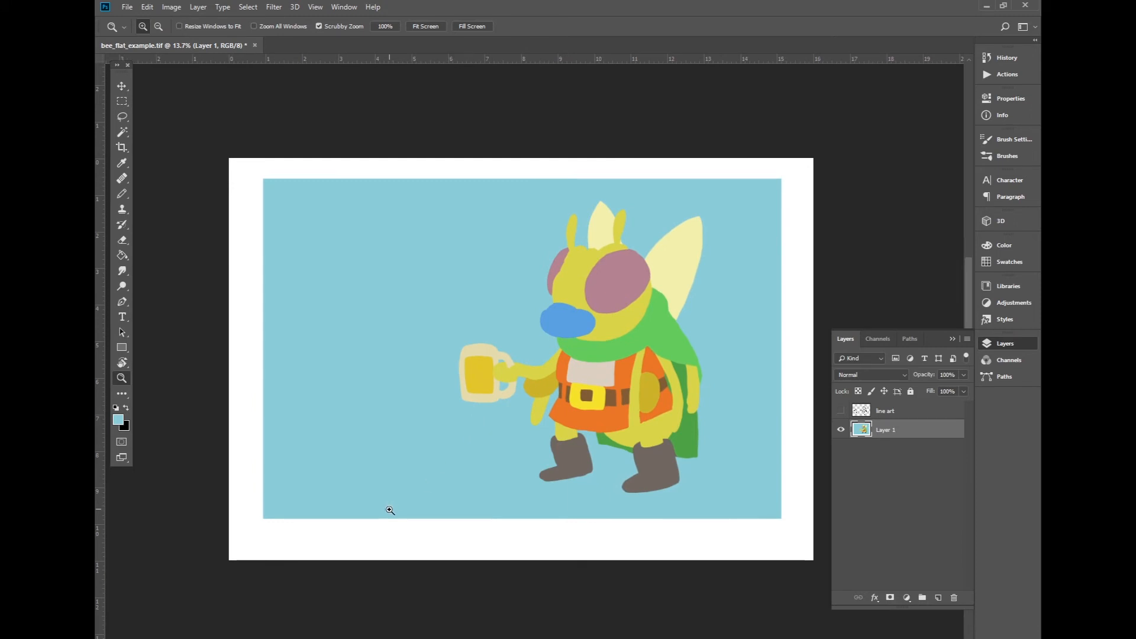
mouse_move(839, 384)
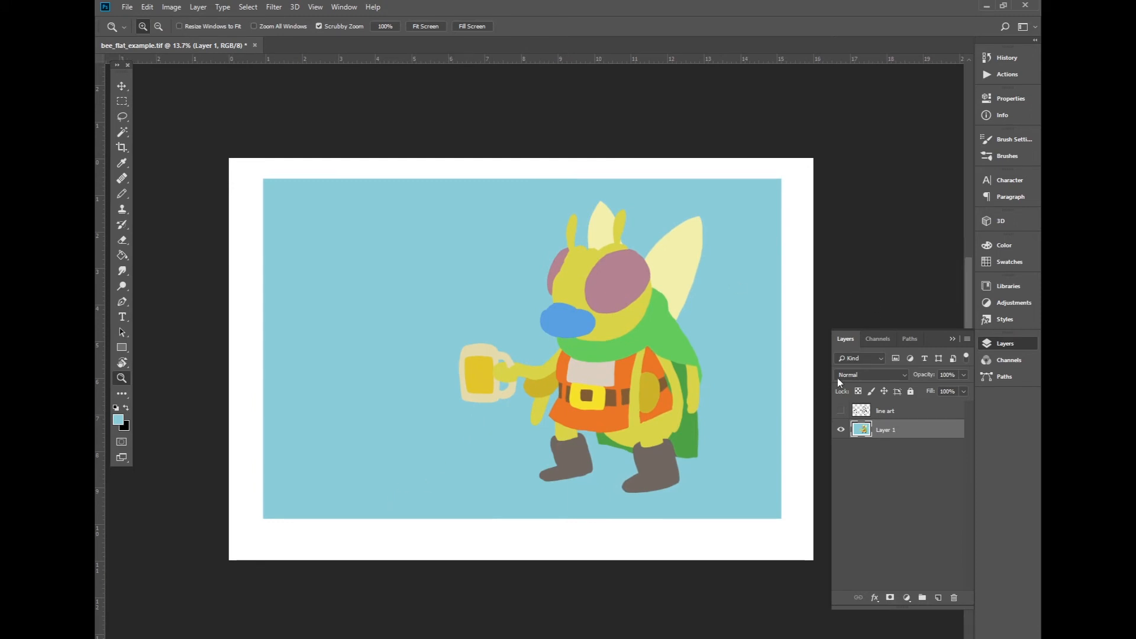
left_click(840, 410)
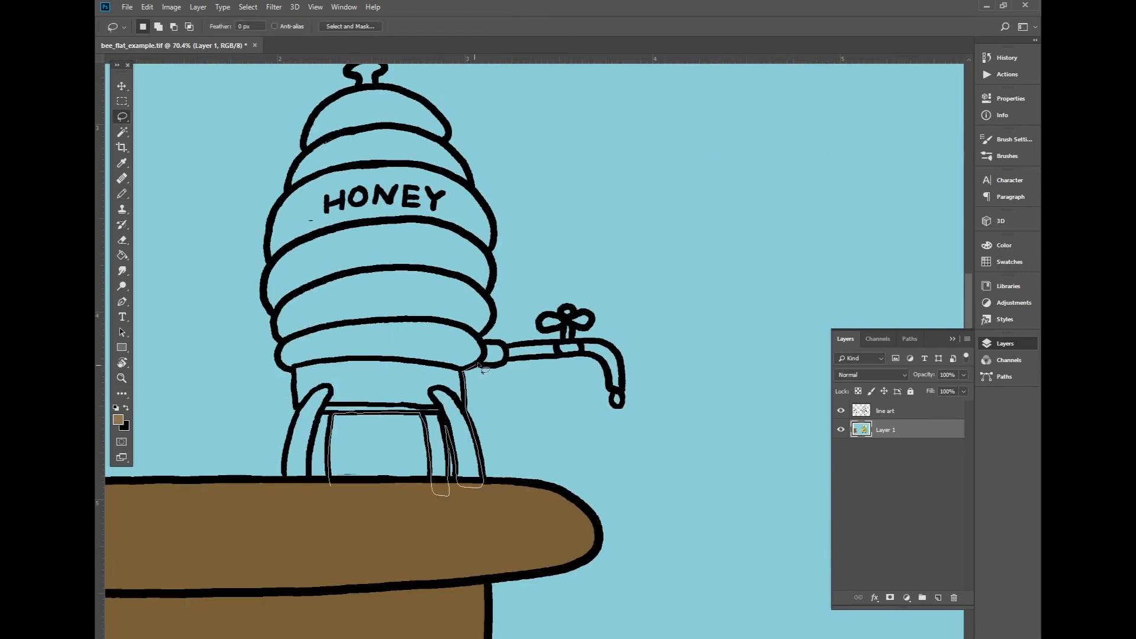
Colour the honey dispenser pale yellow, then pick a darker olive-yellow and a smaller Pencil for the tap.
left_click(118, 421)
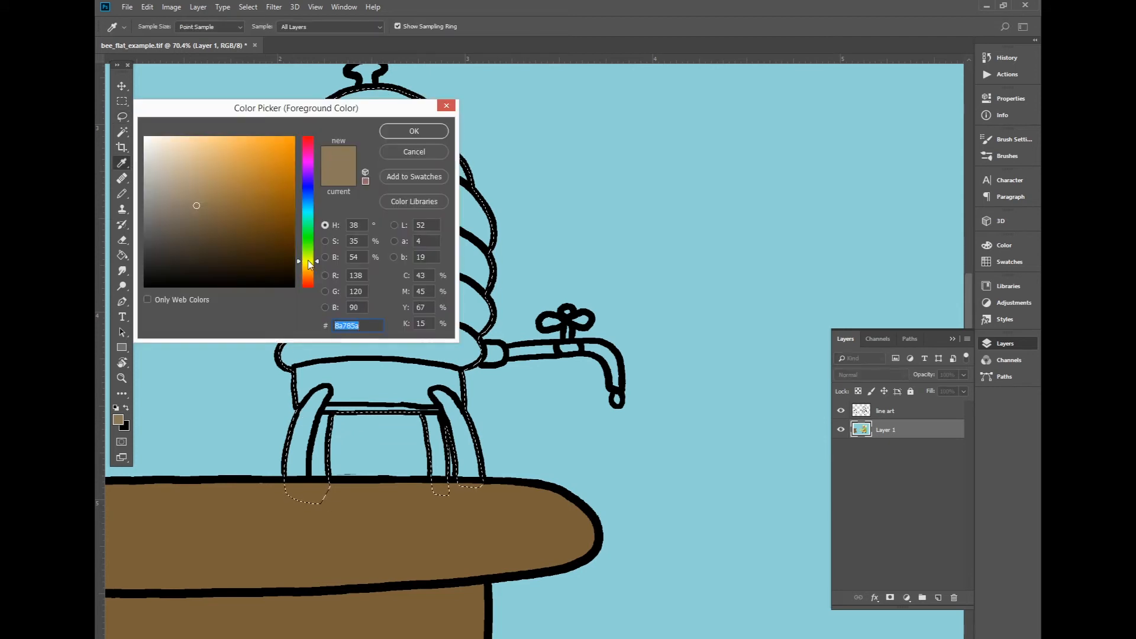
left_click(413, 131)
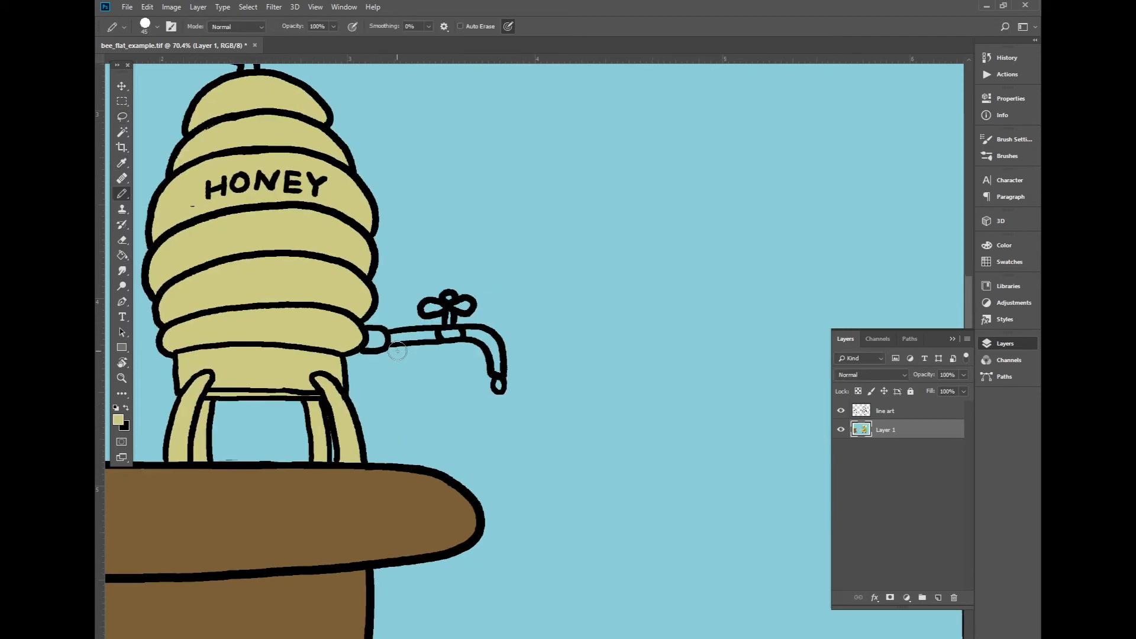
mouse_move(467, 425)
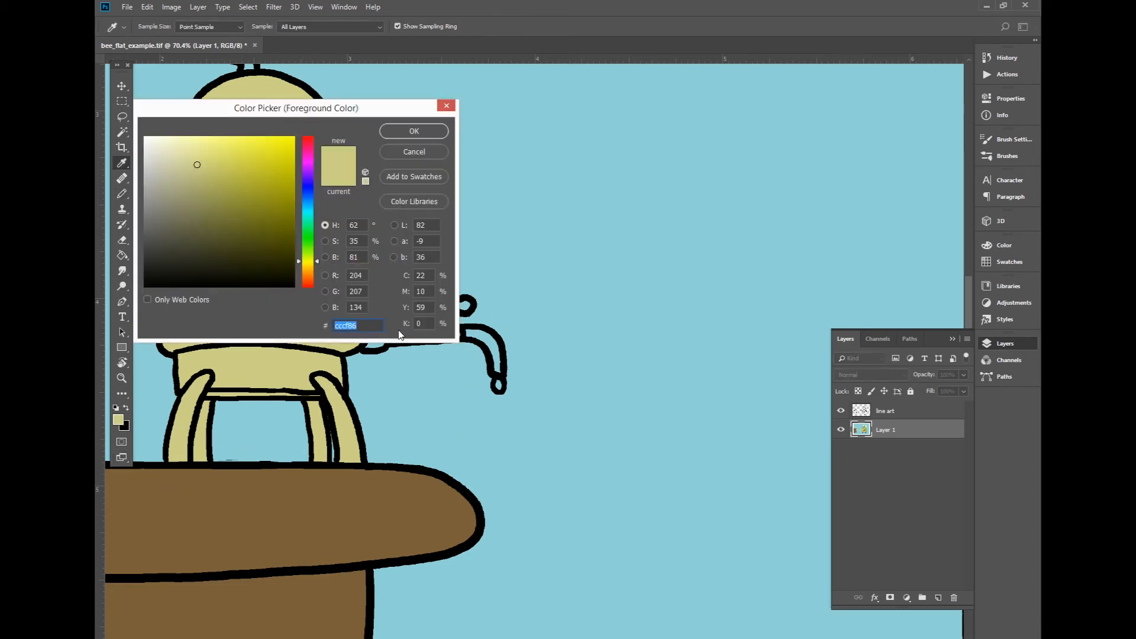
left_click(413, 132)
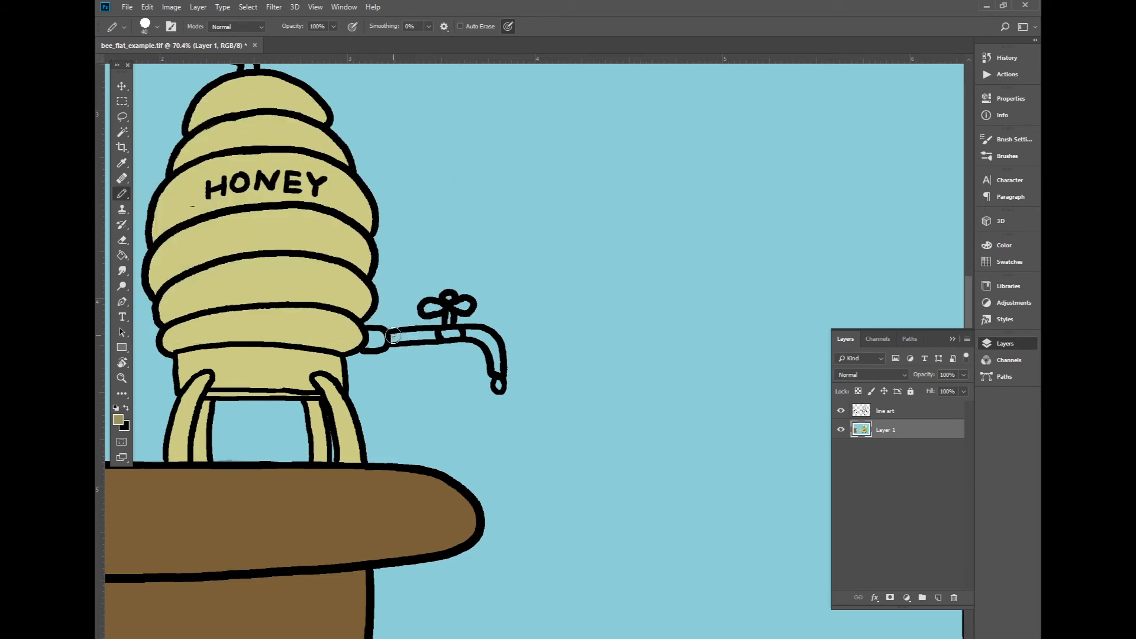
key("[")
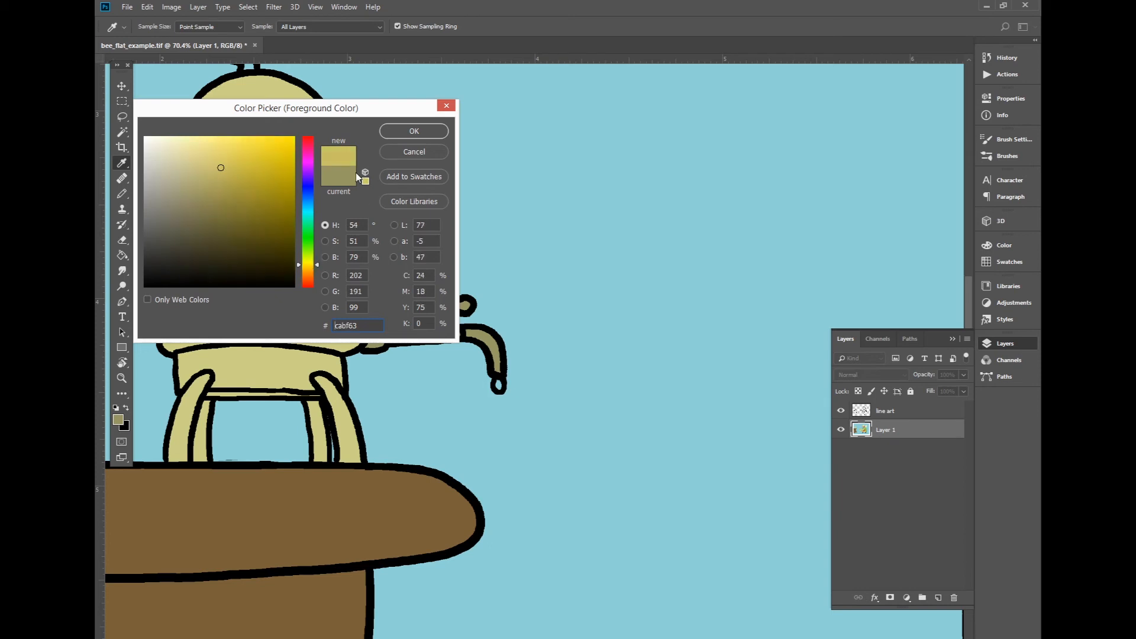
left_click(413, 131)
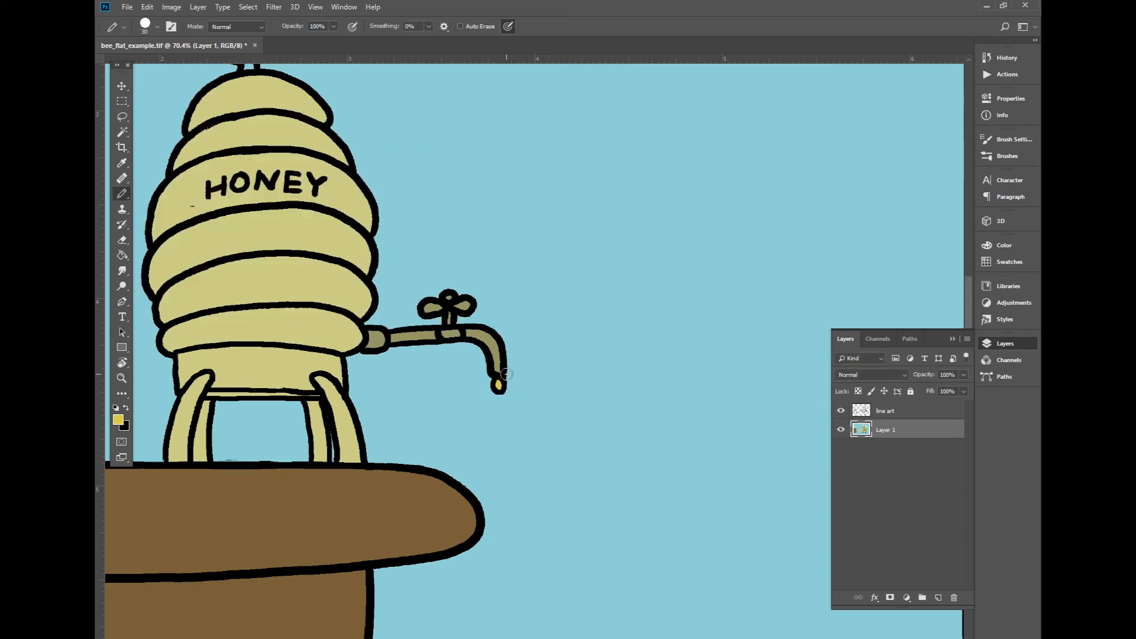
mouse_move(553, 380)
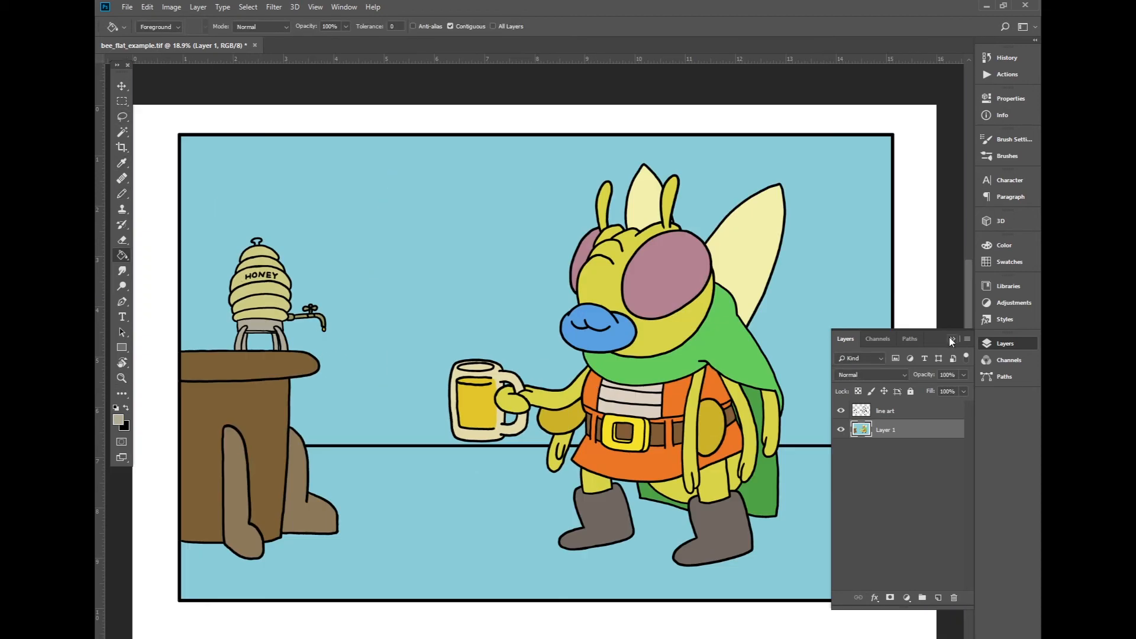
Pencil over the gaps near the bee's arm and cape, then show the line art over the flats.
left_click(841, 410)
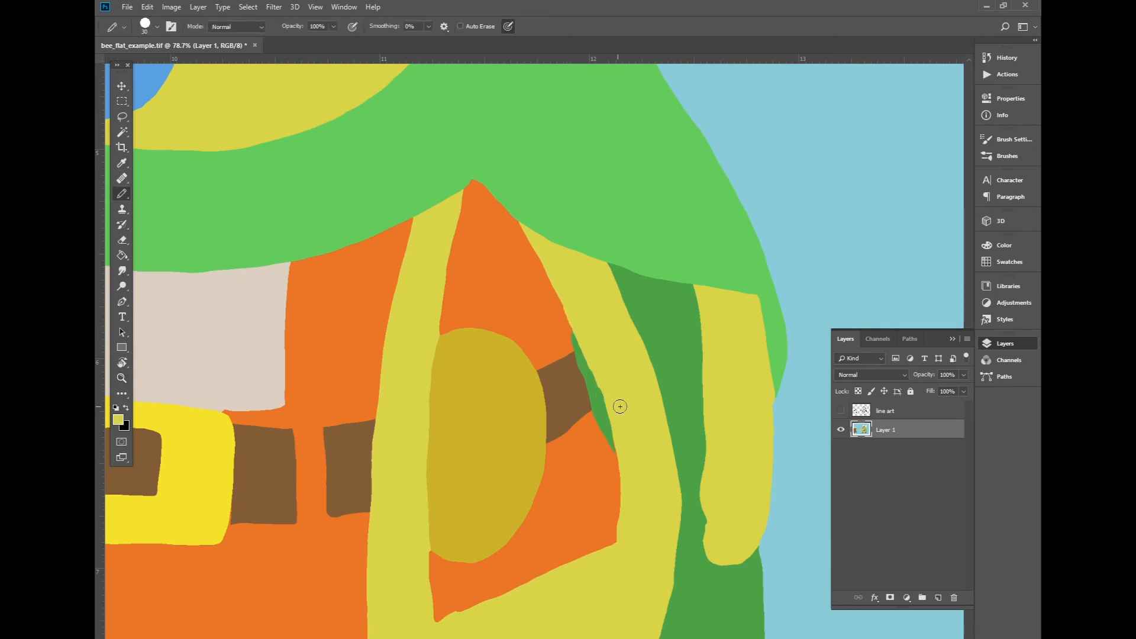
left_click(841, 411)
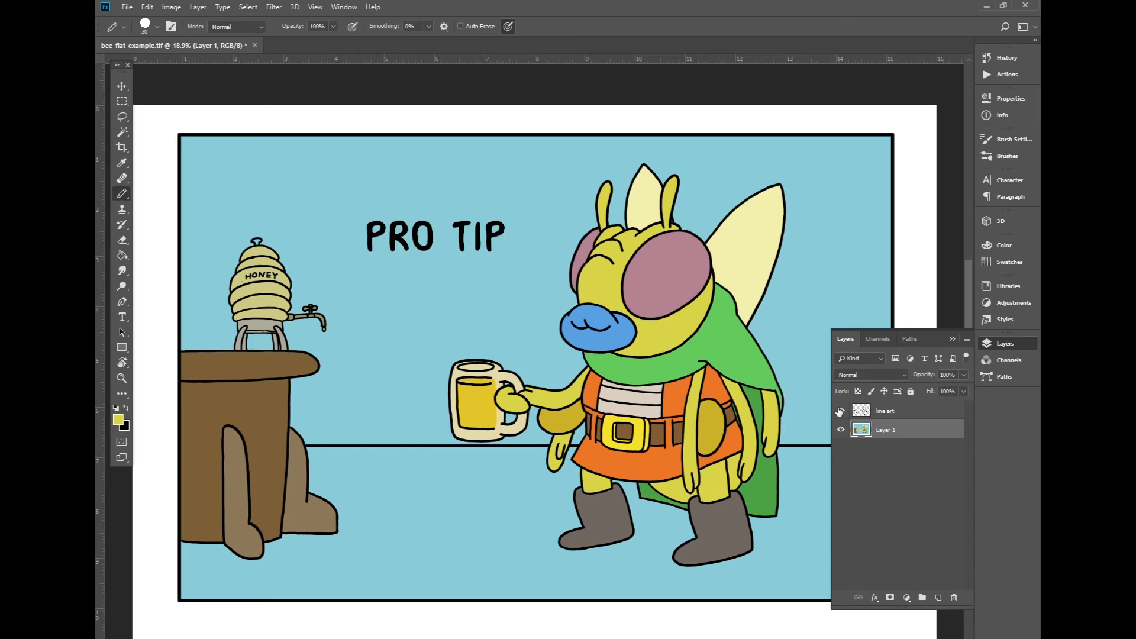
left_click(840, 410)
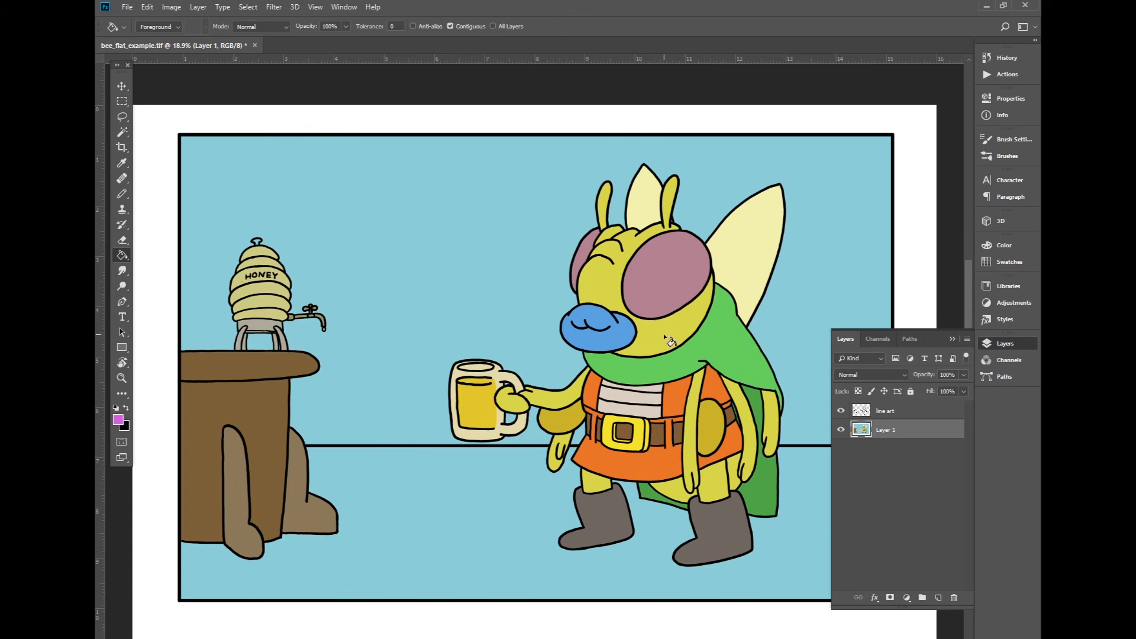
Test a magenta fill on the bee's body, then step back through History to restore the yellow.
left_click(775, 415)
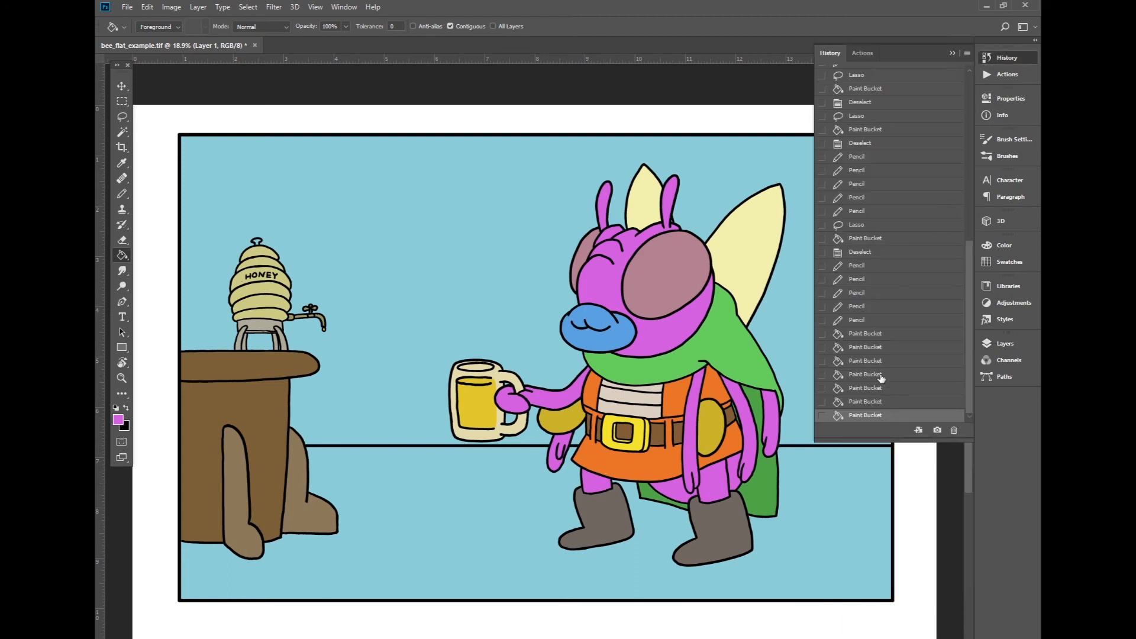
left_click(865, 360)
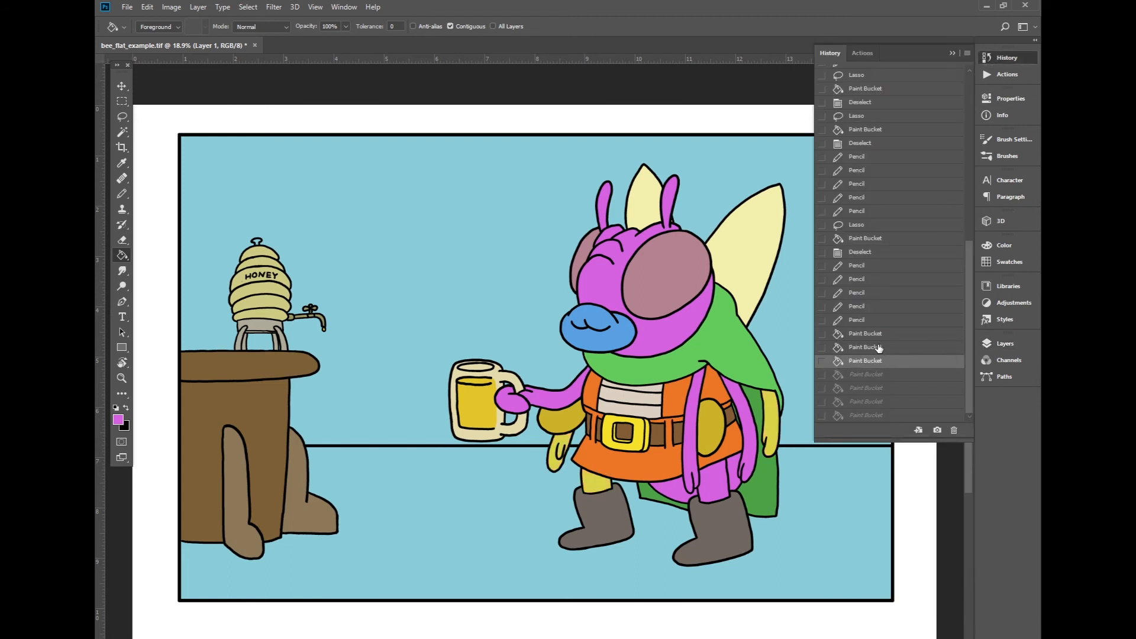
left_click(857, 321)
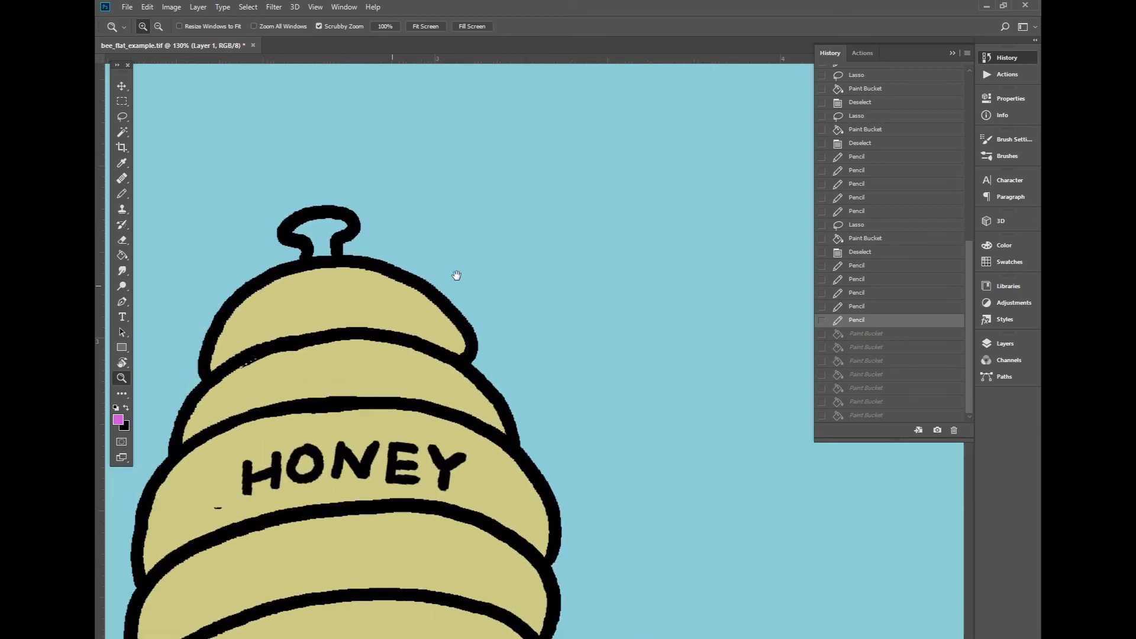
Zoom to the honey pot, Magic Wand its flat colour and hide the line art layer.
left_click(117, 421)
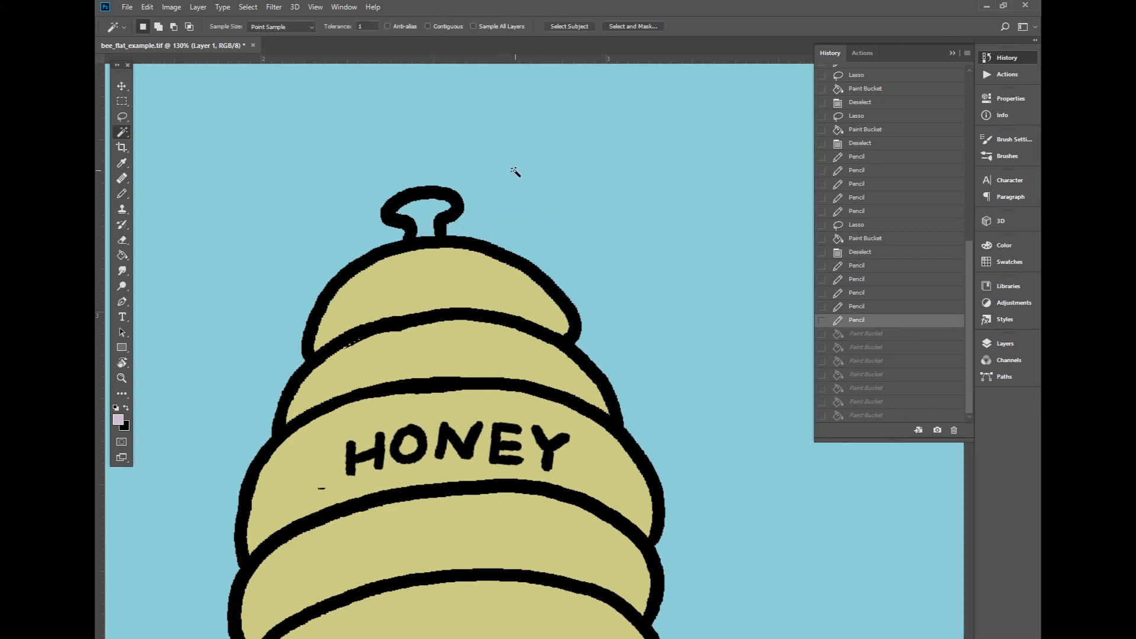
left_click(431, 246)
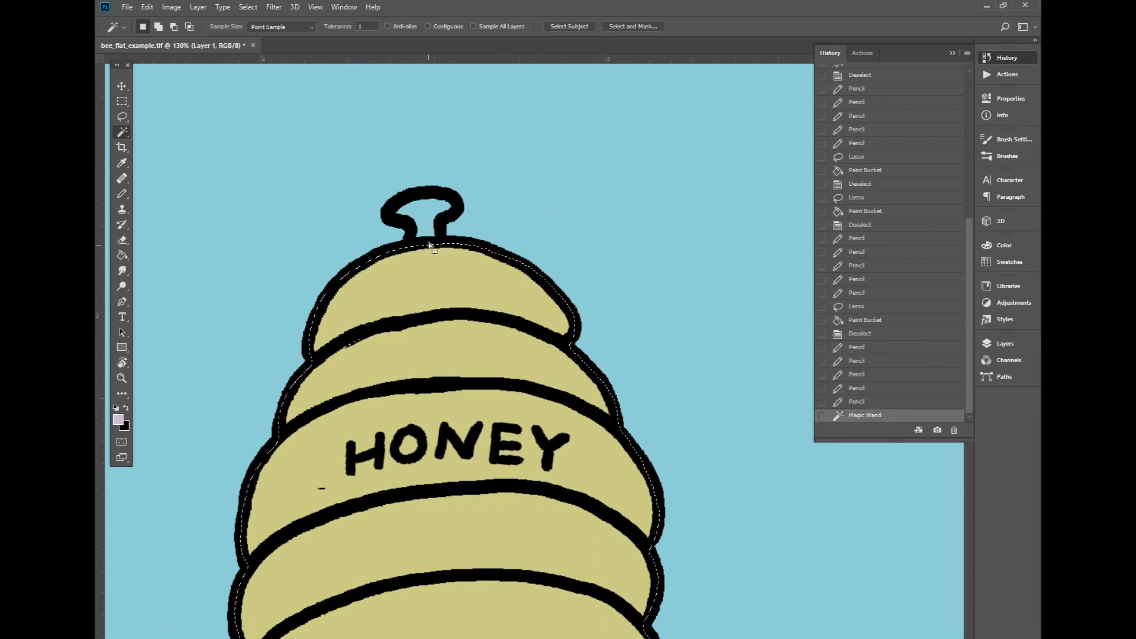
left_click(1004, 343)
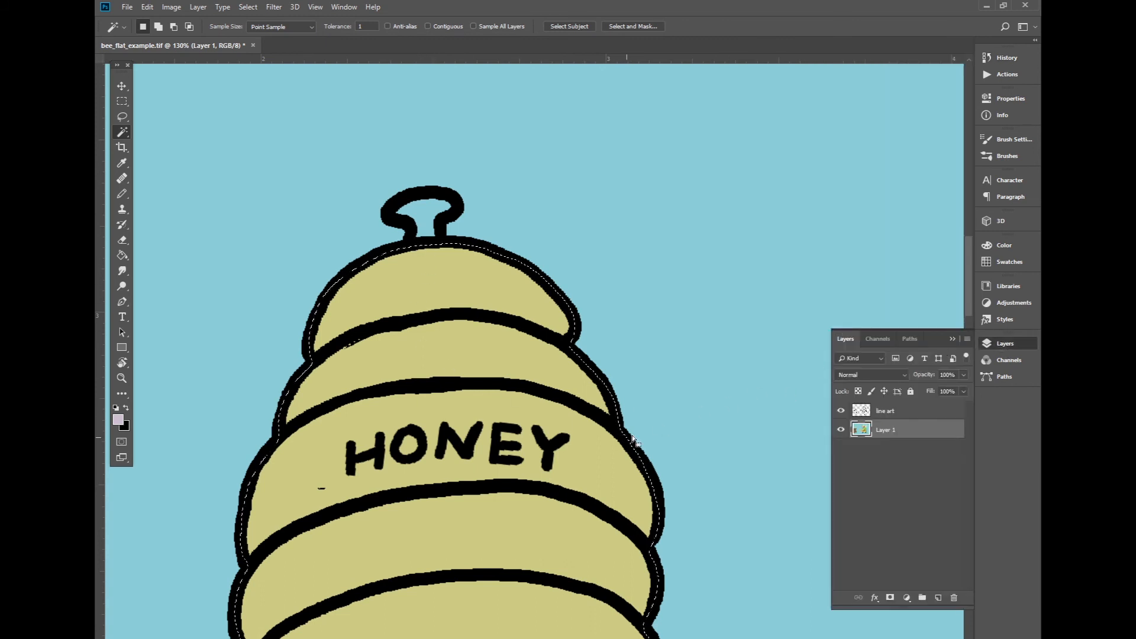
left_click(840, 411)
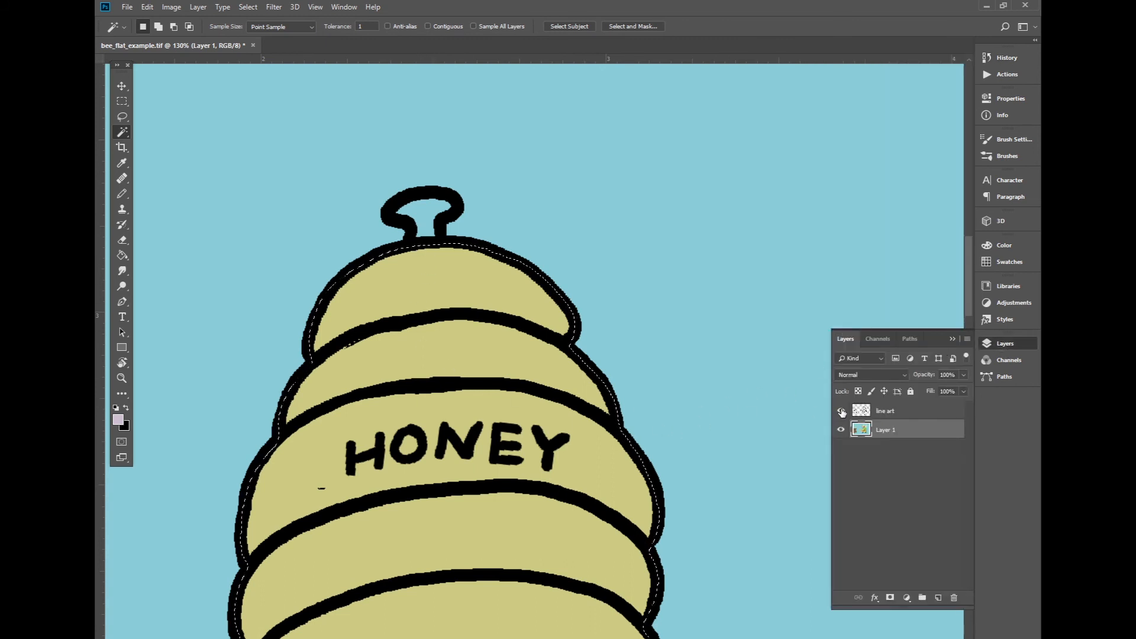
left_click(839, 411)
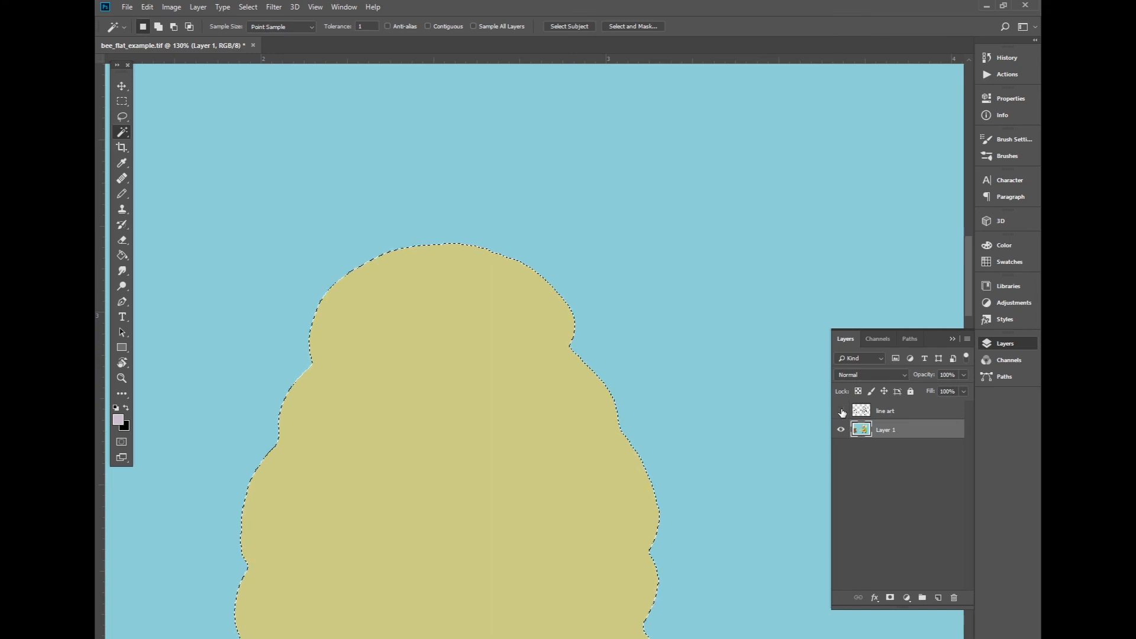
Paint the pot's knob in flat colour with the Pencil and zoom to pixel level to check its edges.
left_click(121, 193)
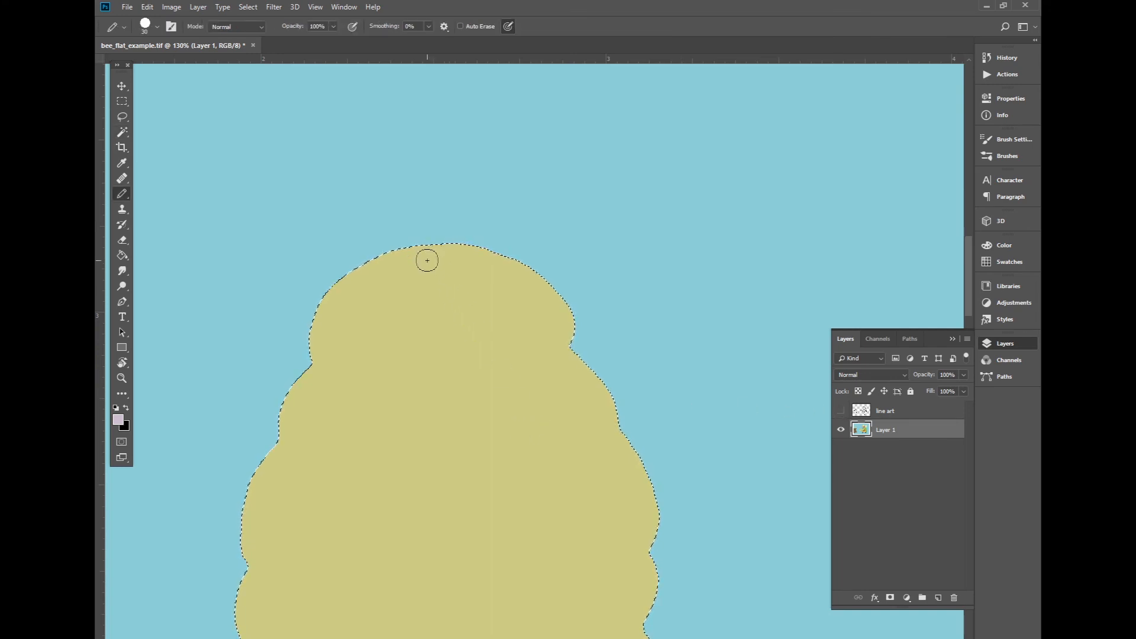
left_click_drag(427, 259, 434, 209)
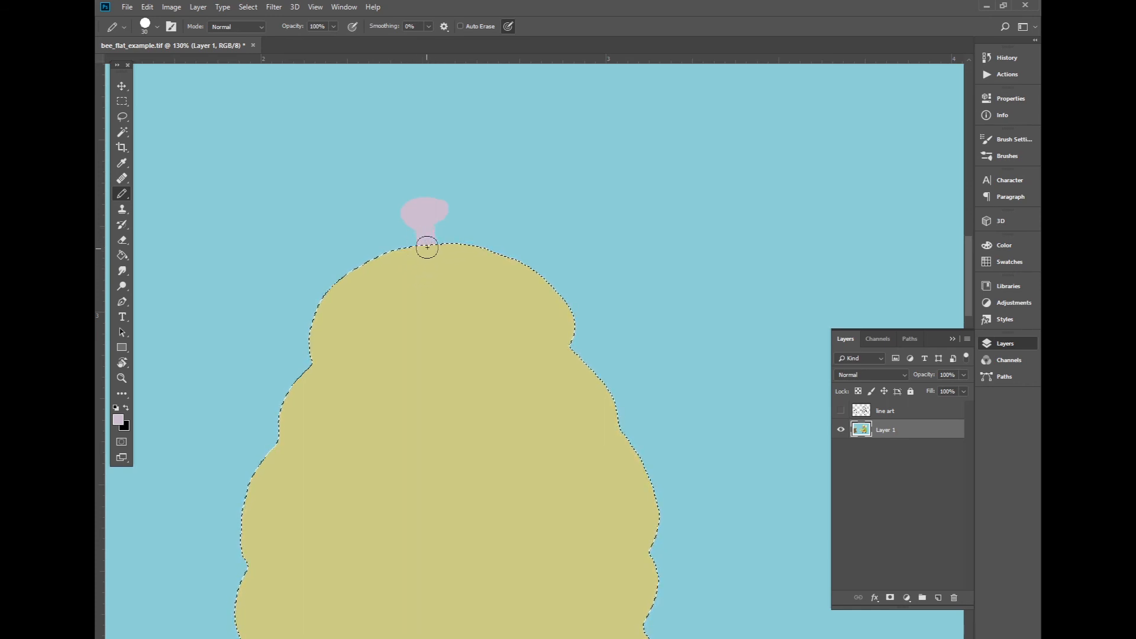
left_click(840, 411)
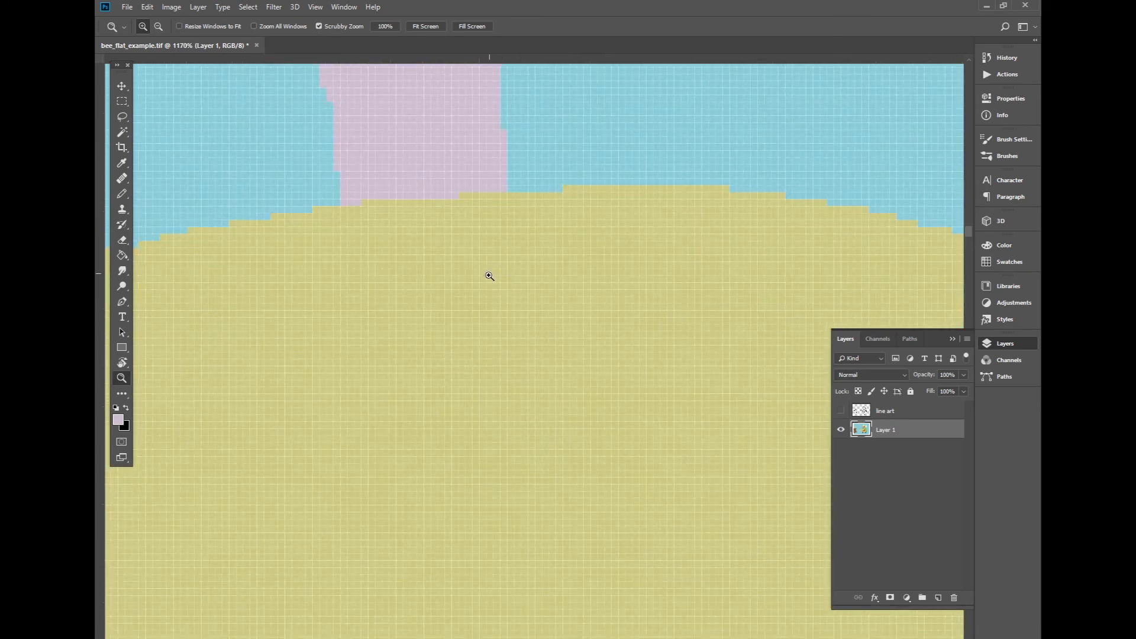
left_click(425, 26)
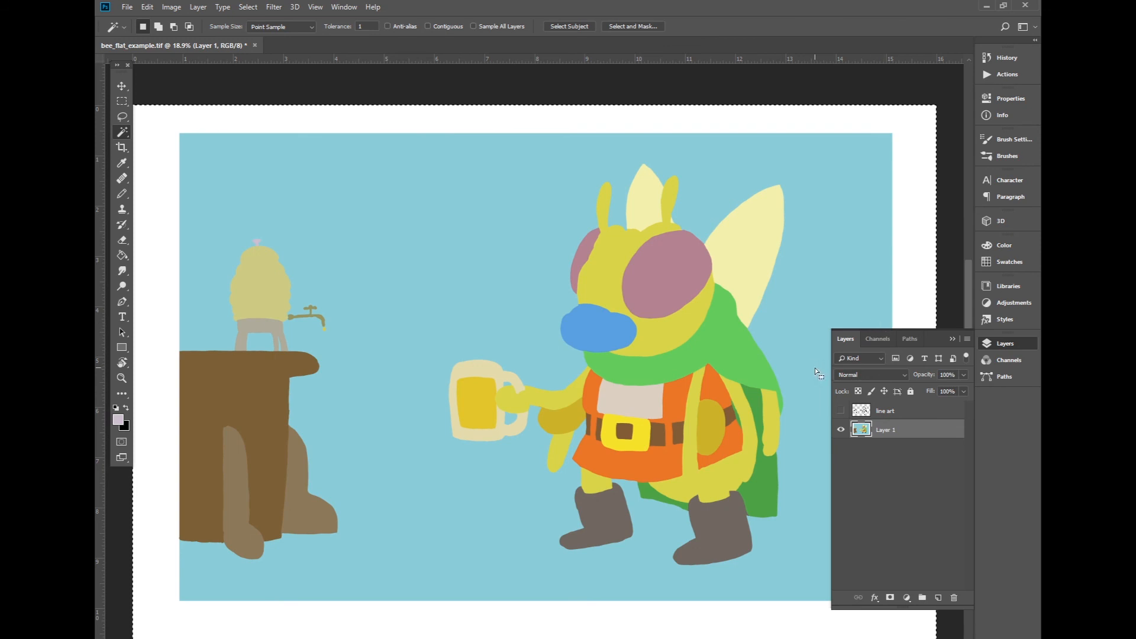
Copy the whole flats into a new Alpha 2 channel as a grayscale backup, then return to RGB.
key("ctrl+a")
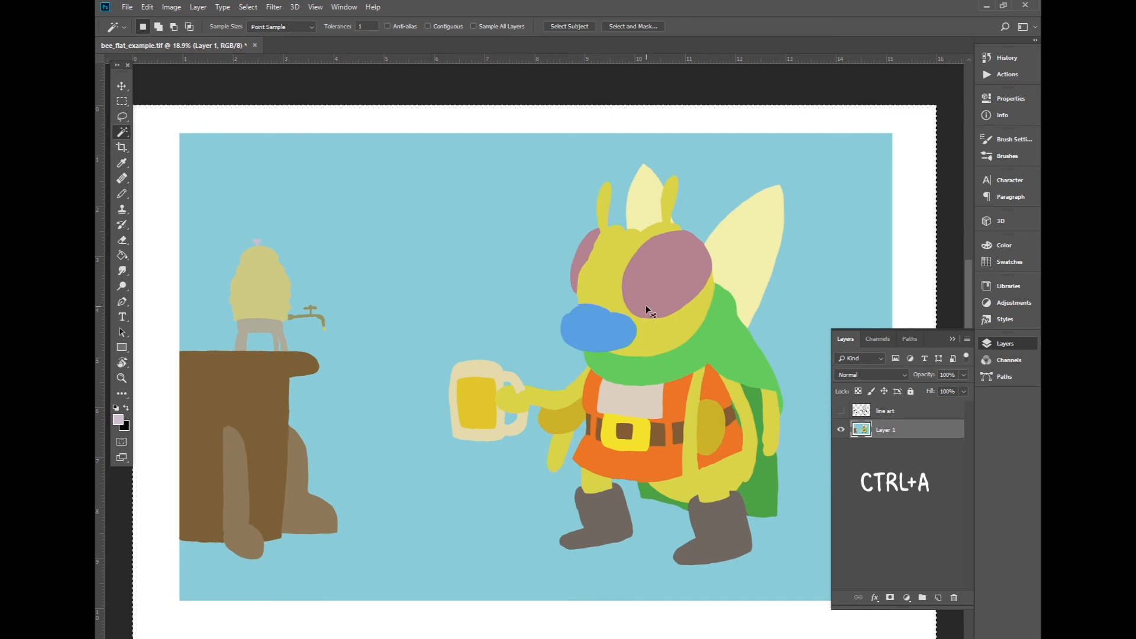
left_click(876, 338)
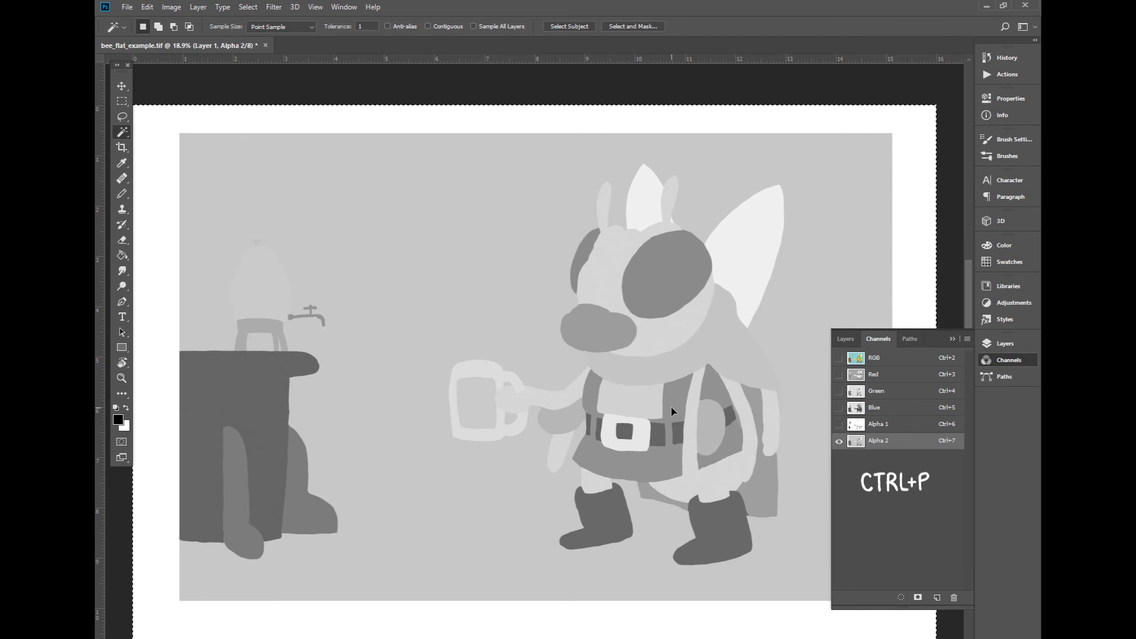
left_click(845, 338)
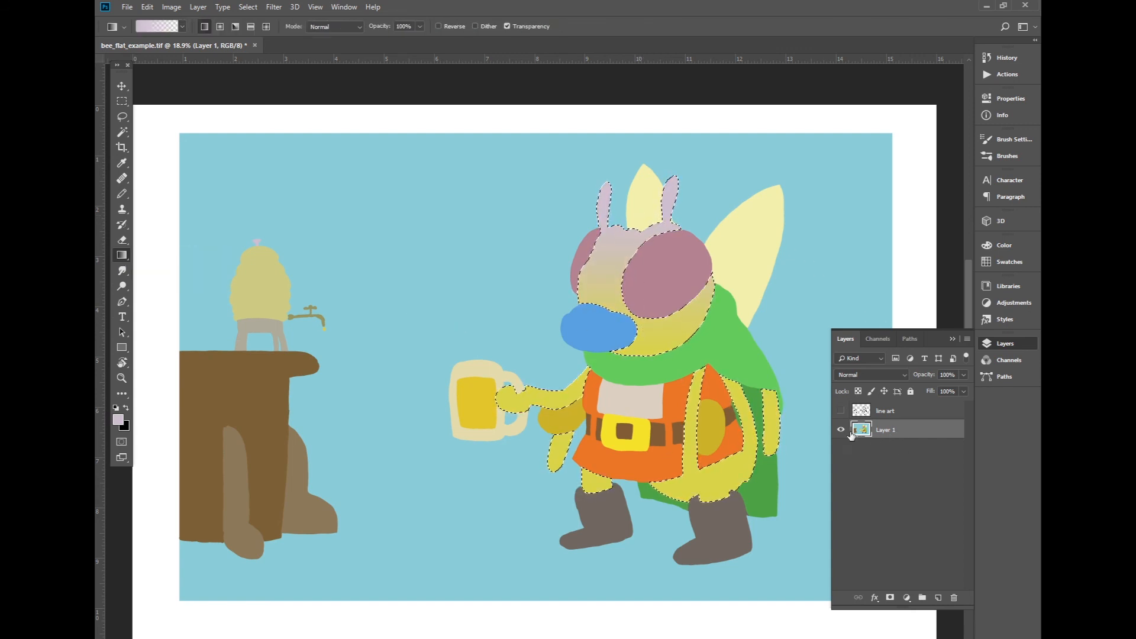
Rename the colour fill layer to 'flats' and clear the existing selection around the bee.
double_click(885, 429)
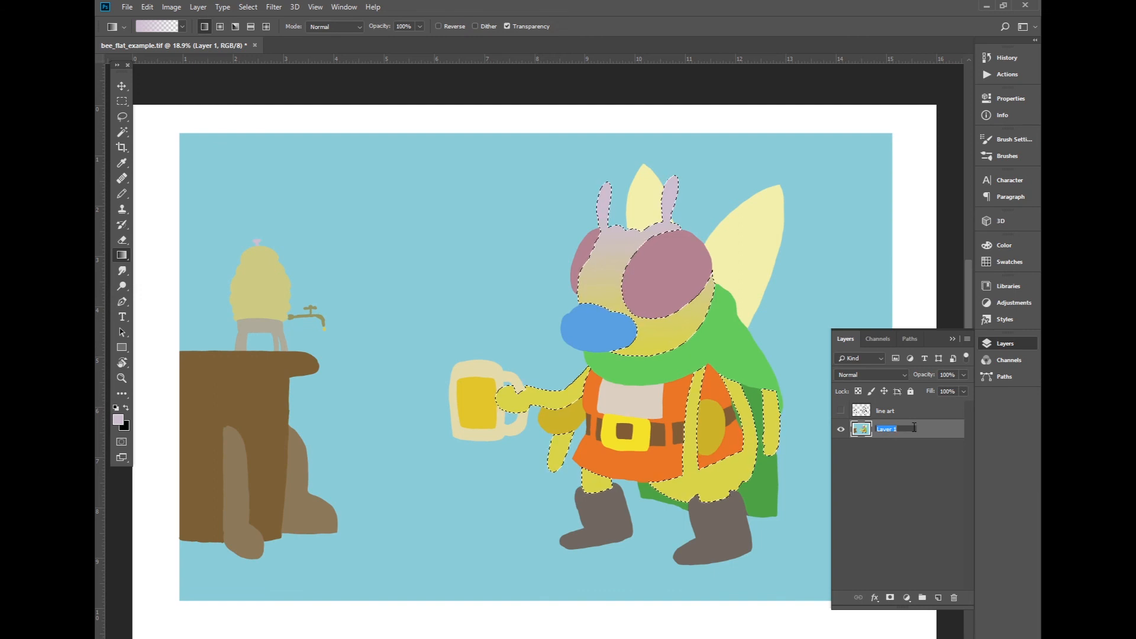
type("flats")
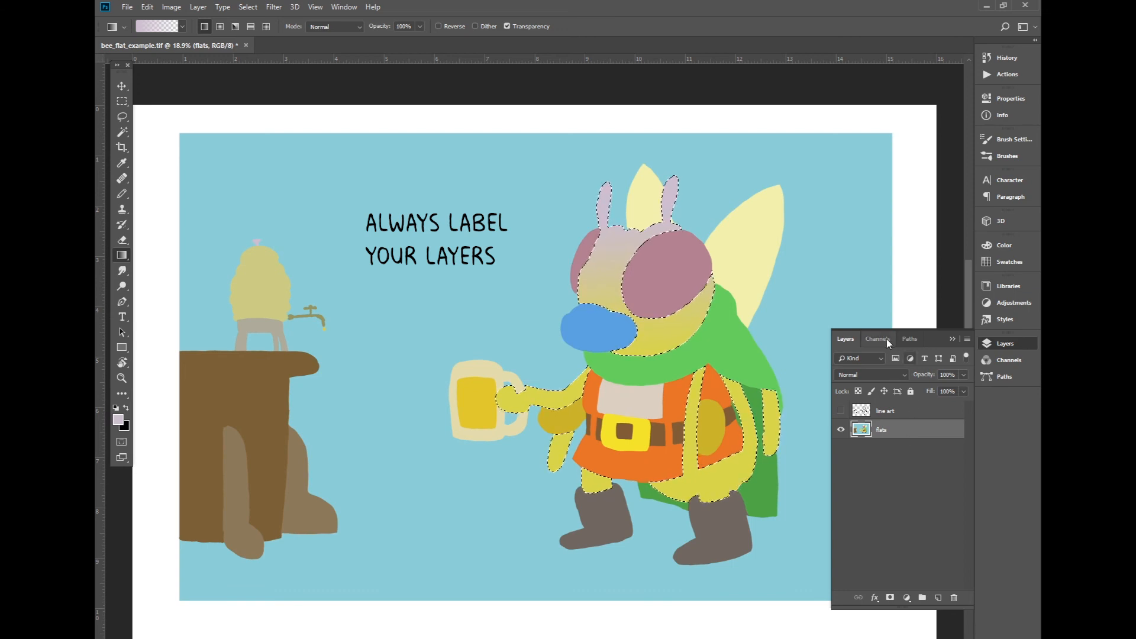
left_click(122, 131)
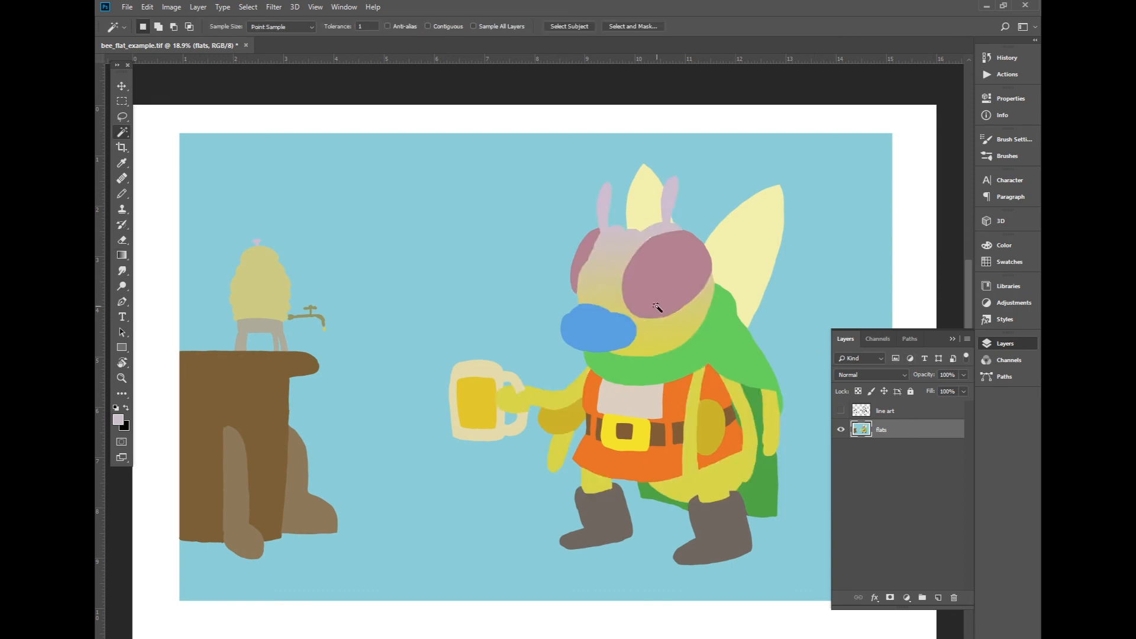
Select the bee's yellow body areas via the Alpha 2 channel and refill them with solid yellow in RGB.
left_click(656, 308)
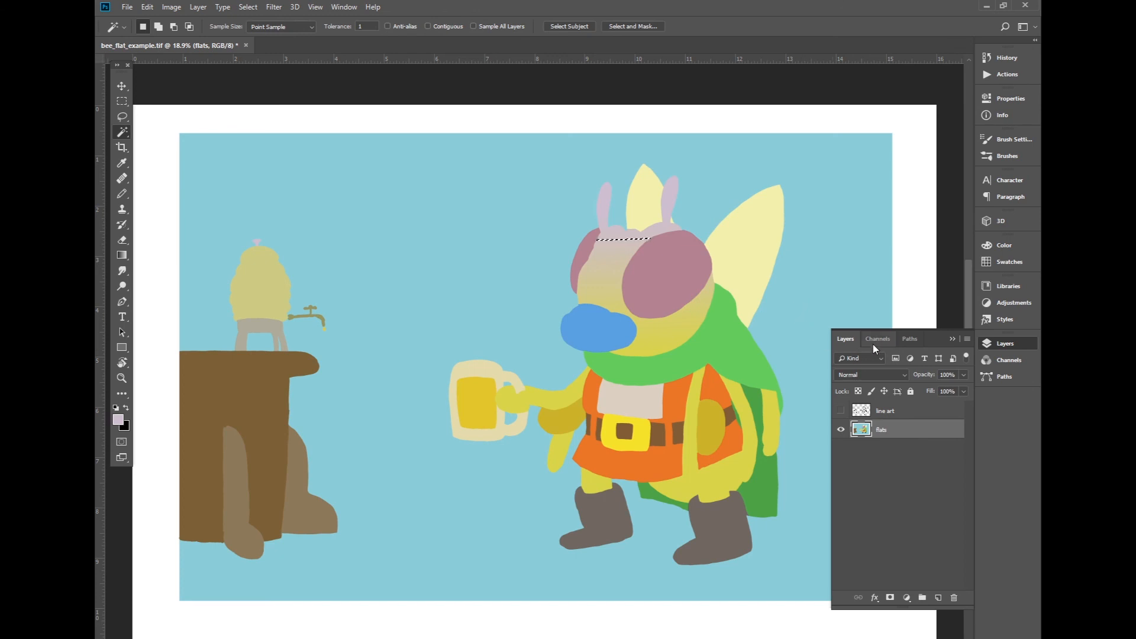
left_click(877, 338)
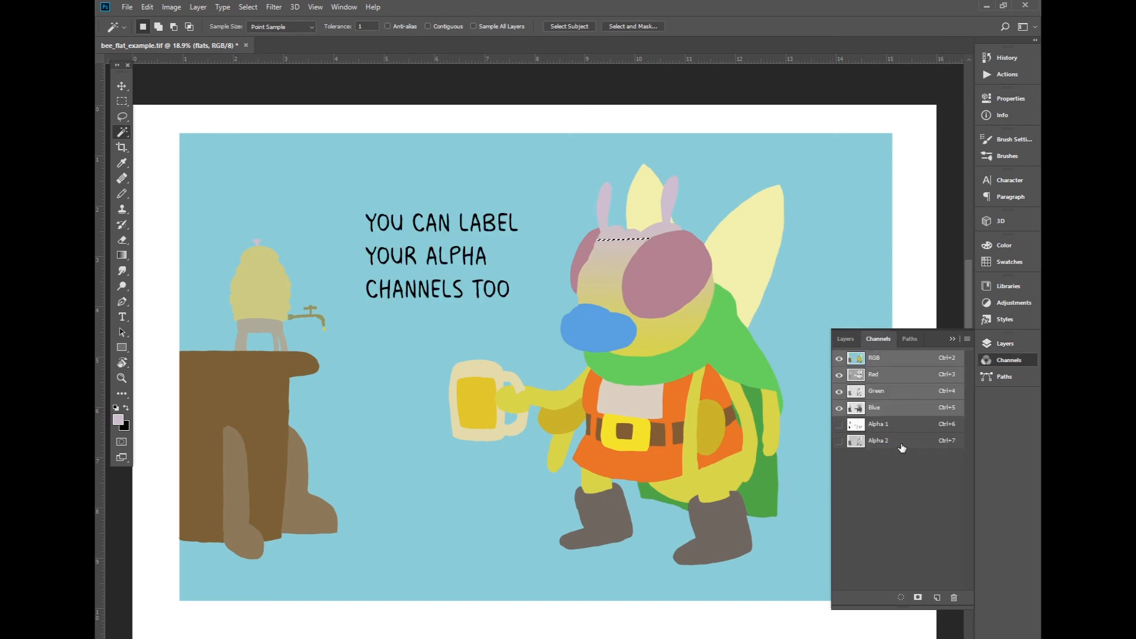
left_click(877, 440)
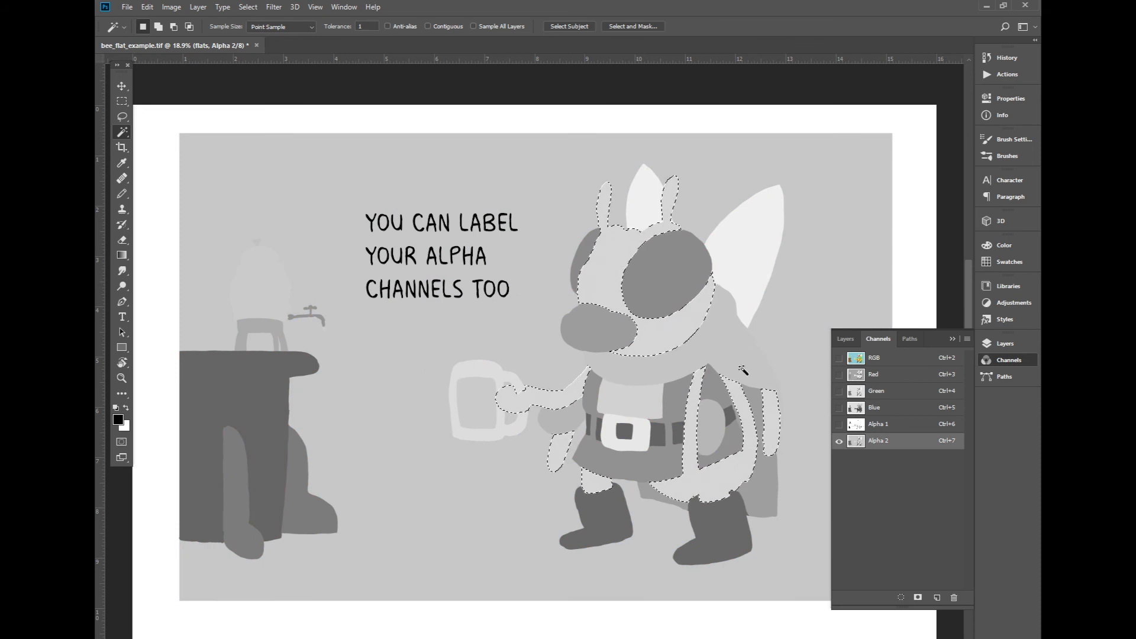
left_click(873, 357)
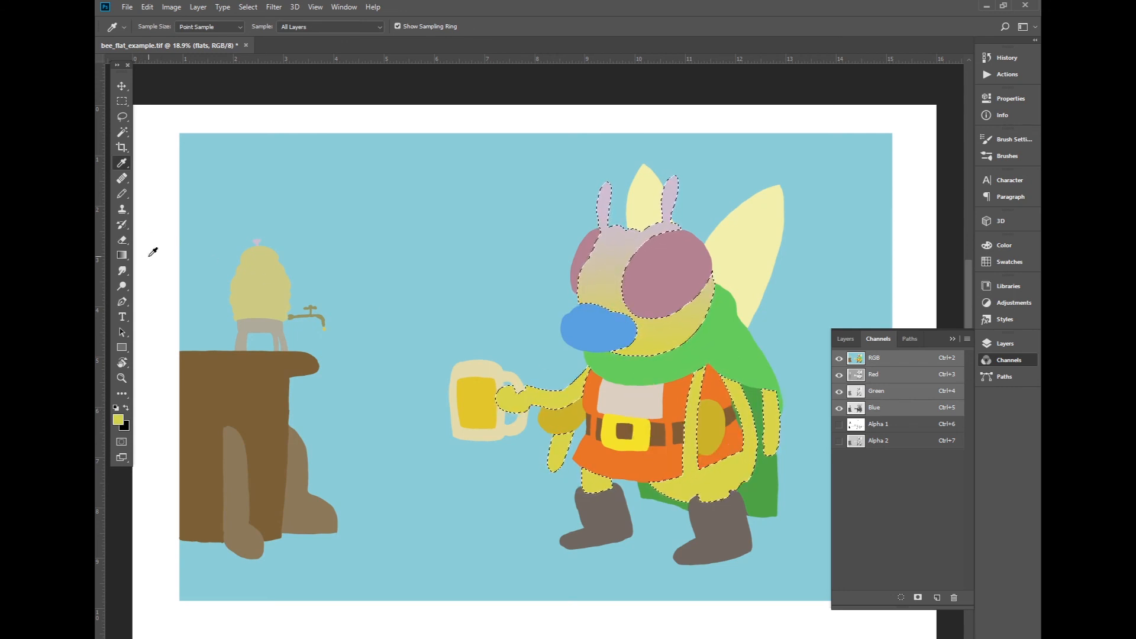
key("alt+backspace")
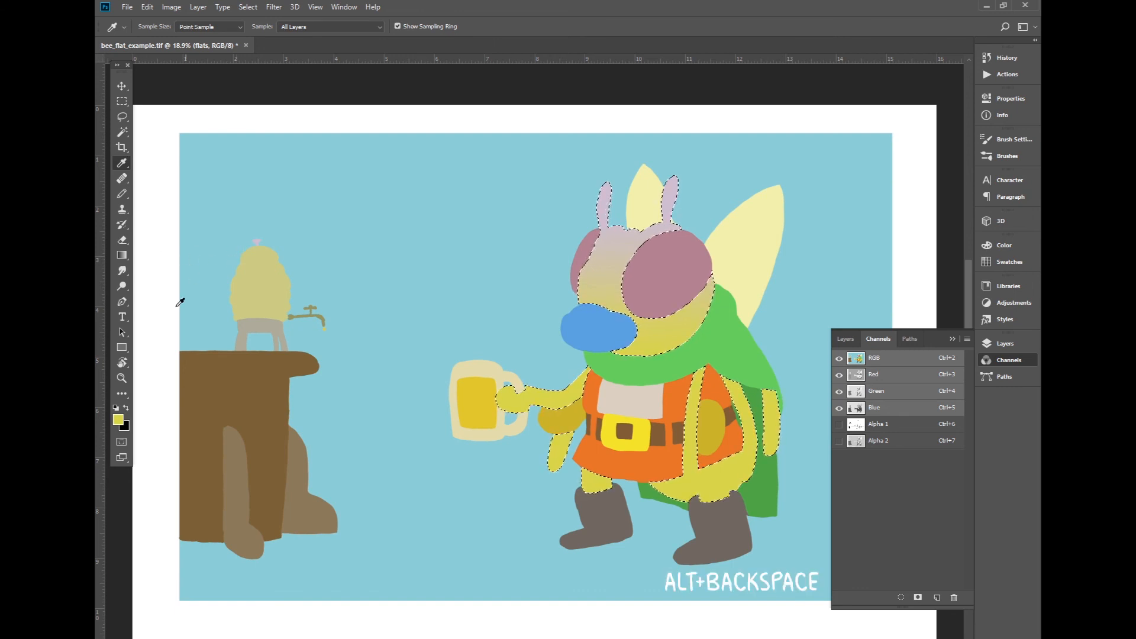
key("alt+BackSpace")
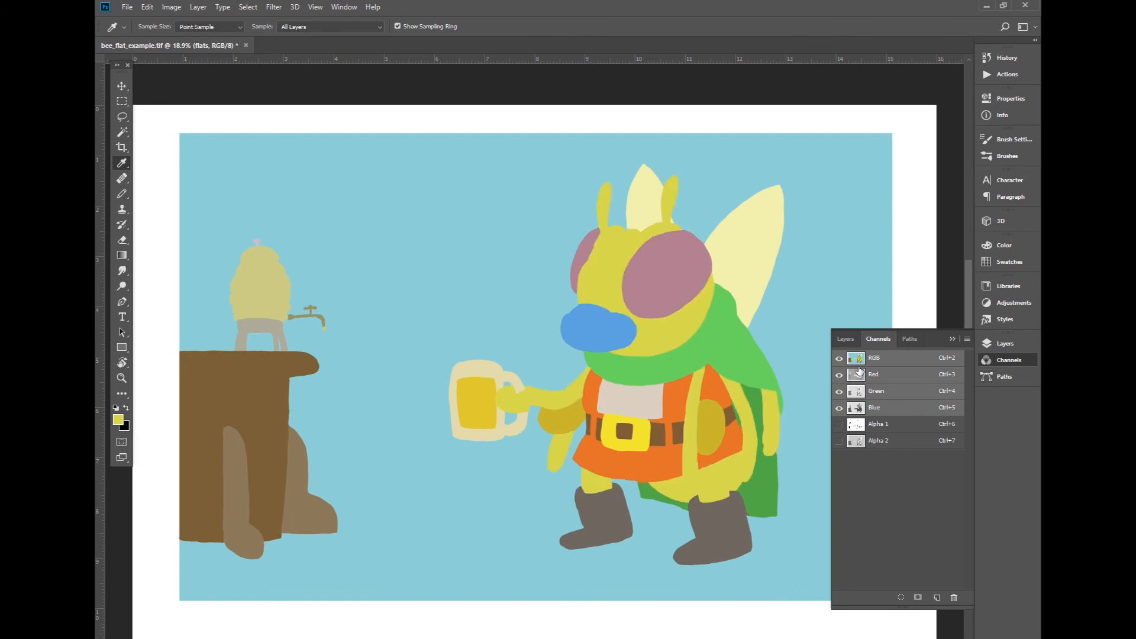
left_click(844, 338)
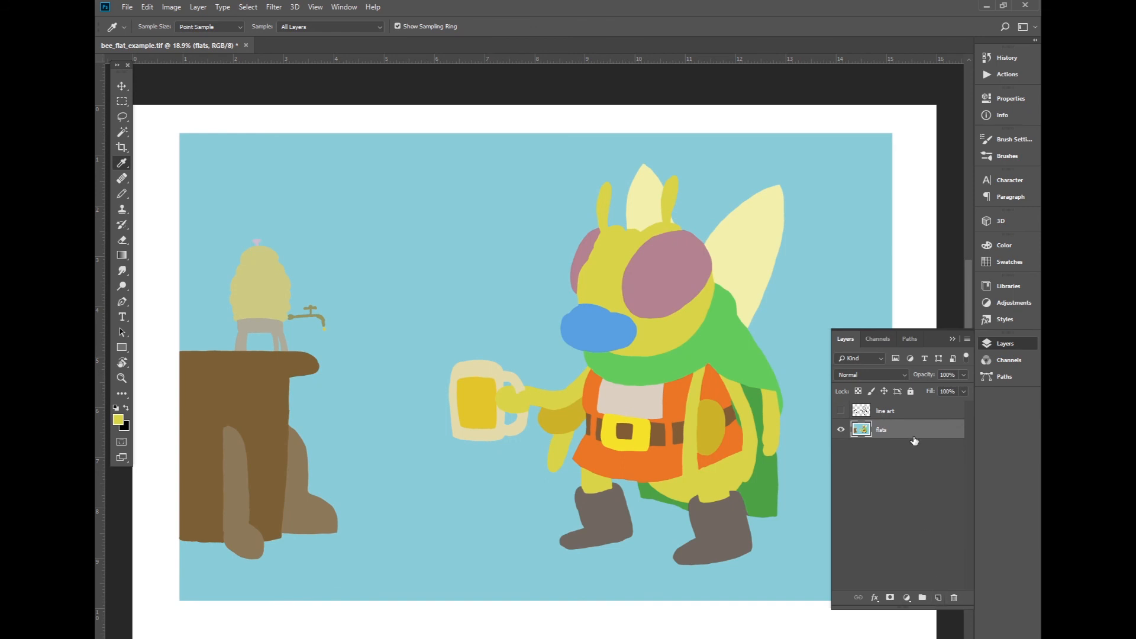
mouse_move(913, 438)
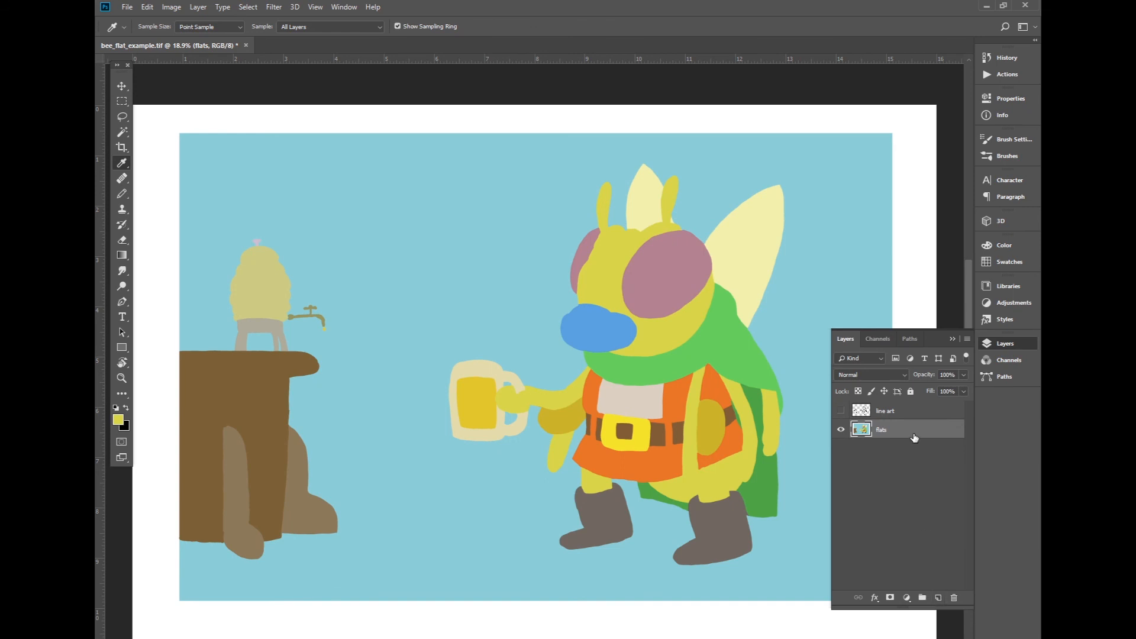